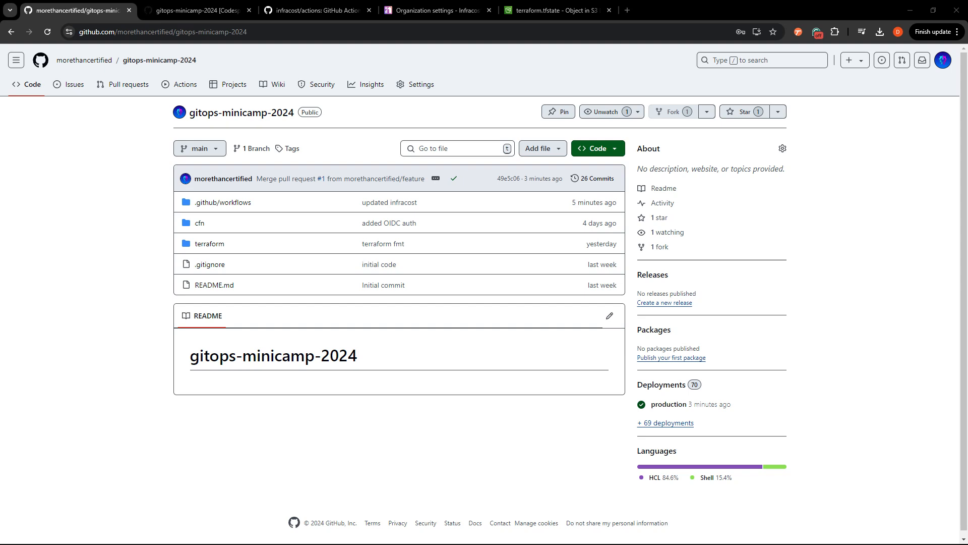
{"action": "mouse_move", "coordinate": [139, 220]}
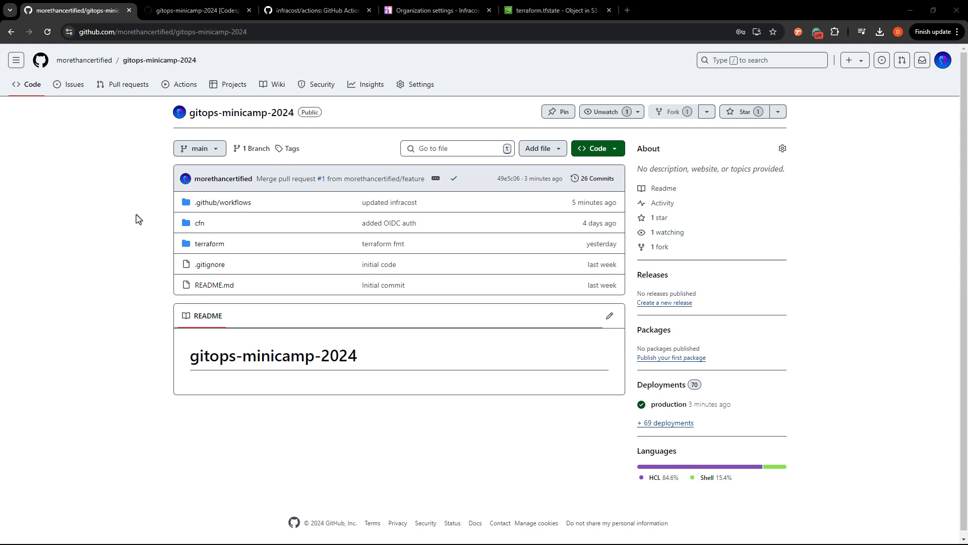
{"action": "mouse_move", "coordinate": [414, 123]}
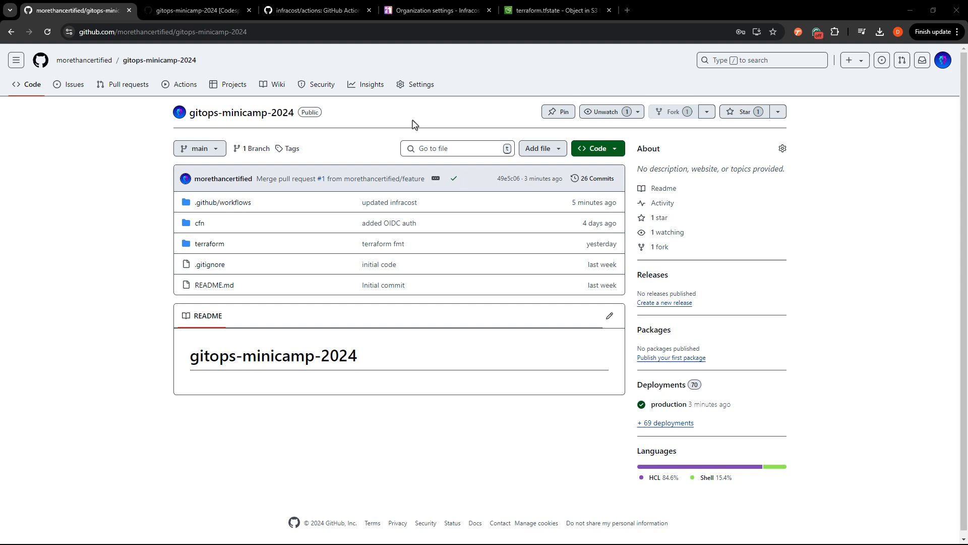
{"action": "mouse_move", "coordinate": [314, 212]}
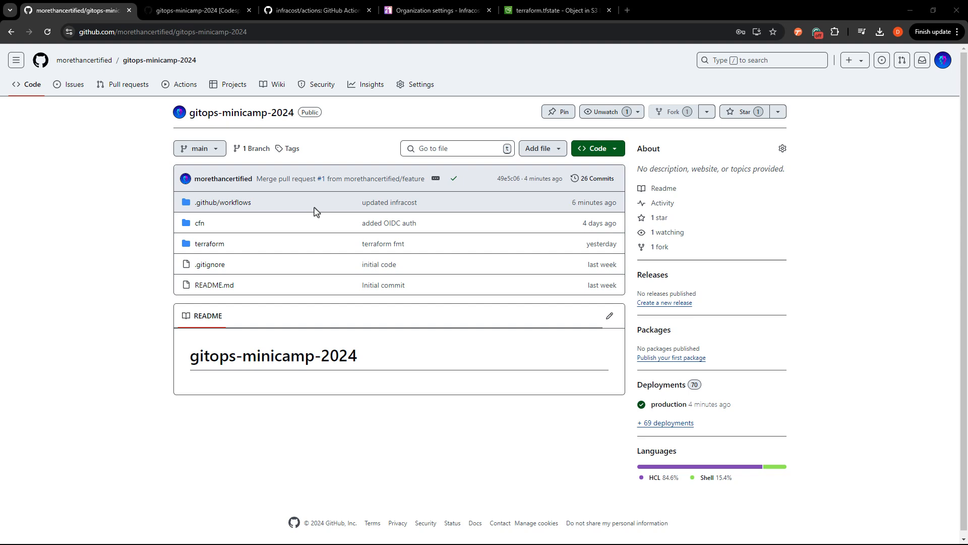
{"action": "mouse_move", "coordinate": [313, 218]}
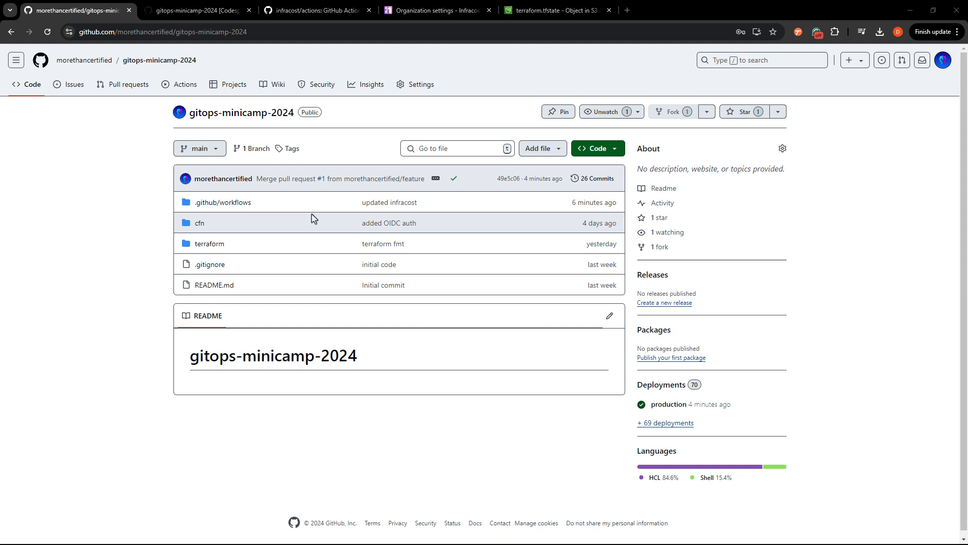
{"action": "mouse_move", "coordinate": [383, 157]}
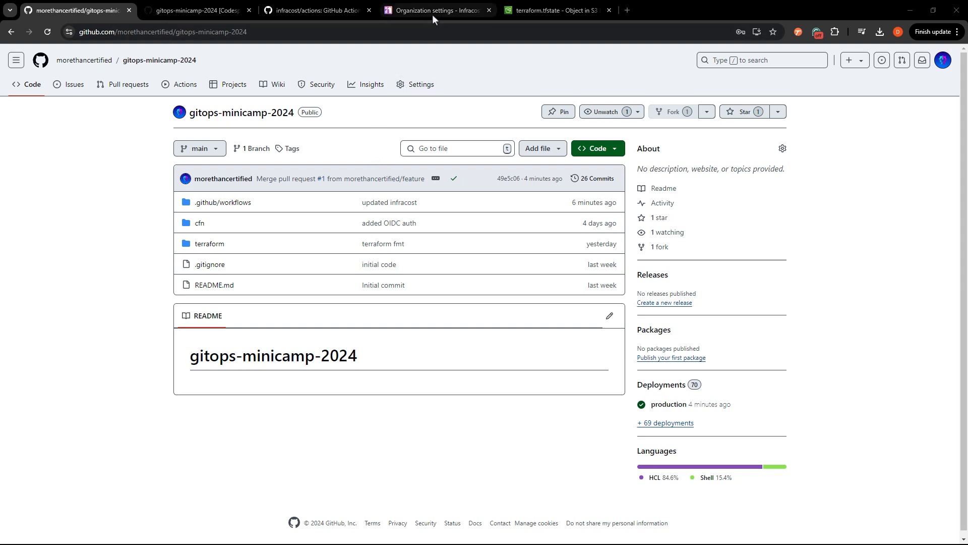
- Navigate Infracost Cloud organization settings to the API tokens page
{"action": "left_click", "coordinate": [436, 11]}
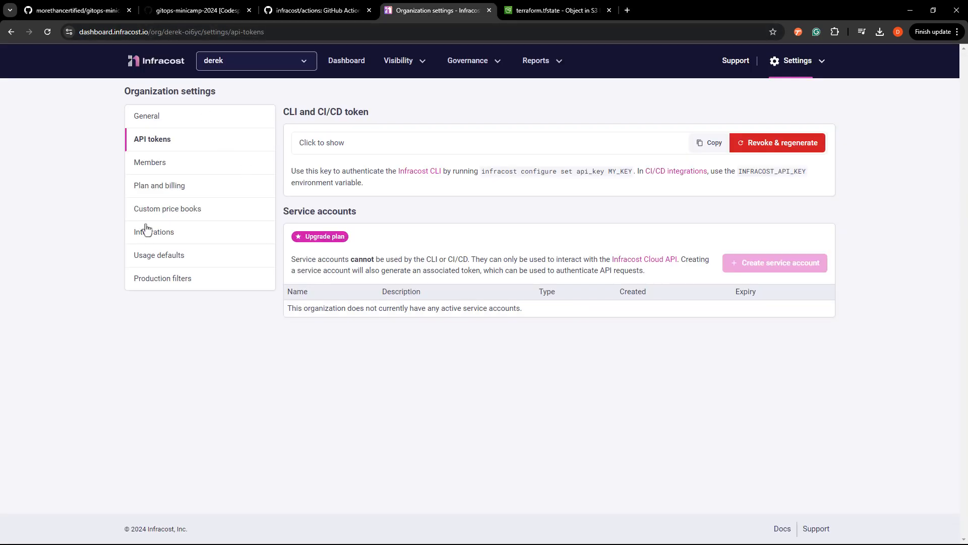
{"action": "mouse_move", "coordinate": [319, 236]}
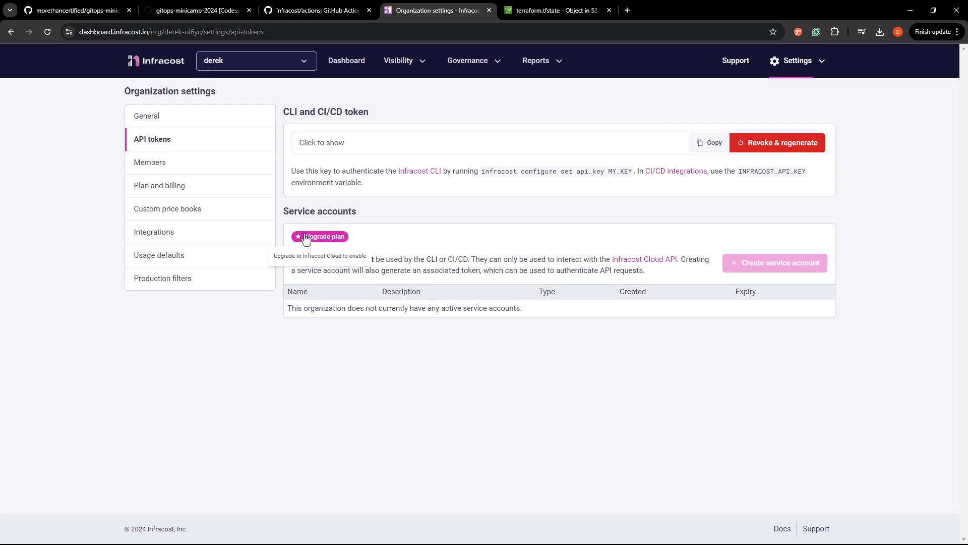
{"action": "mouse_move", "coordinate": [810, 65]}
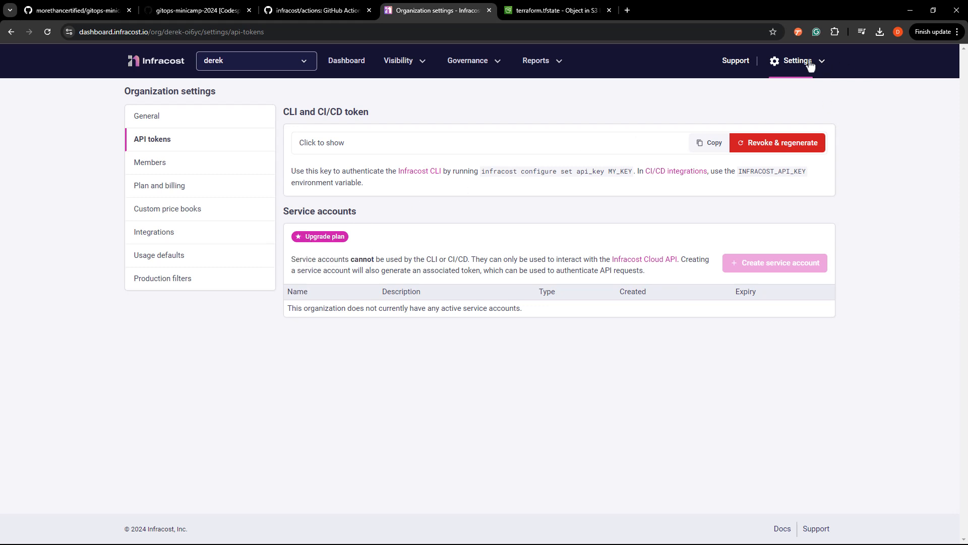
{"action": "left_click", "coordinate": [146, 116]}
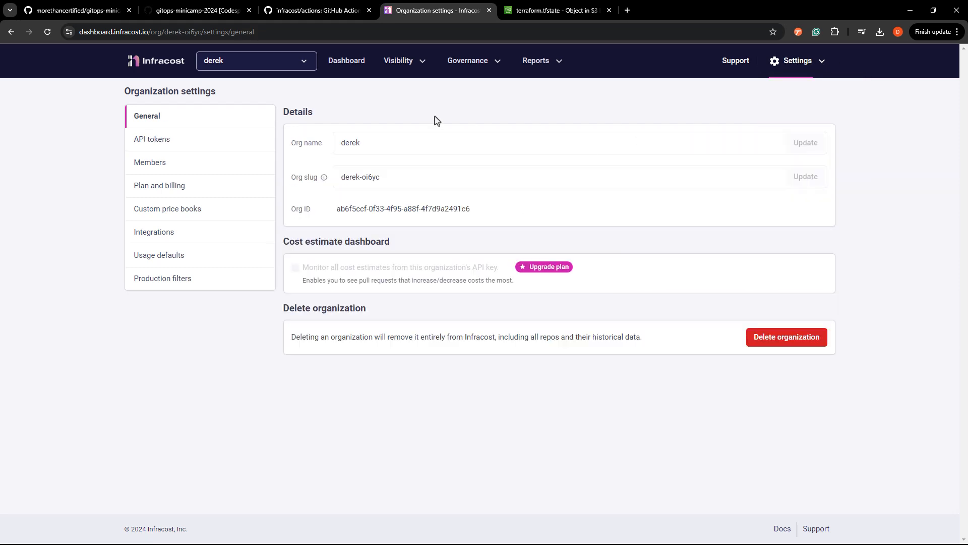
{"action": "left_click", "coordinate": [152, 140]}
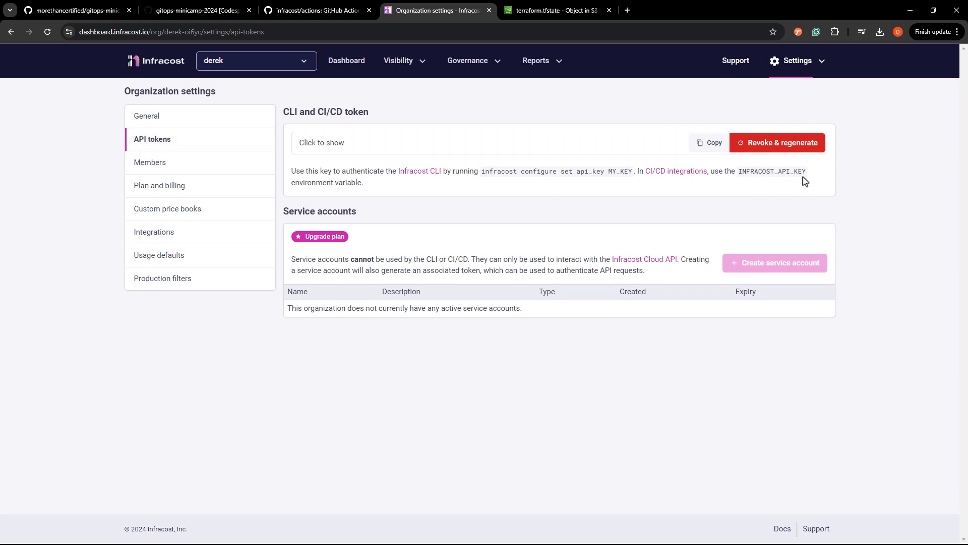
- Select the INFRACOST_API_KEY variable name and copy it
{"action": "double_click", "coordinate": [781, 171]}
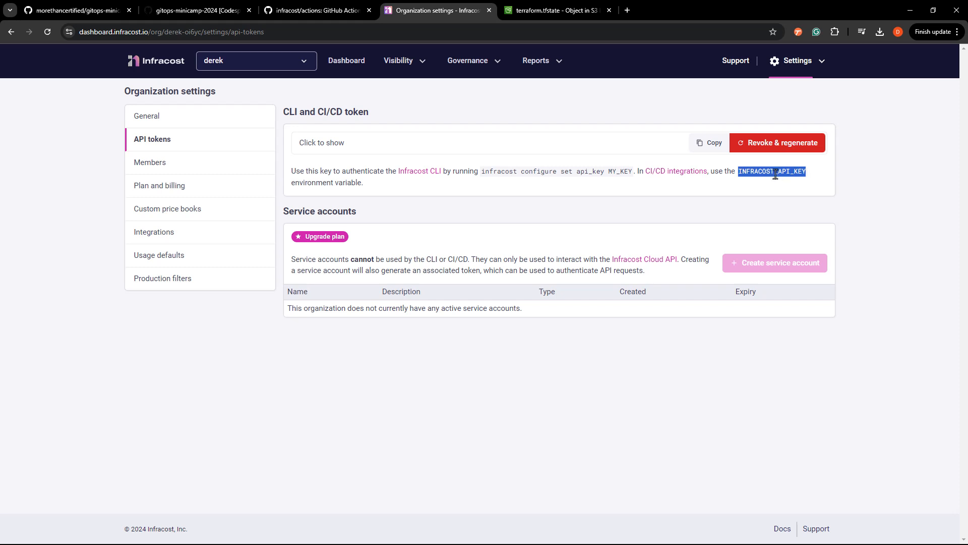
{"action": "right_click", "coordinate": [772, 171]}
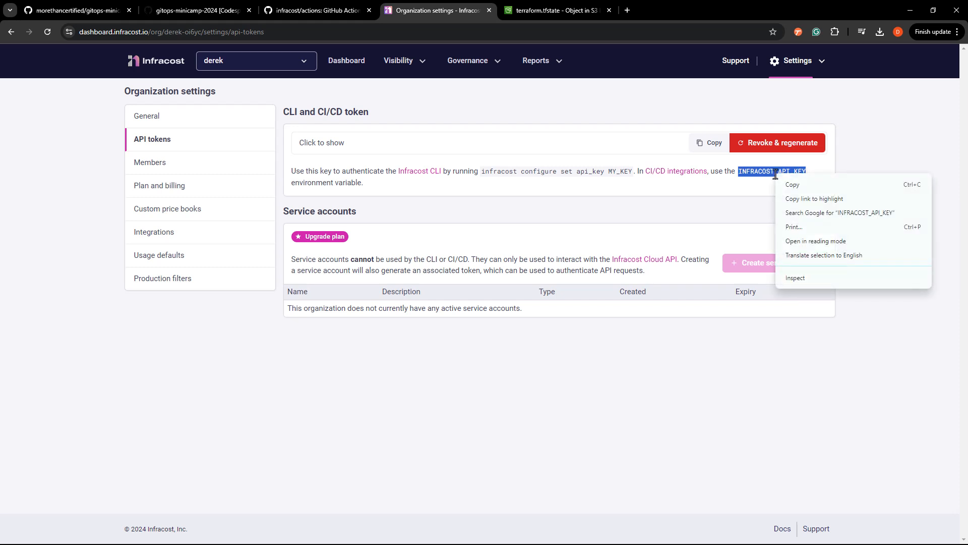
{"action": "left_click", "coordinate": [511, 121]}
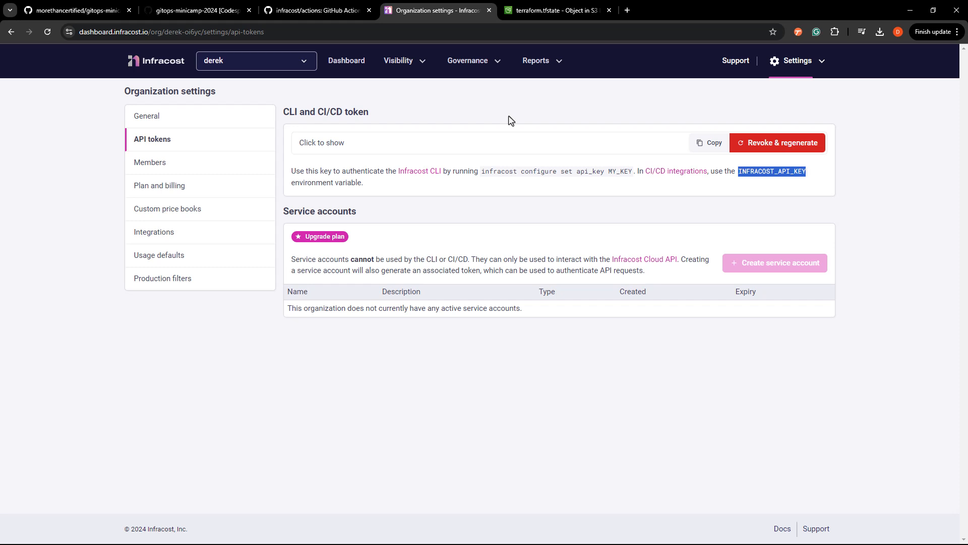
{"action": "left_click", "coordinate": [74, 10]}
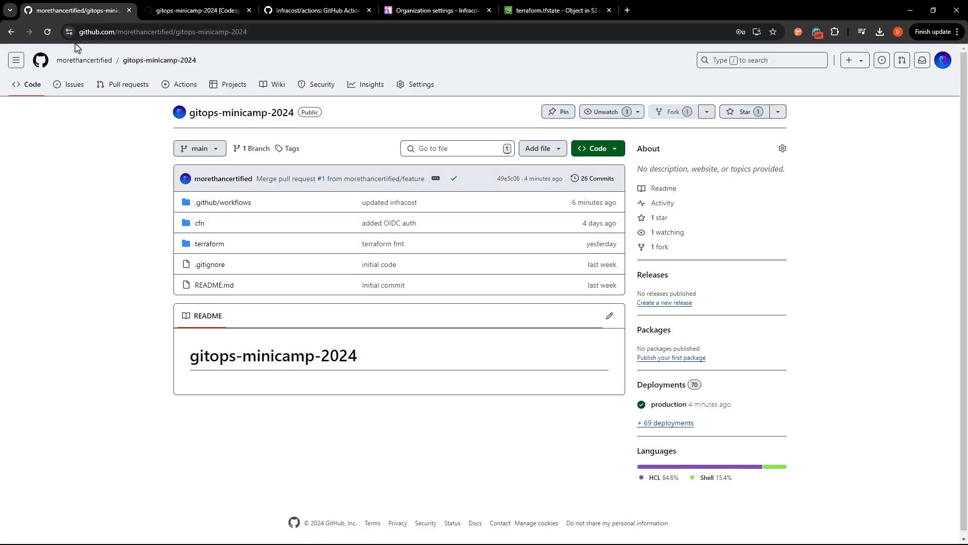
{"action": "mouse_move", "coordinate": [423, 84]}
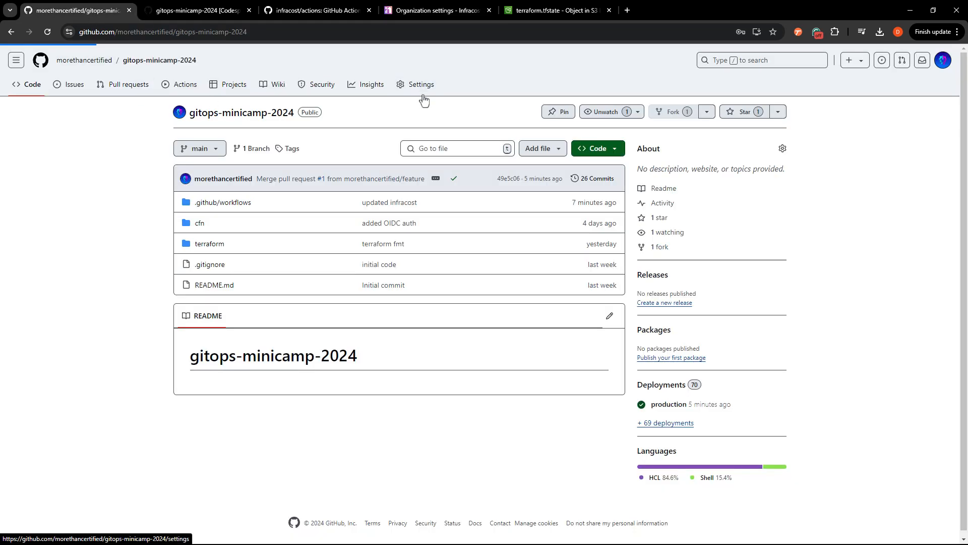
{"action": "left_click", "coordinate": [422, 85]}
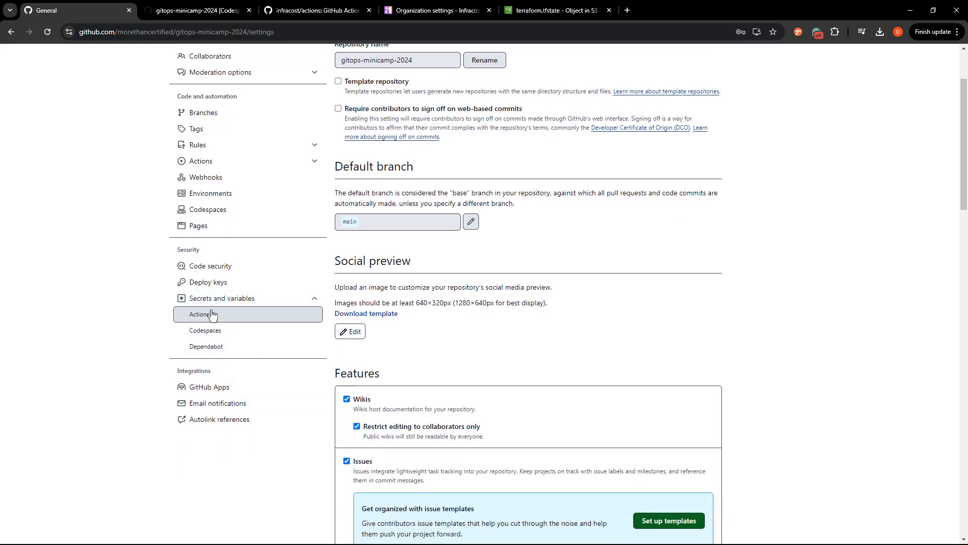
{"action": "left_click", "coordinate": [200, 314]}
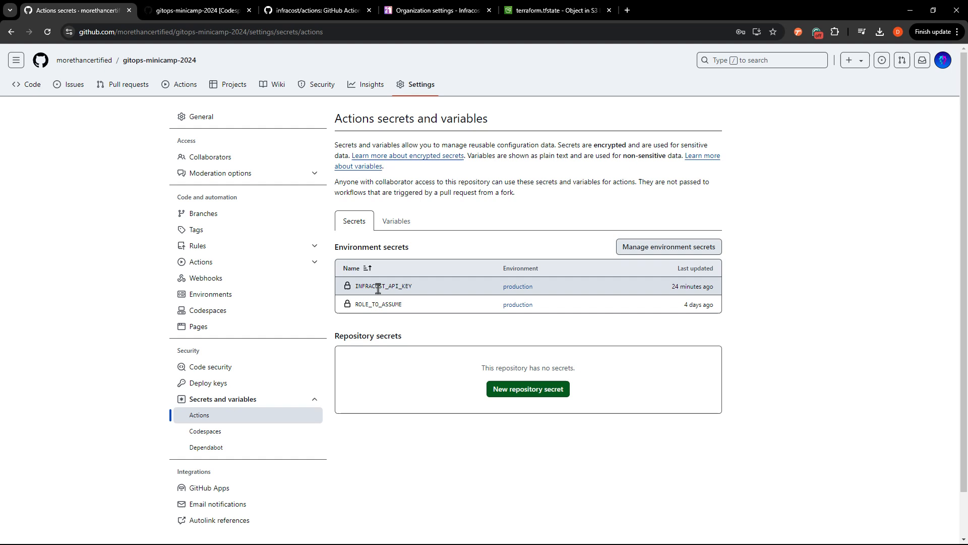
{"action": "mouse_move", "coordinate": [382, 270]}
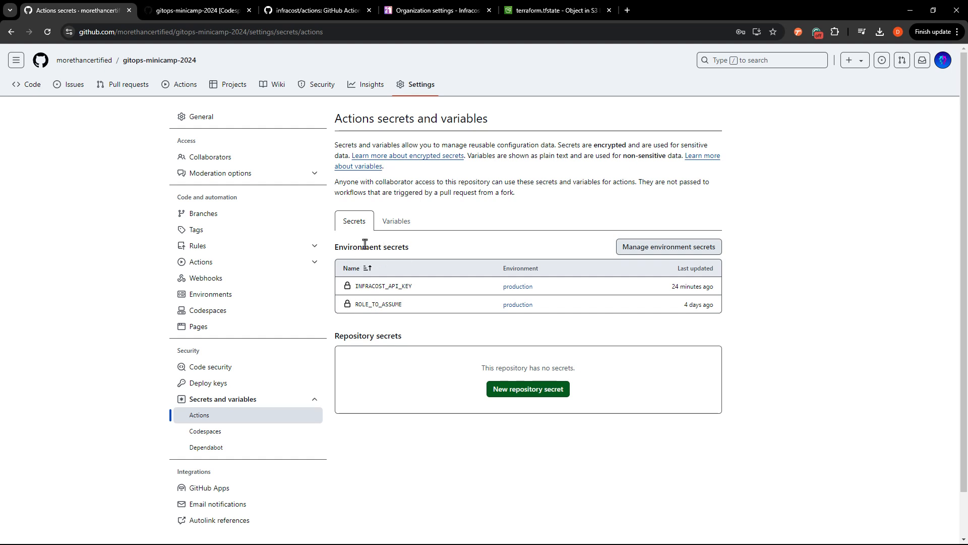
{"action": "mouse_move", "coordinate": [562, 412]}
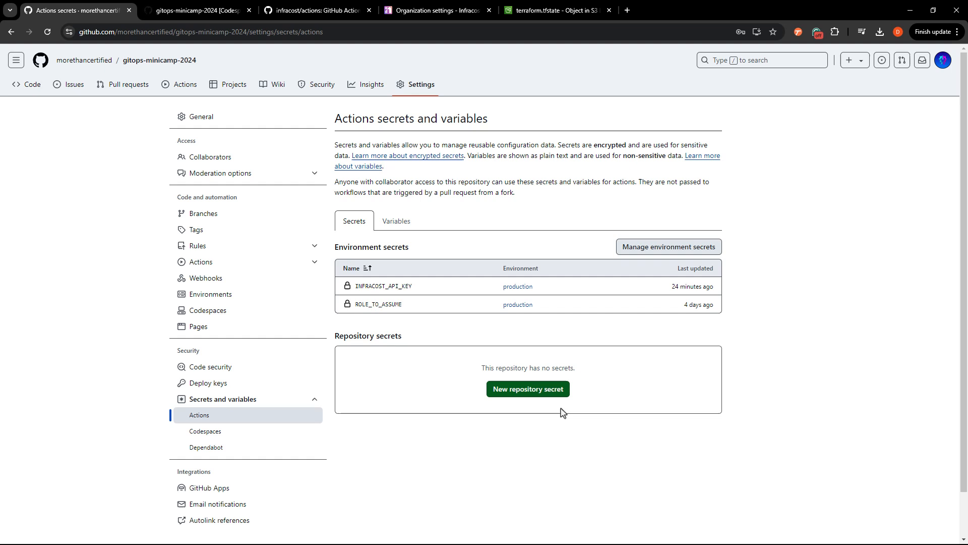
{"action": "mouse_move", "coordinate": [494, 353]}
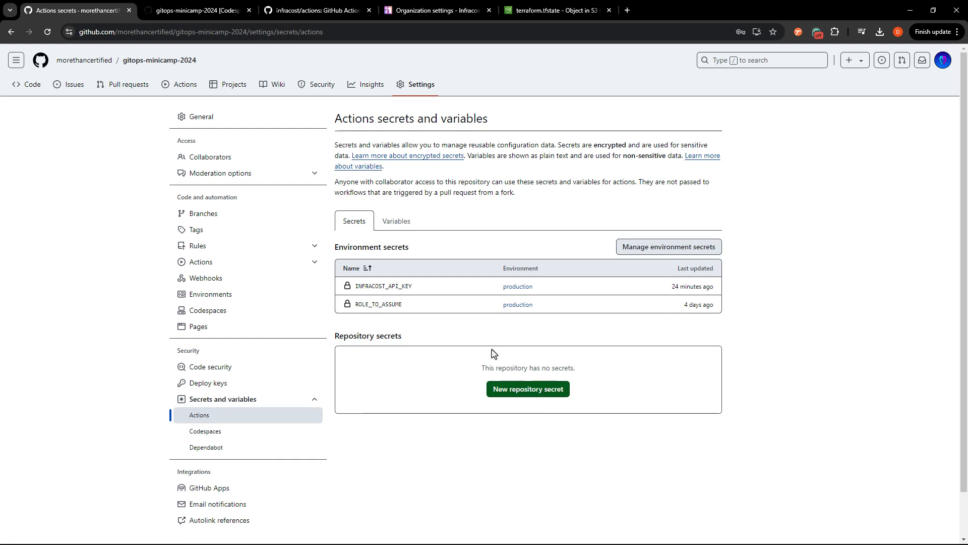
{"action": "mouse_move", "coordinate": [506, 293]}
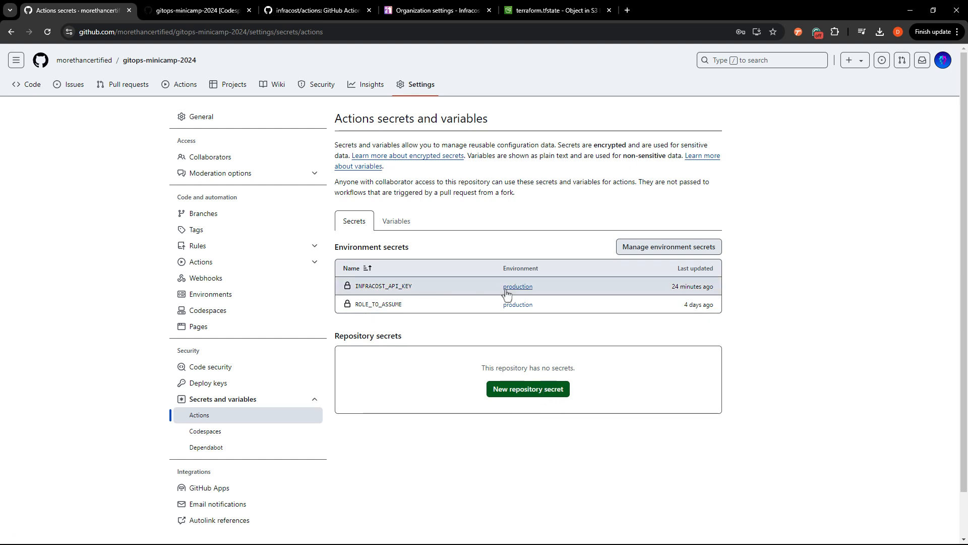
{"action": "mouse_move", "coordinate": [518, 286]}
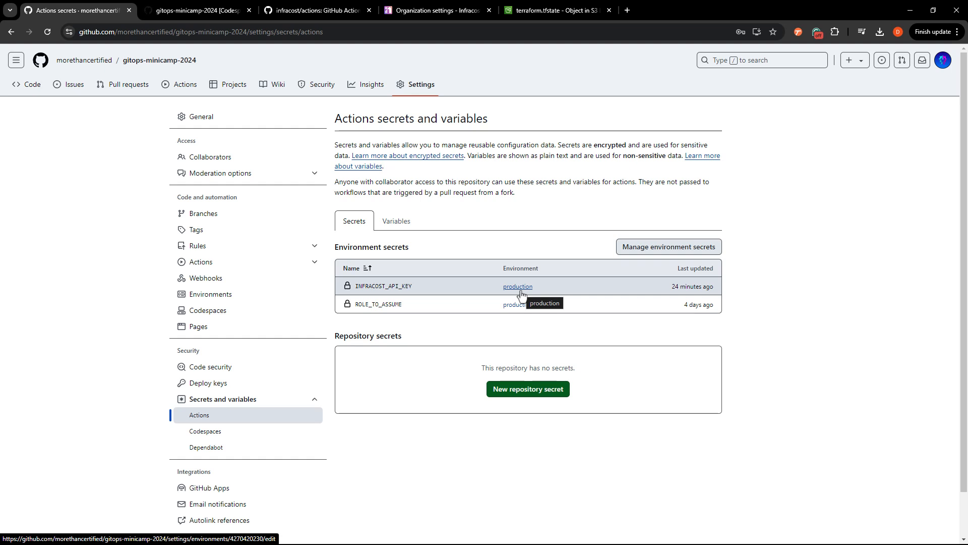
{"action": "mouse_move", "coordinate": [581, 272]}
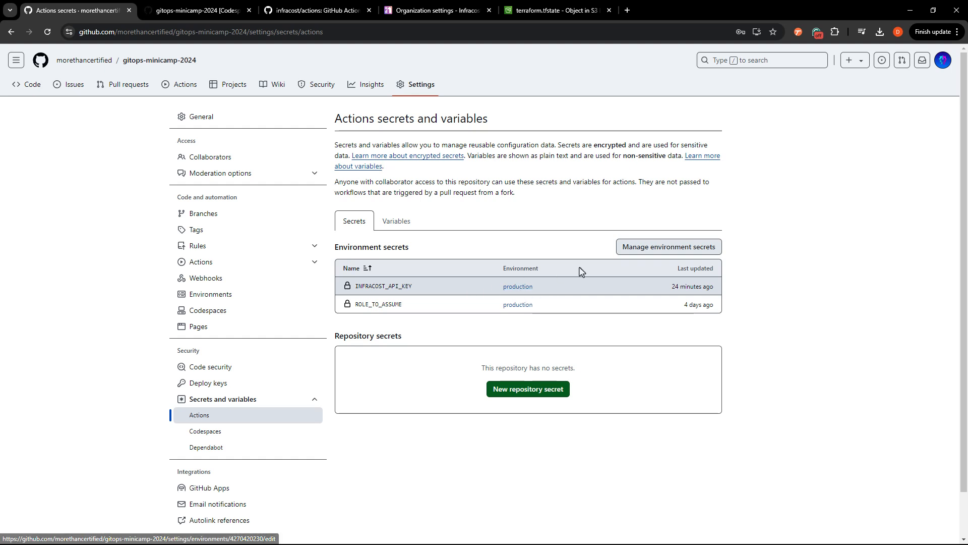
{"action": "mouse_move", "coordinate": [666, 254]}
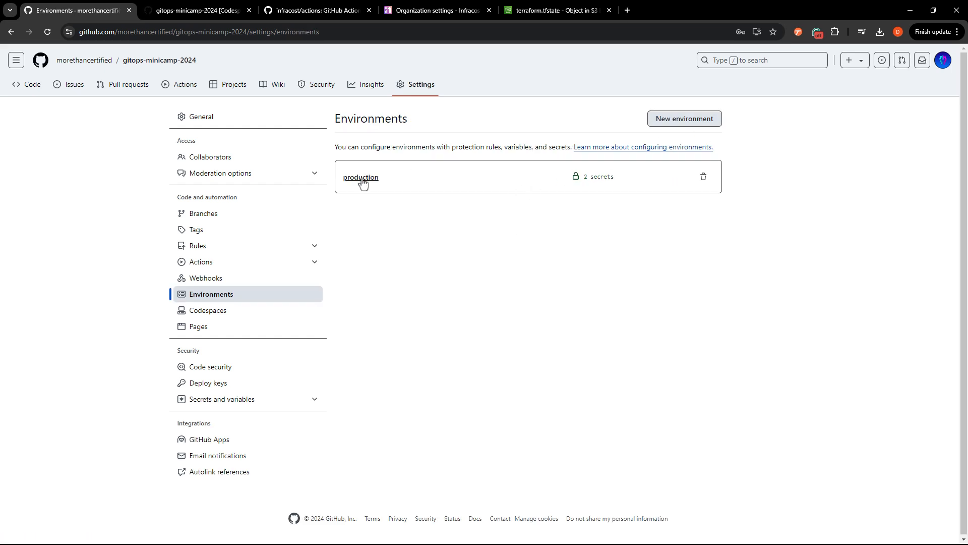
{"action": "left_click", "coordinate": [361, 177]}
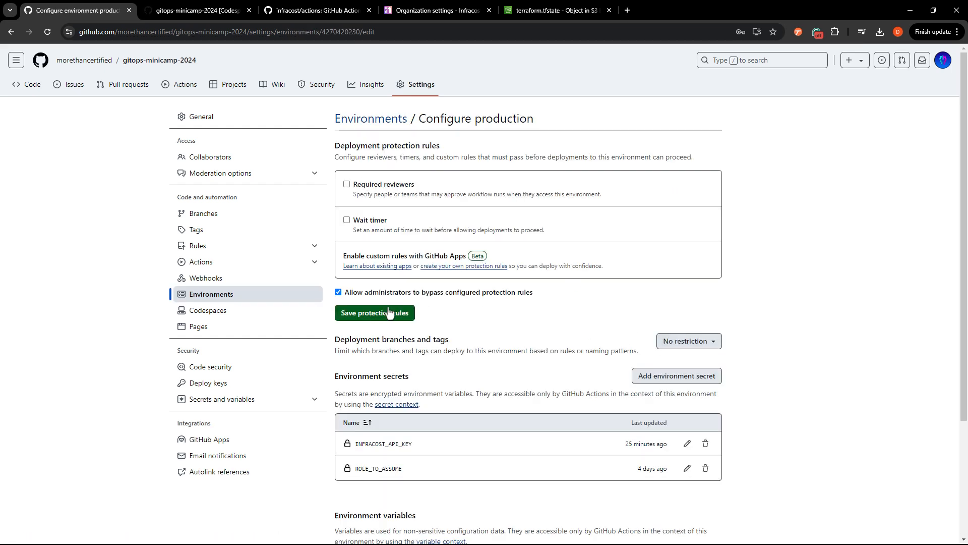
{"action": "left_click", "coordinate": [676, 375]}
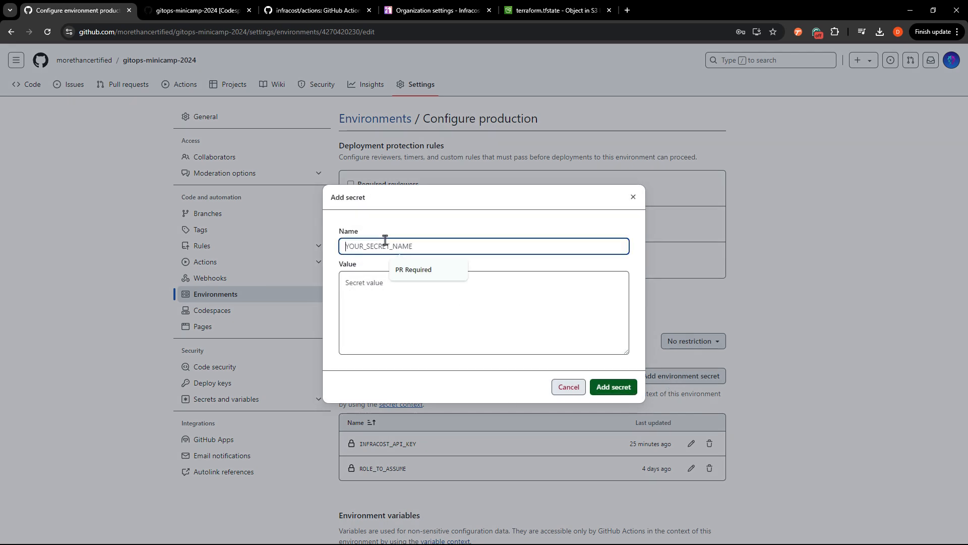
{"action": "type", "text": "INFRACOST_API_KEY"}
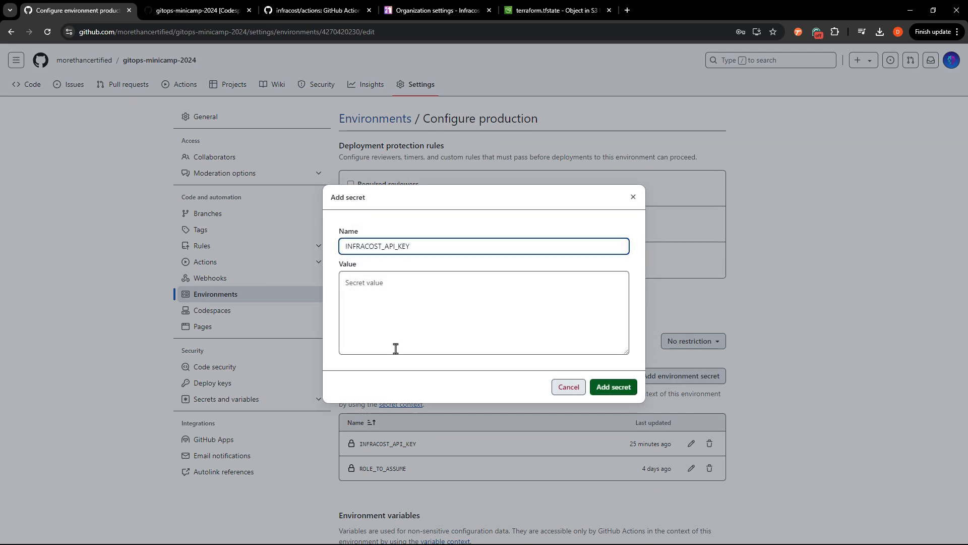
{"action": "left_click", "coordinate": [484, 312]}
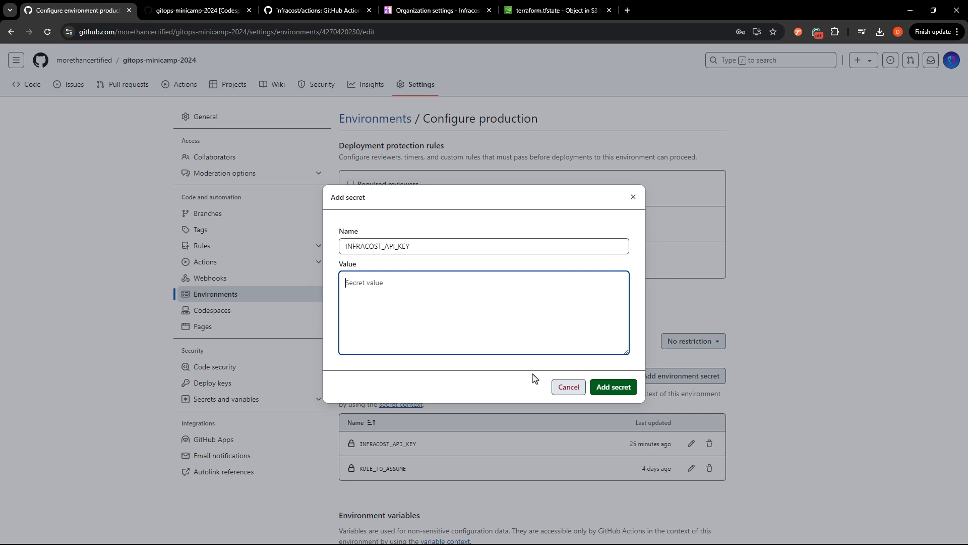
{"action": "left_click", "coordinate": [567, 387]}
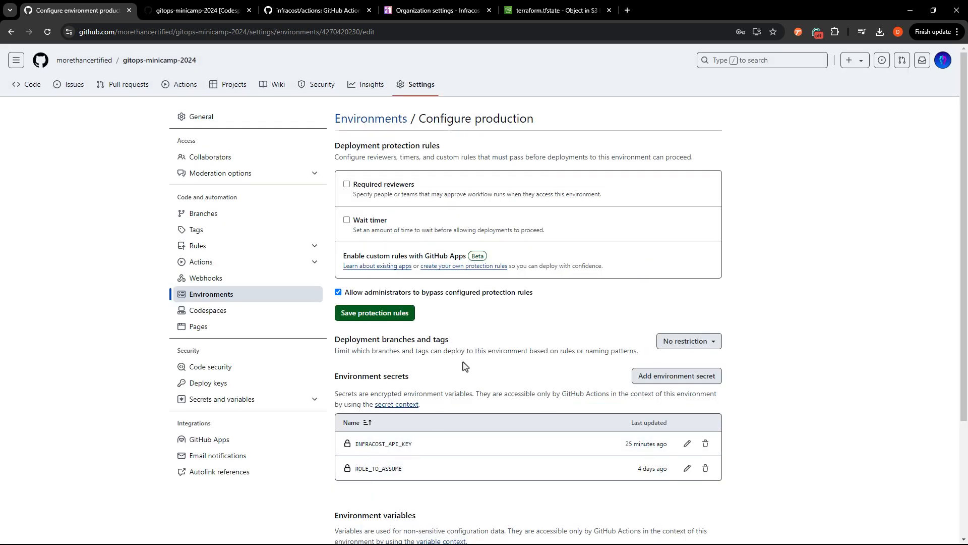
{"action": "mouse_move", "coordinate": [30, 89]}
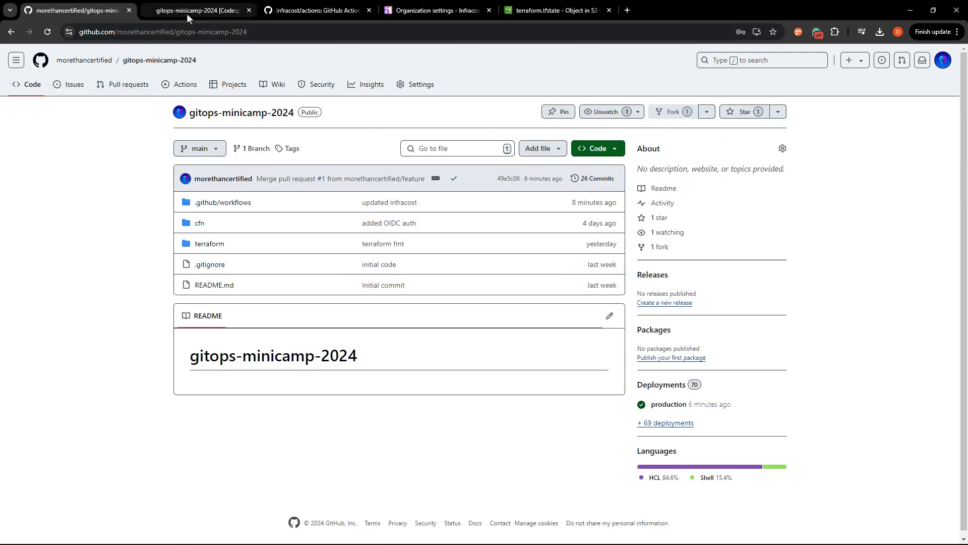
- Create a new file named infracost.yml inside .github/workflows
{"action": "left_click", "coordinate": [196, 10]}
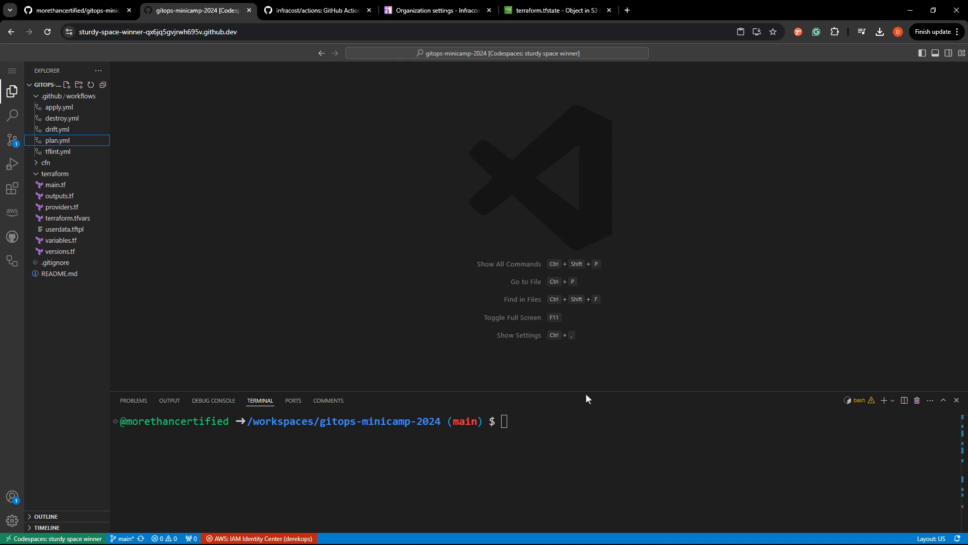
{"action": "right_click", "coordinate": [72, 96]}
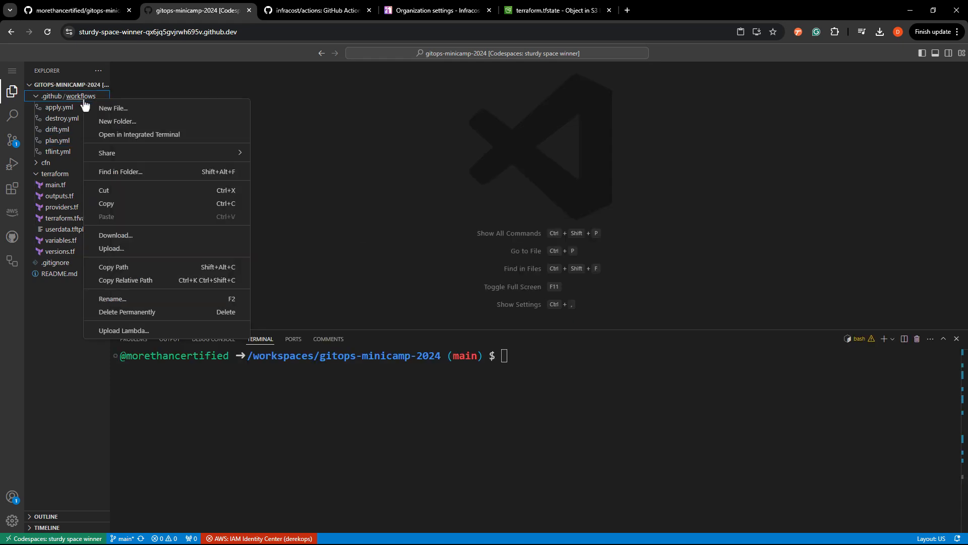
{"action": "left_click", "coordinate": [113, 108]}
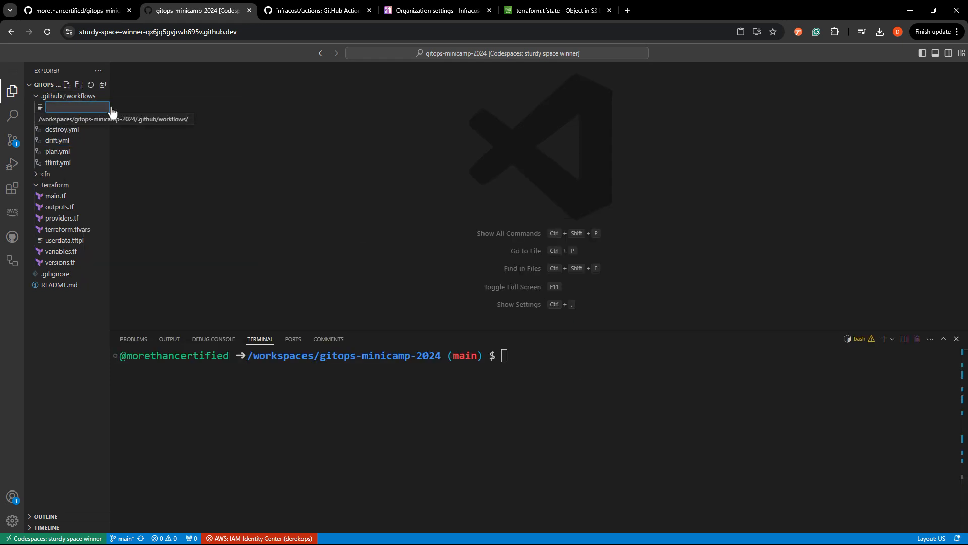
{"action": "type", "text": "infracost.yml"}
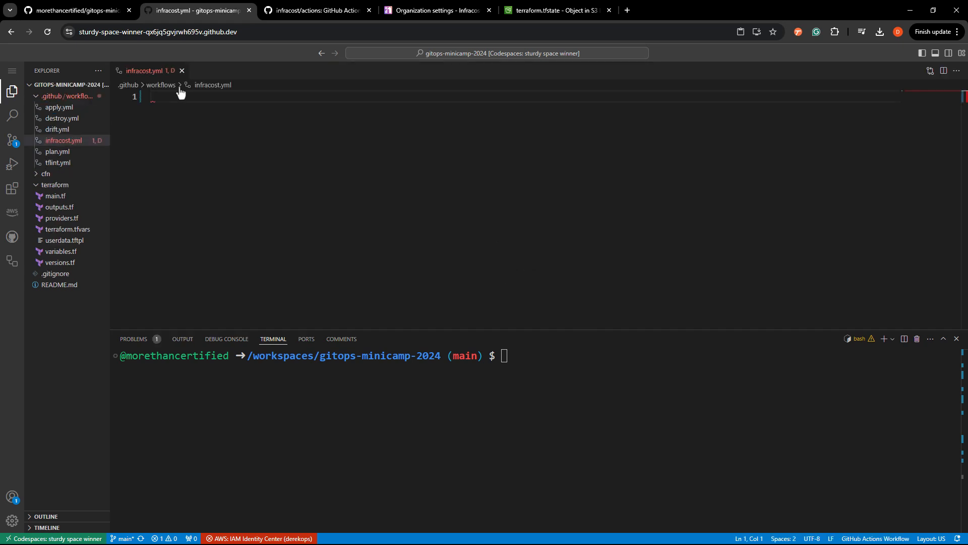
- Locate the Quick start workflow in the infracost/actions README and copy its code block
{"action": "left_click", "coordinate": [314, 10]}
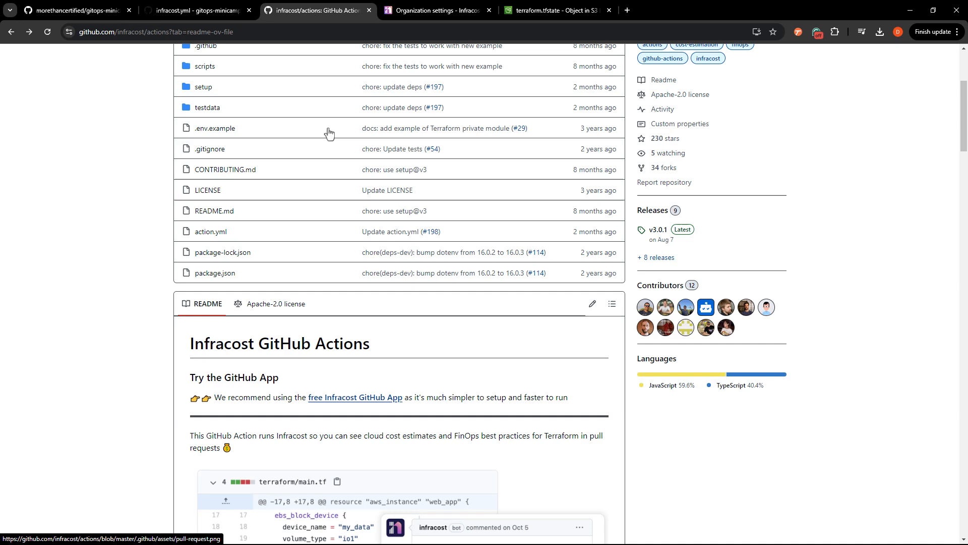
{"action": "scroll", "scroll_direction": "up", "scroll_amount": 3}
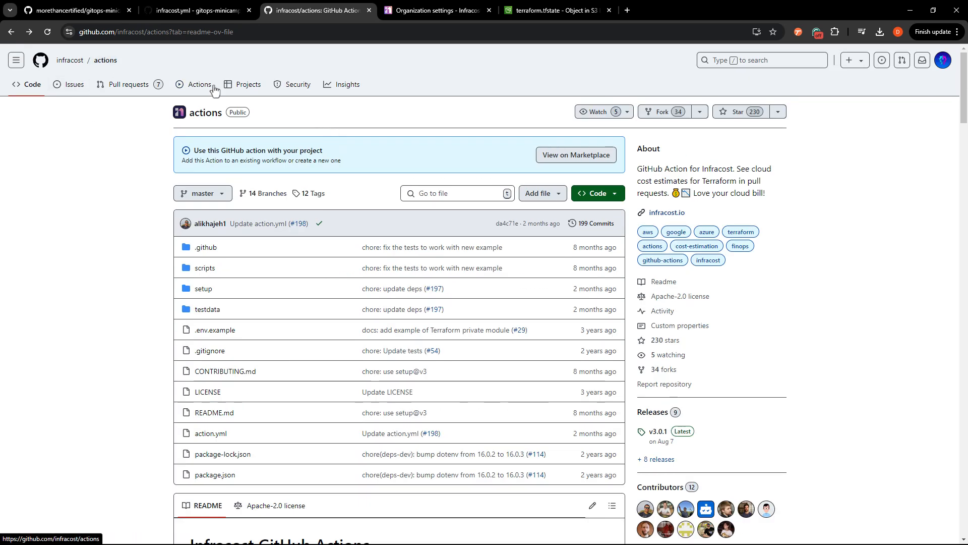
{"action": "scroll", "scroll_direction": "down", "scroll_amount": 3}
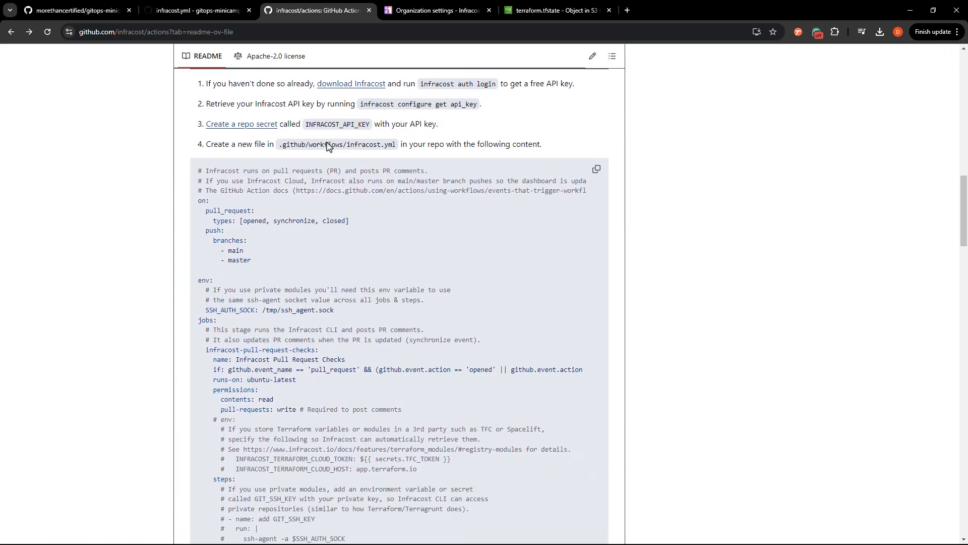
{"action": "scroll", "scroll_direction": "down", "scroll_amount": 3}
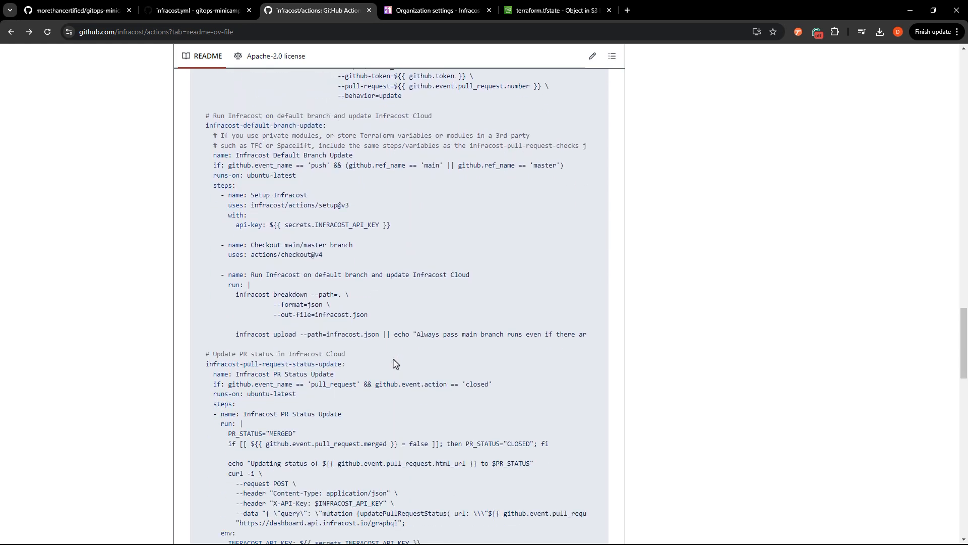
{"action": "scroll", "scroll_direction": "up", "scroll_amount": 3}
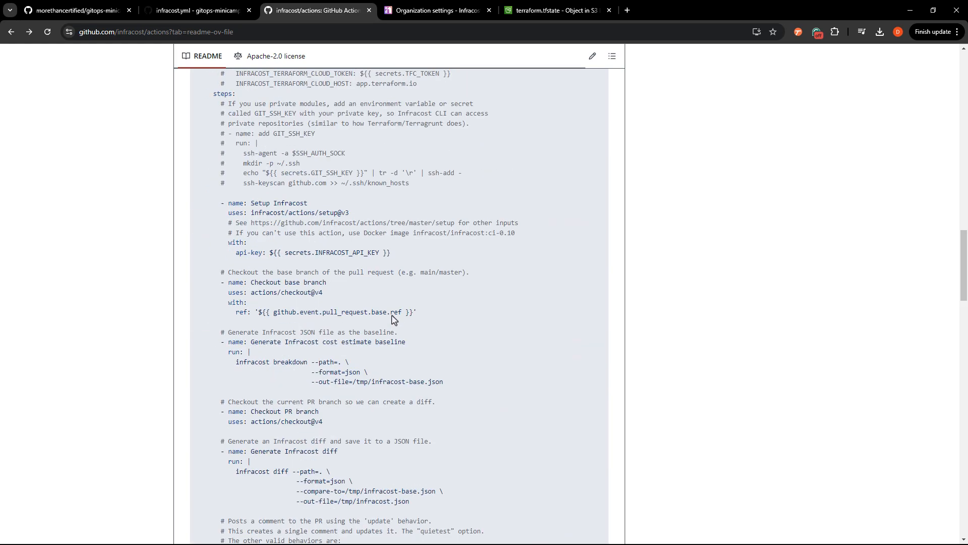
{"action": "scroll", "scroll_direction": "up", "scroll_amount": 3}
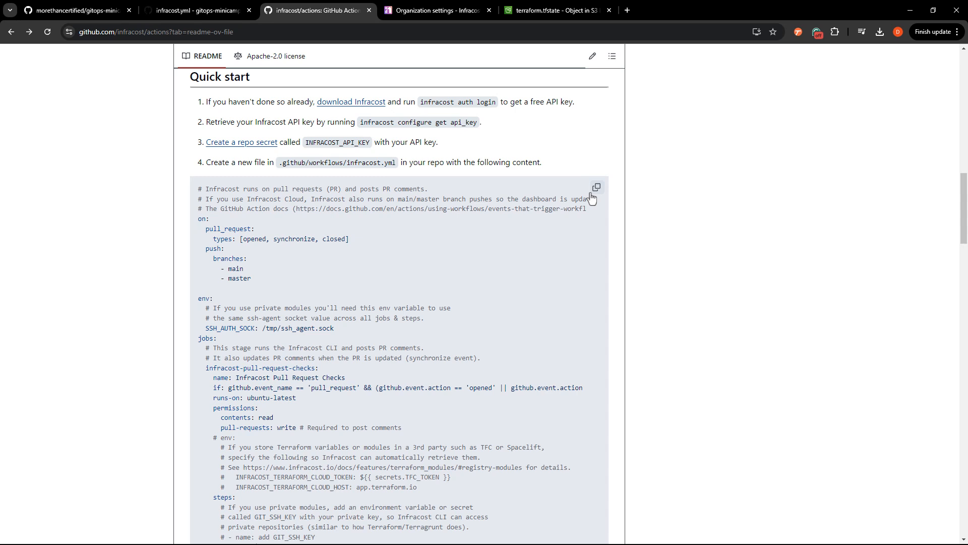
{"action": "left_click", "coordinate": [196, 10]}
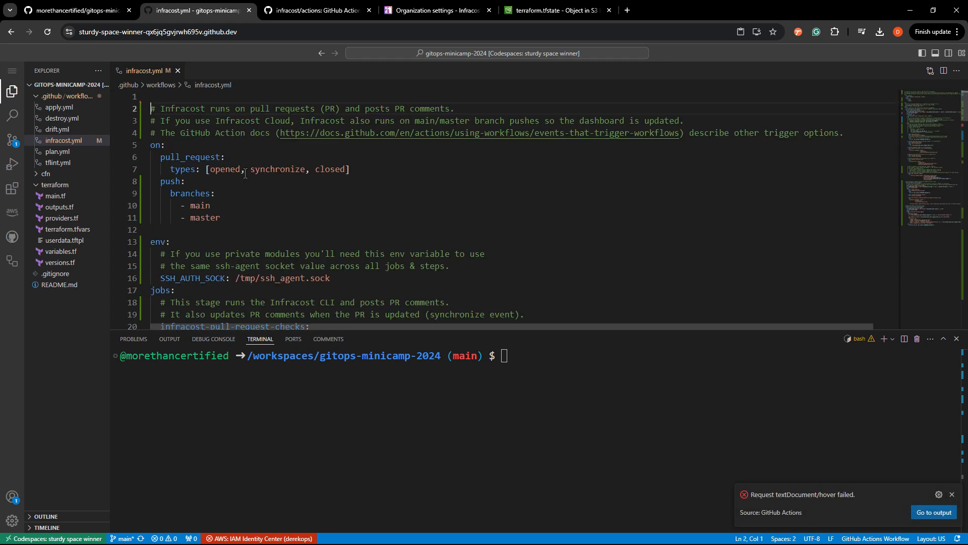
- Add name: 'Run Infracost', then delete the introductory comments and the push trigger for main/master
{"action": "type", "text": "name: 'Run"}
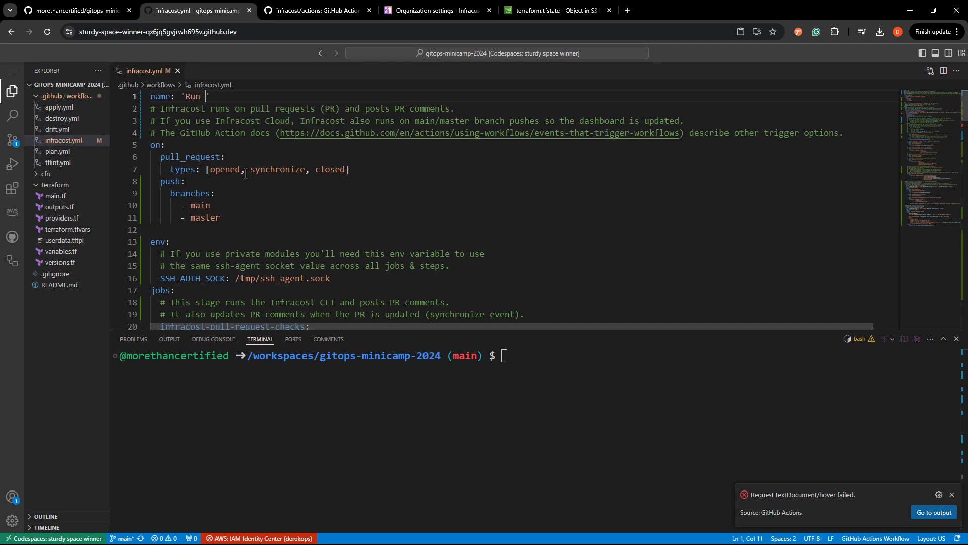
{"action": "type", "text": "Infracost"}
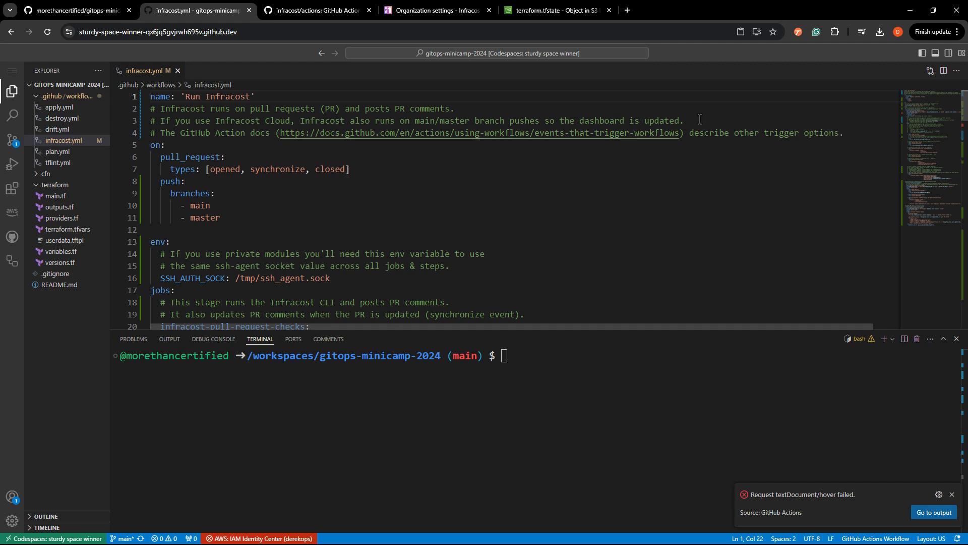
{"action": "left_click", "coordinate": [253, 96]}
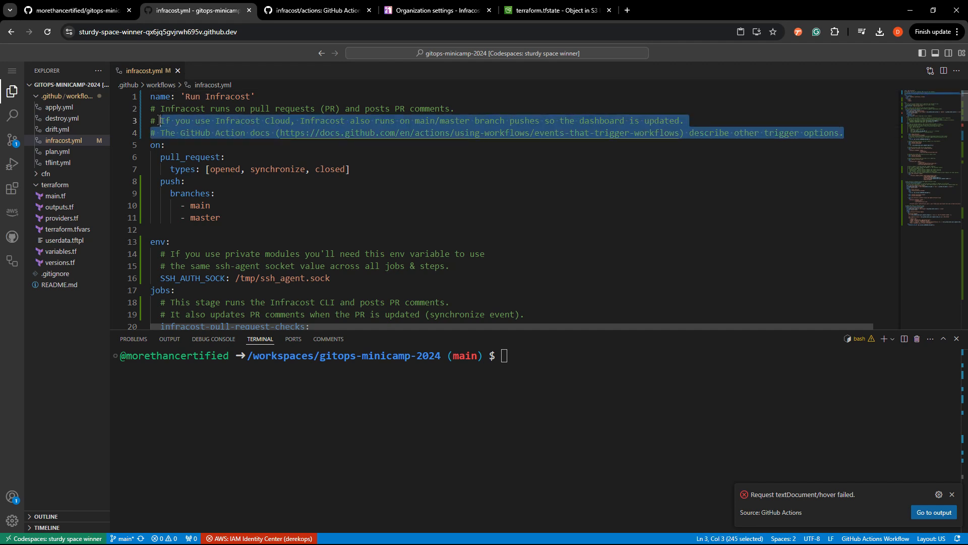
{"action": "key", "text": "Delete"}
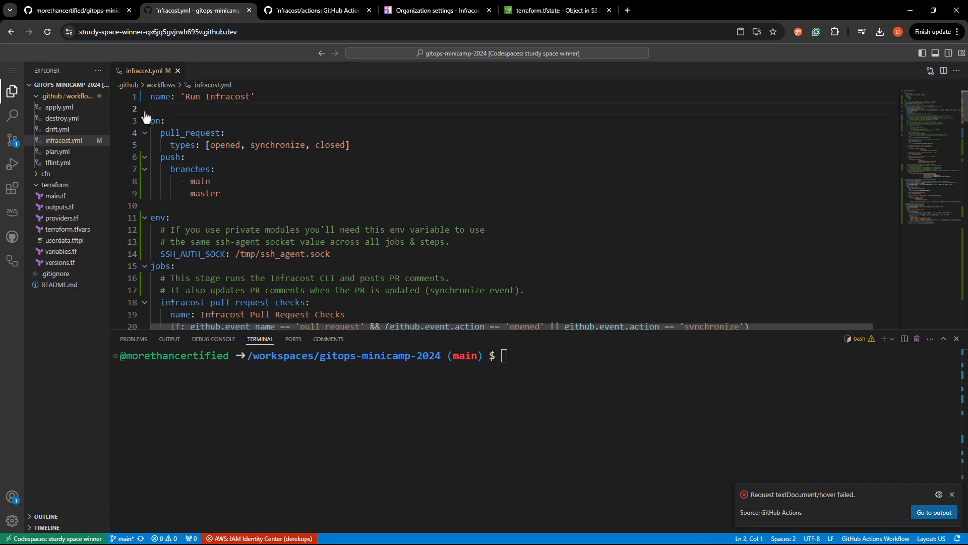
{"action": "left_click_drag", "start_coordinate": [161, 157], "coordinate": [221, 193]}
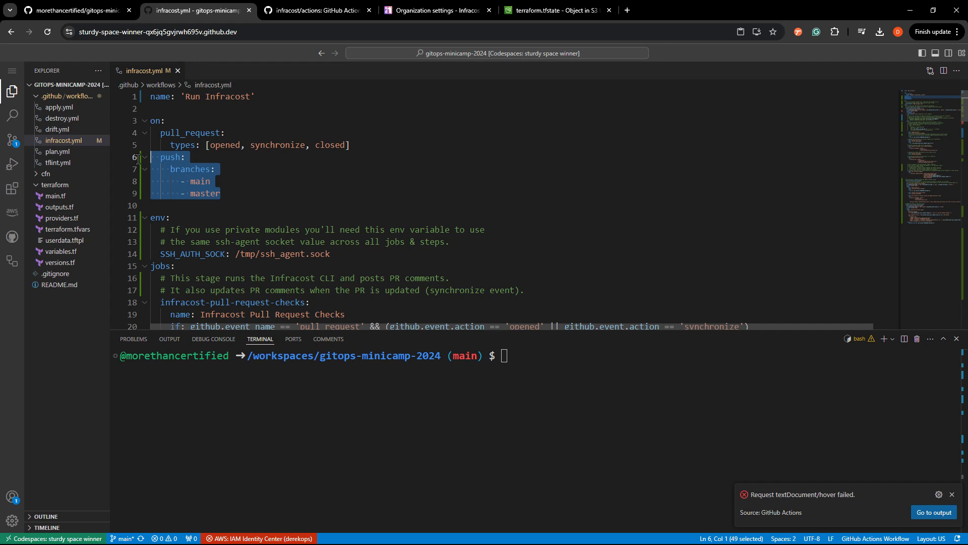
{"action": "key", "text": "Delete"}
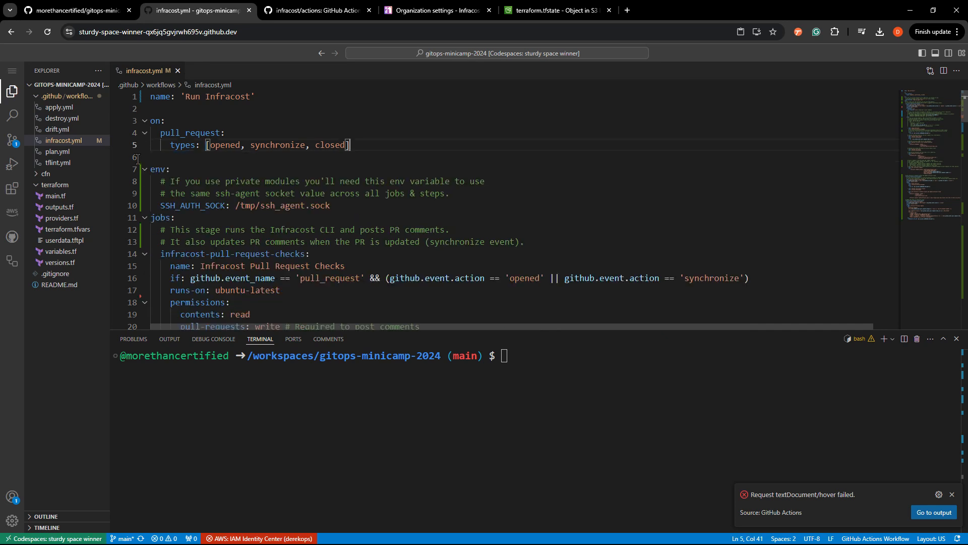
{"action": "mouse_move", "coordinate": [191, 132]}
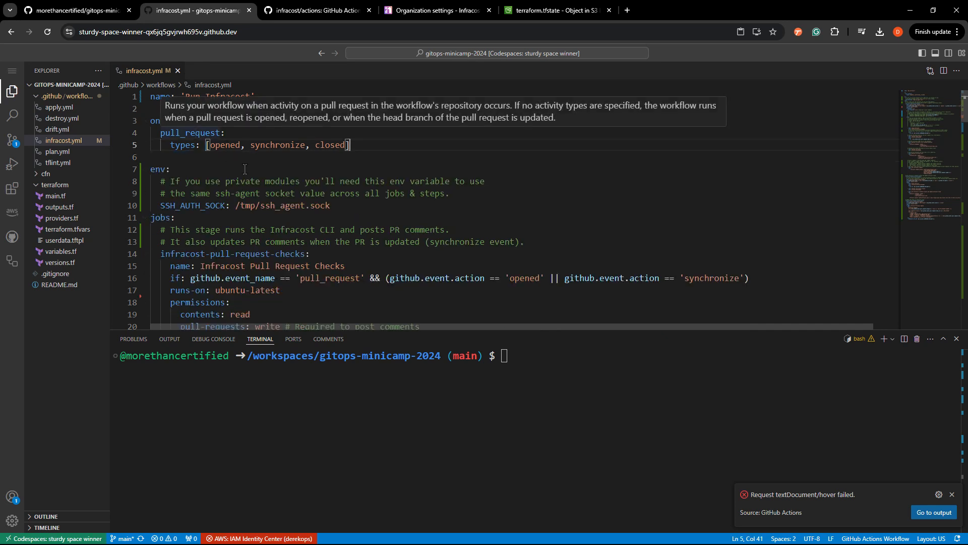
{"action": "mouse_move", "coordinate": [288, 154]}
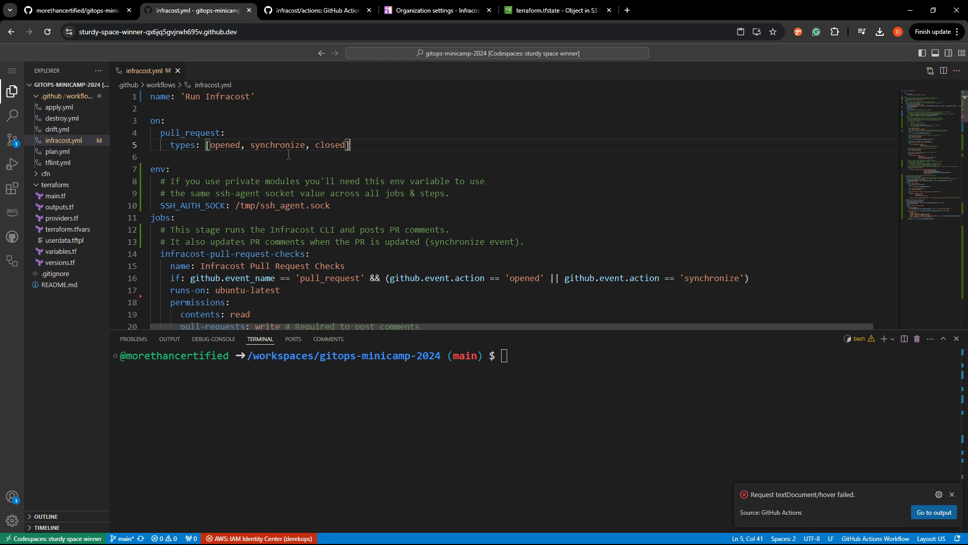
{"action": "mouse_move", "coordinate": [372, 150]}
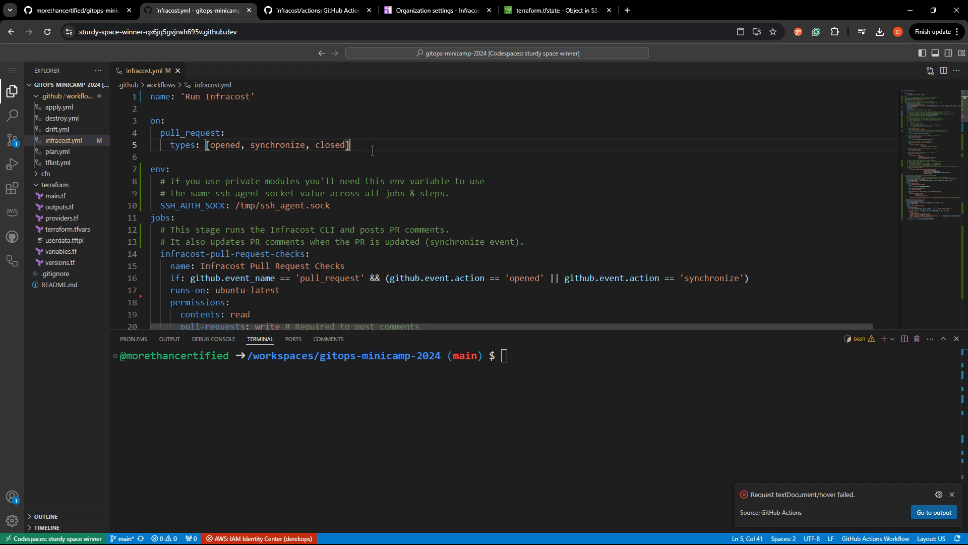
- Remove the top-level env block, the commented job env settings and the SSH key instructions
{"action": "scroll", "scroll_direction": "down", "scroll_amount": 3}
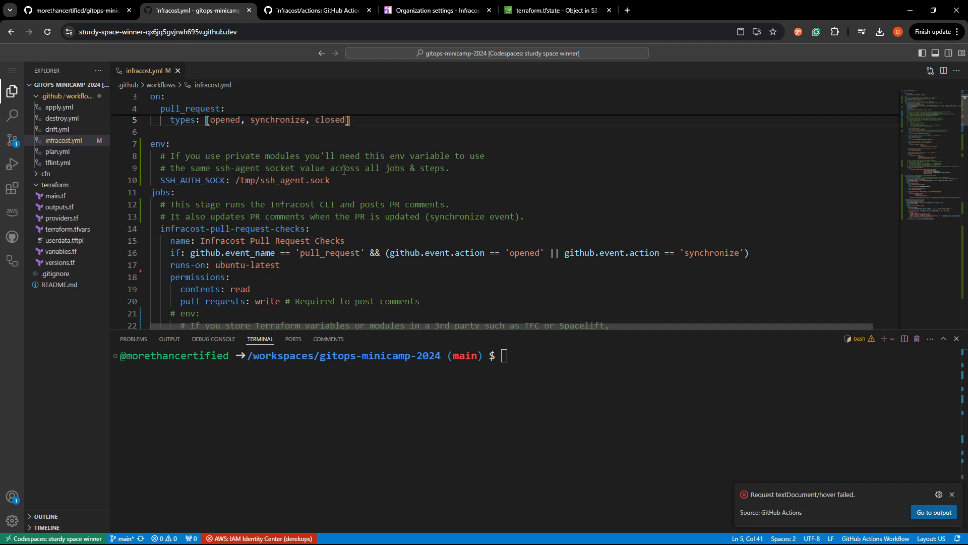
{"action": "double_click", "coordinate": [312, 179]}
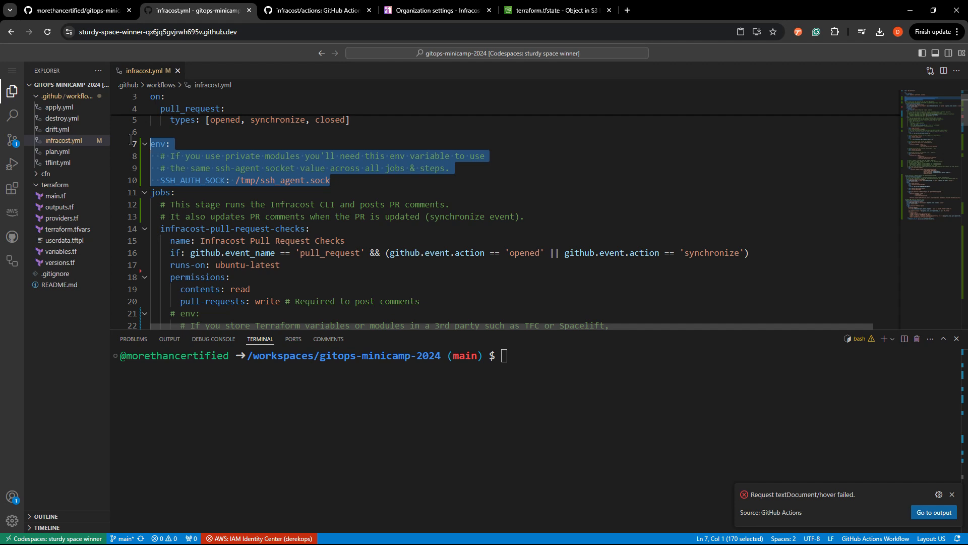
{"action": "key", "text": "Delete"}
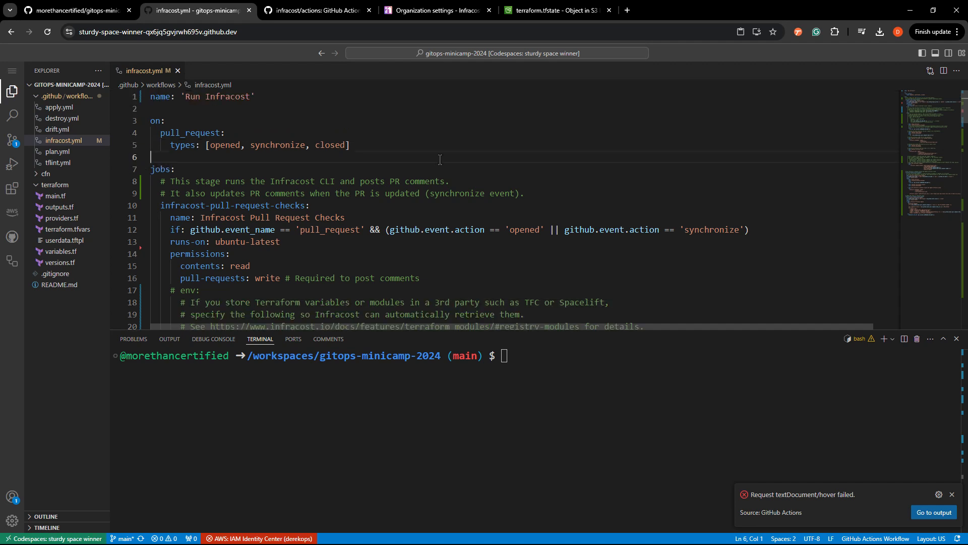
{"action": "mouse_move", "coordinate": [305, 183]}
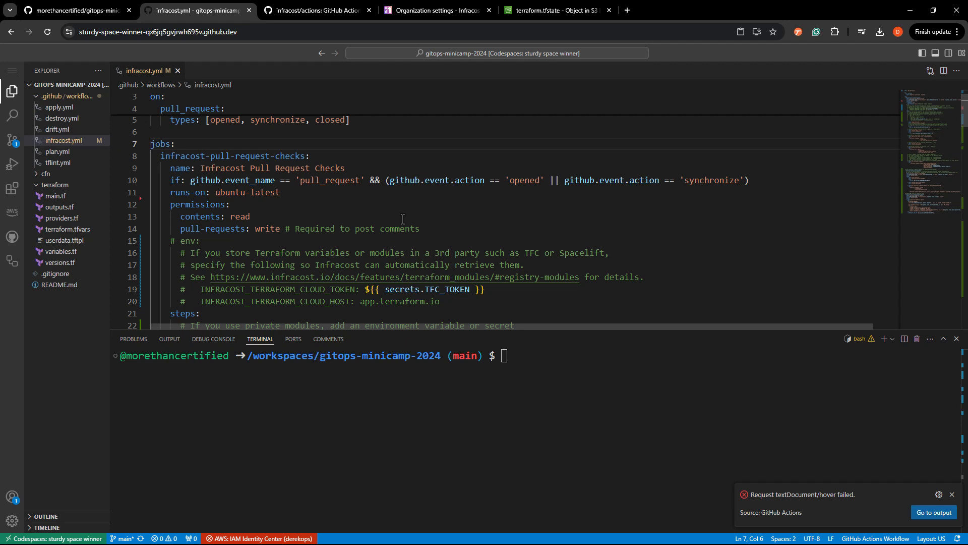
{"action": "scroll", "scroll_direction": "down", "scroll_amount": 3}
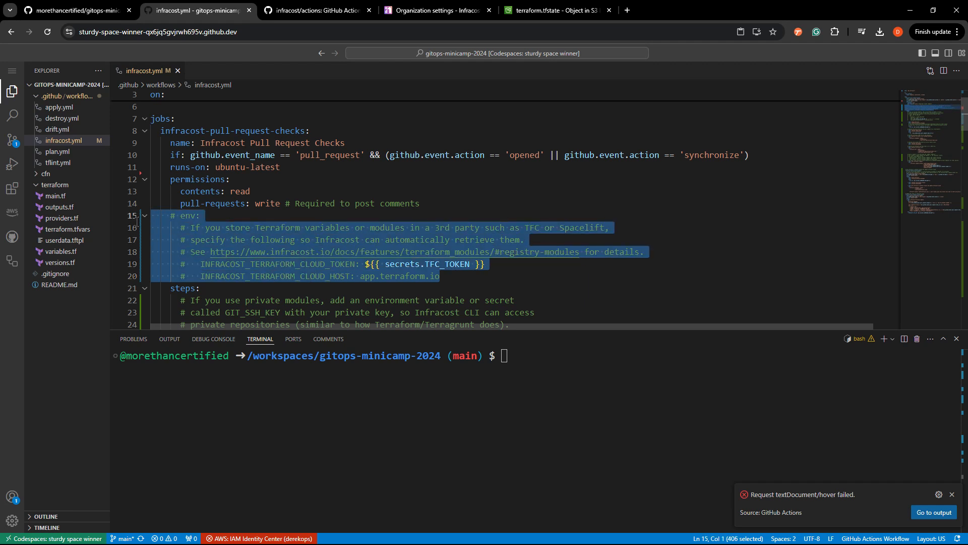
{"action": "key", "text": "Delete"}
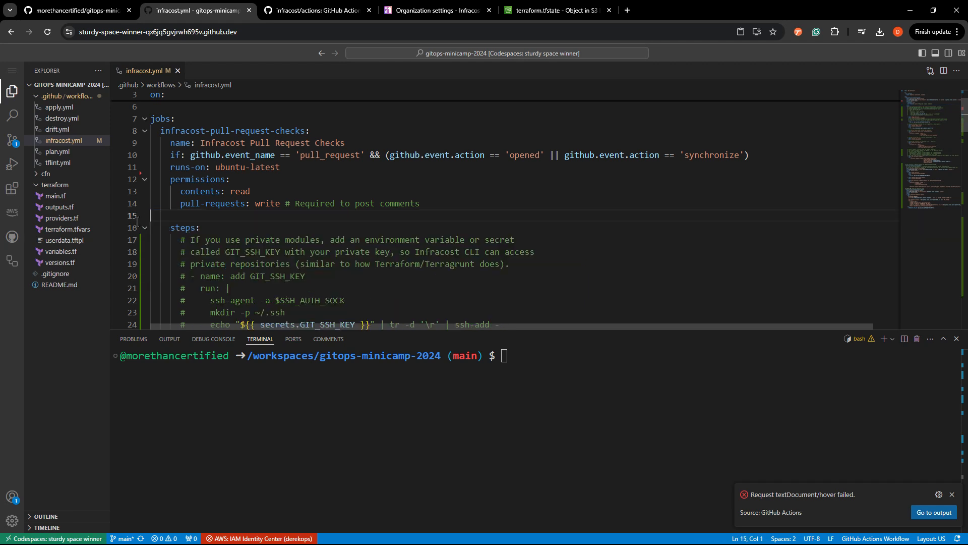
{"action": "scroll", "scroll_direction": "down", "scroll_amount": 3}
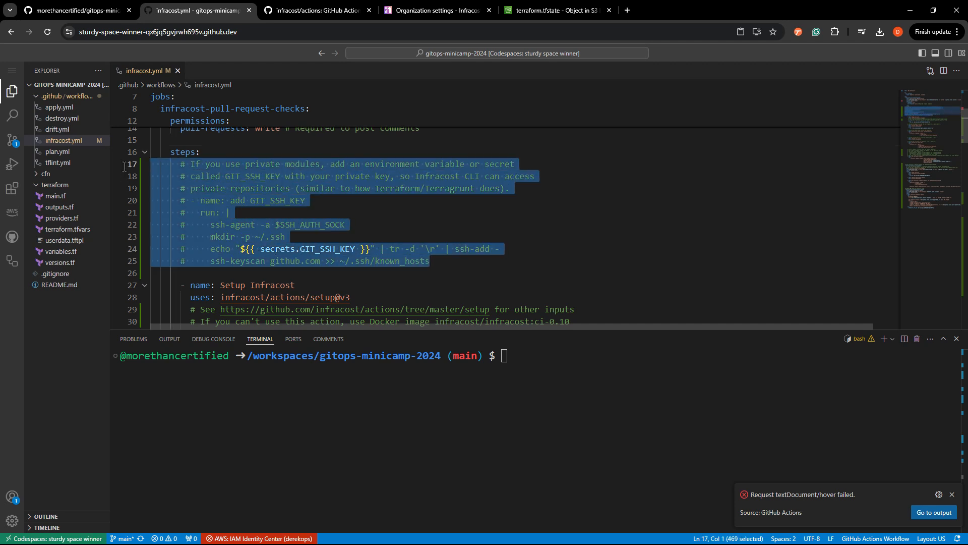
{"action": "key", "text": "Delete"}
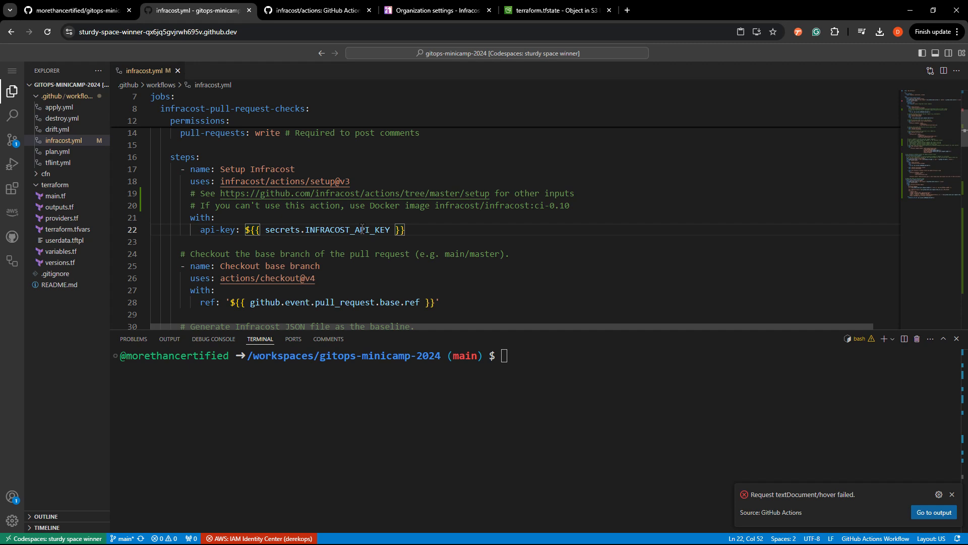
- Add environment: production under runs-on in the infracost-pull-request-checks job
{"action": "scroll", "scroll_direction": "up", "scroll_amount": 3}
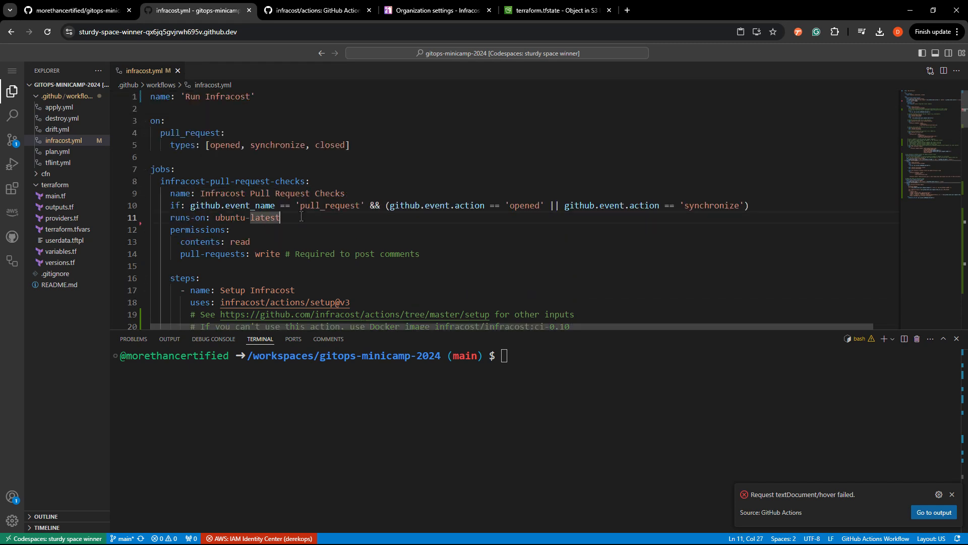
{"action": "type", "text": "enviro"}
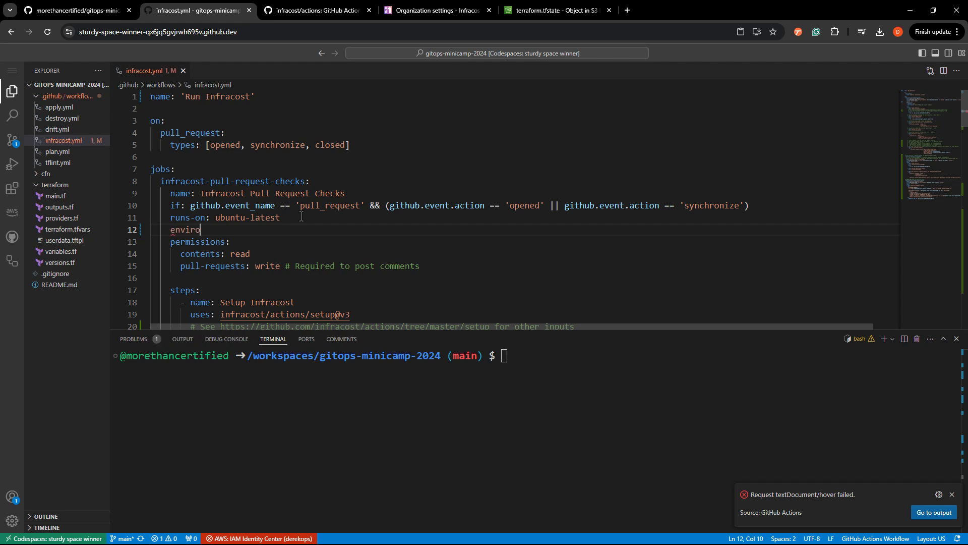
{"action": "type", "text": "nment: produ"}
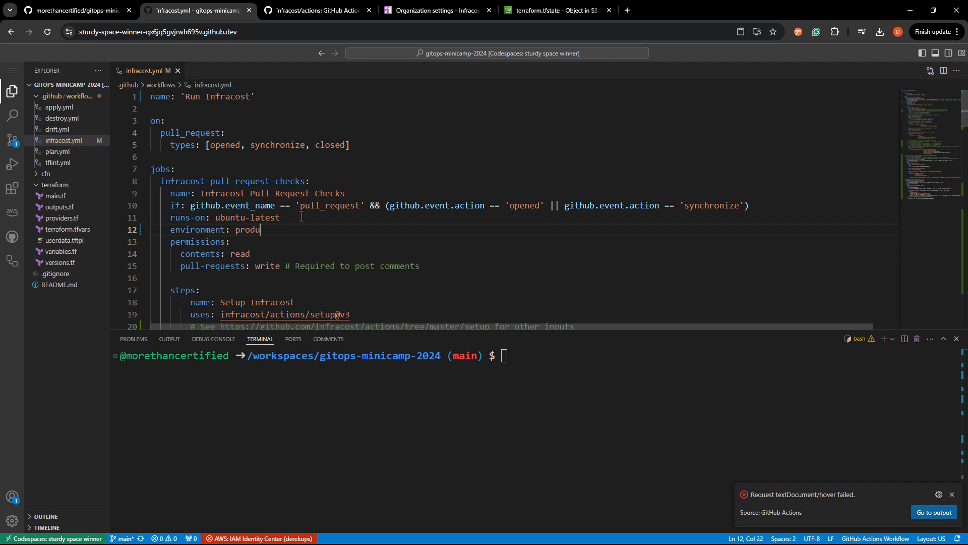
{"action": "type", "text": "ction"}
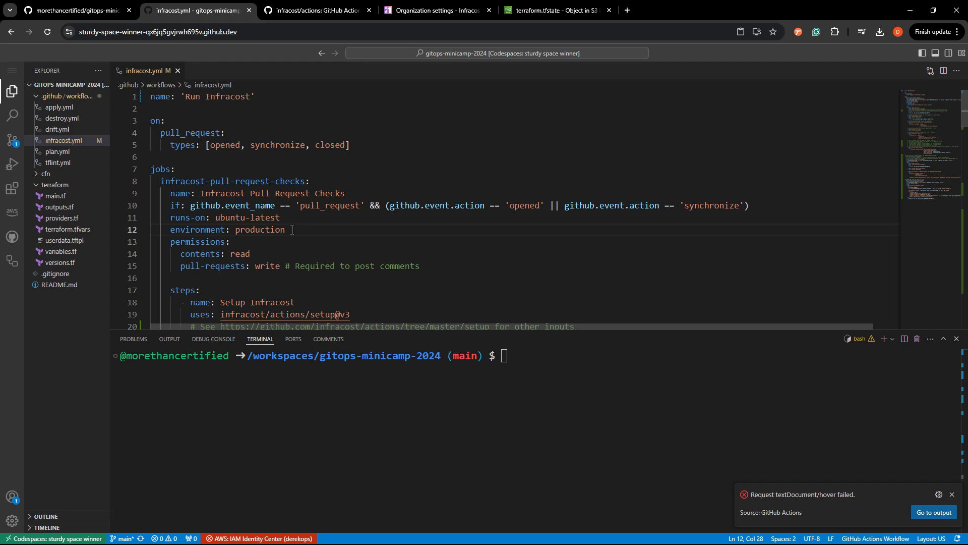
{"action": "scroll", "scroll_direction": "down", "scroll_amount": 3}
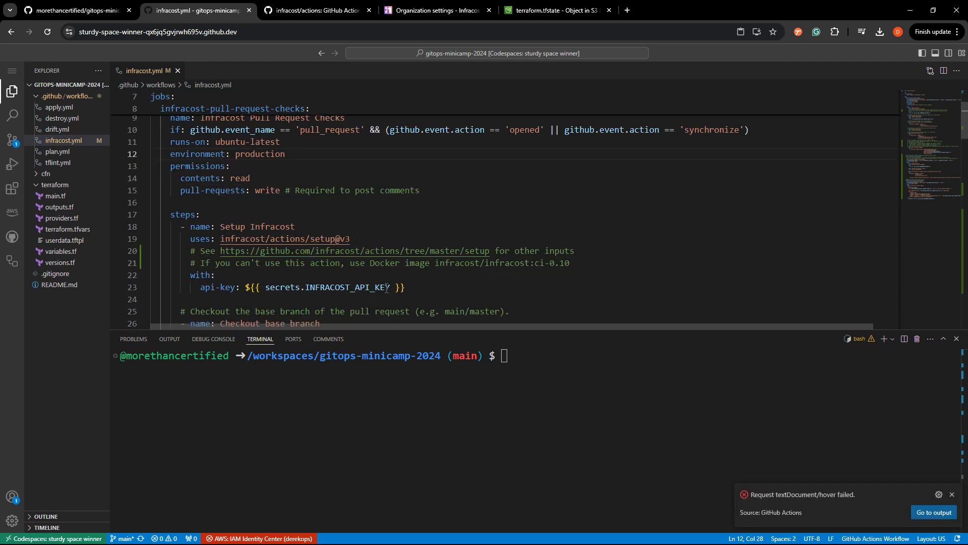
- Dismiss the checkout action popup and clear the explanatory step comments from the job
{"action": "left_click", "coordinate": [584, 263]}
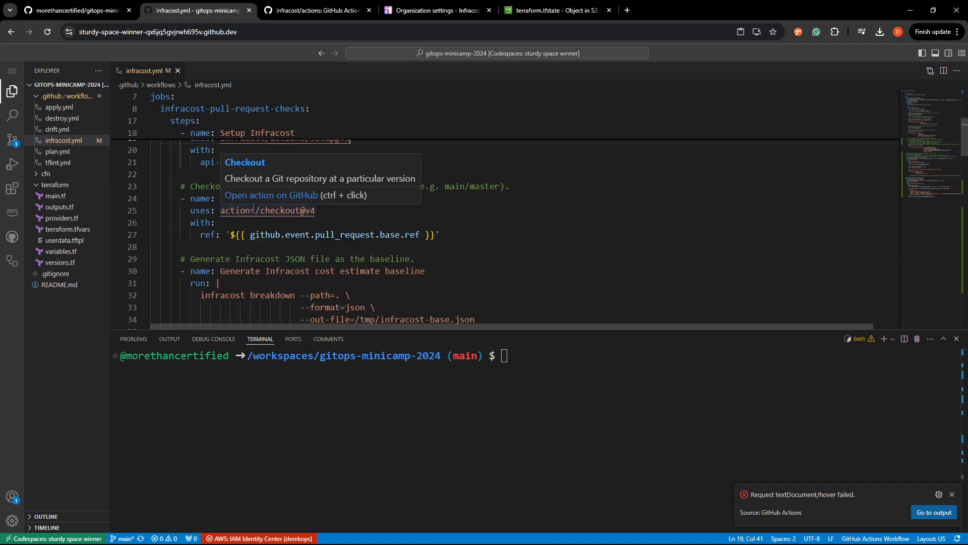
{"action": "left_click", "coordinate": [510, 236]}
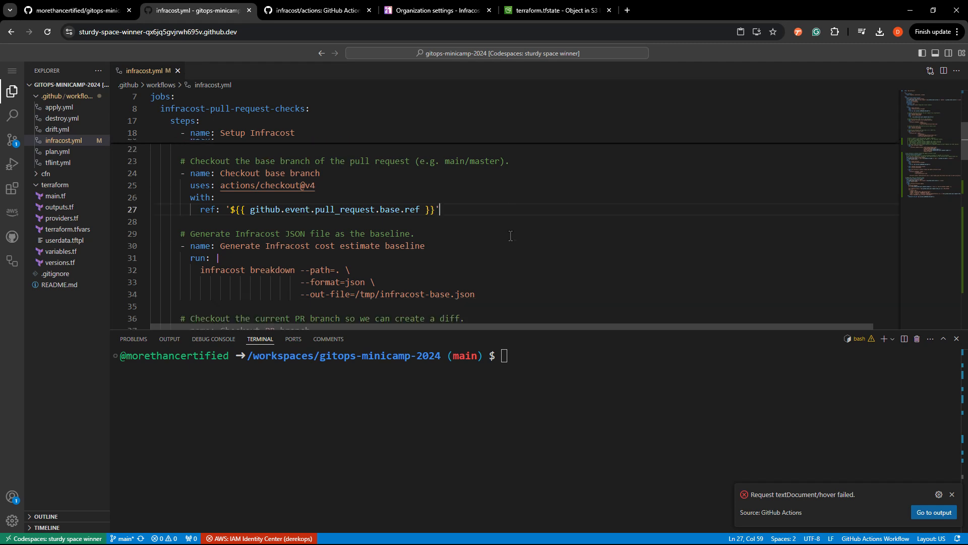
{"action": "scroll", "scroll_direction": "down", "scroll_amount": 3}
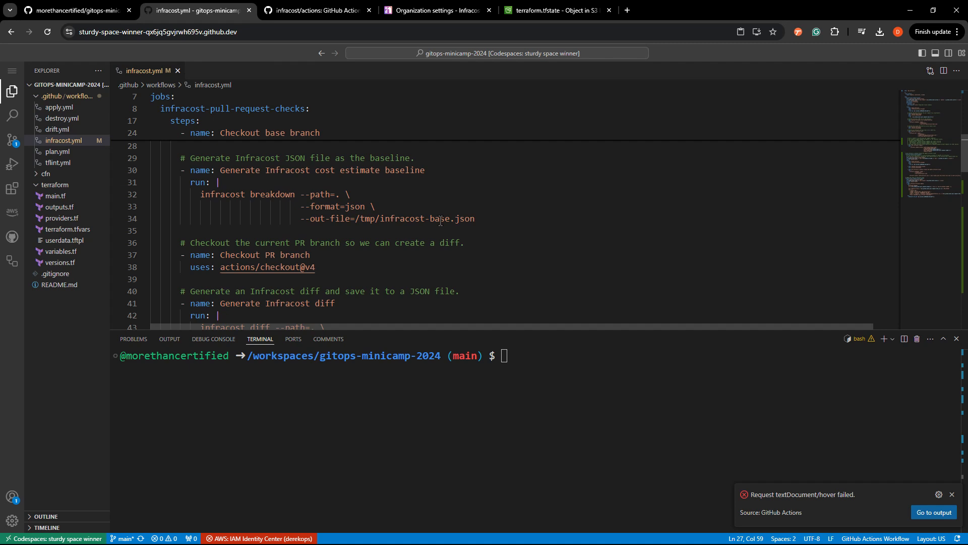
{"action": "scroll", "scroll_direction": "down", "scroll_amount": 3}
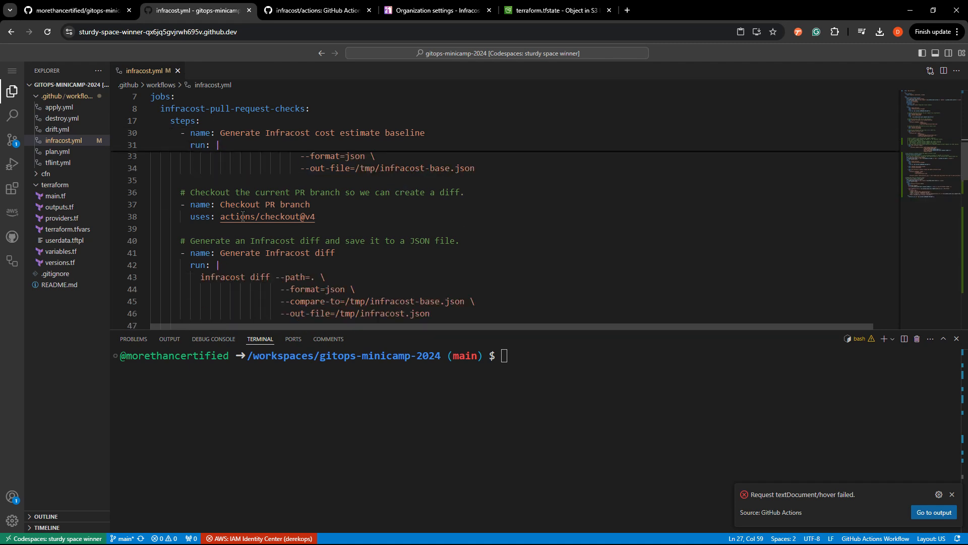
{"action": "mouse_move", "coordinate": [415, 222]}
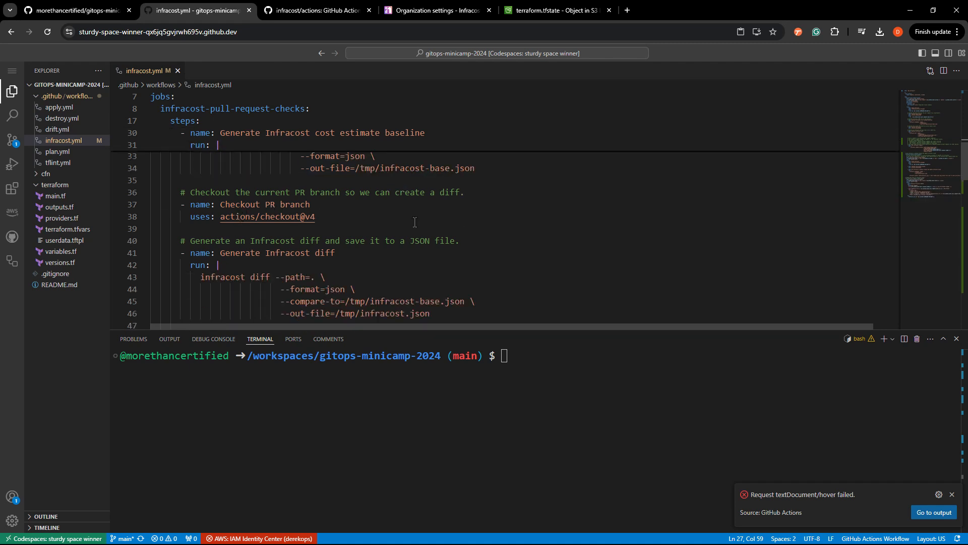
{"action": "scroll", "scroll_direction": "down", "scroll_amount": 3}
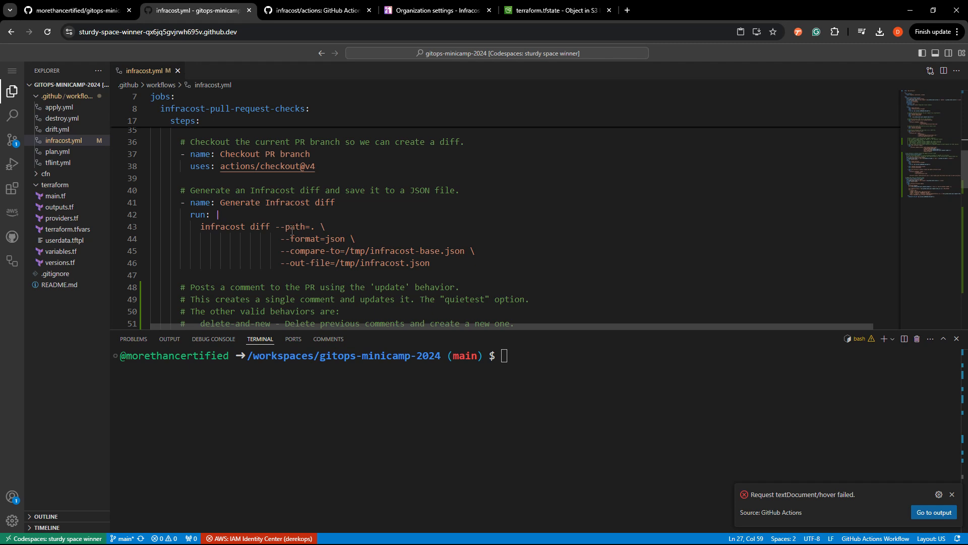
{"action": "mouse_move", "coordinate": [380, 239]}
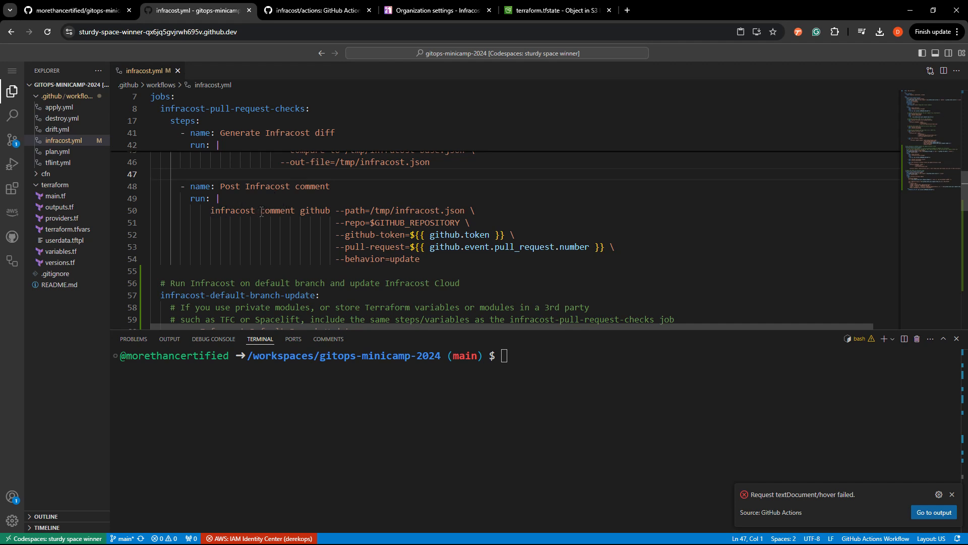
{"action": "double_click", "coordinate": [278, 209]}
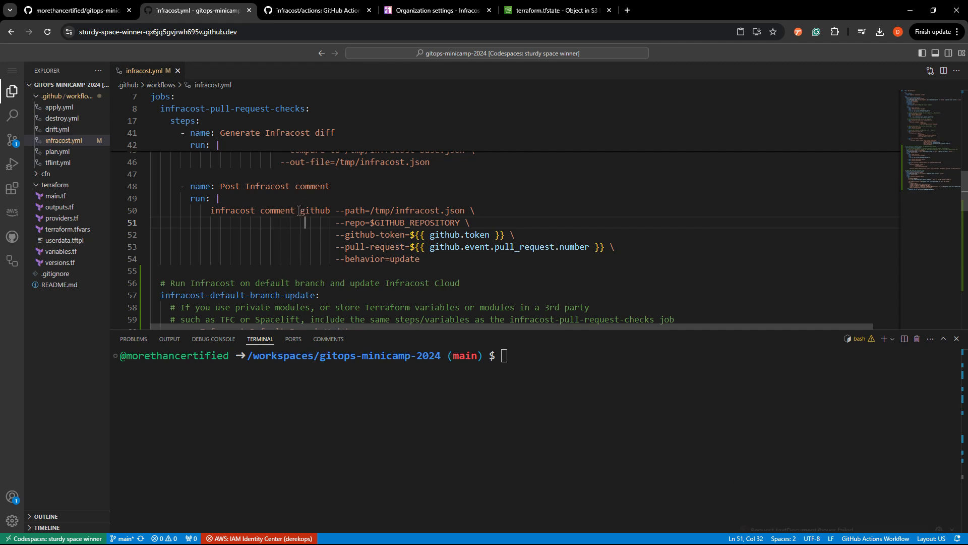
{"action": "mouse_move", "coordinate": [377, 224]}
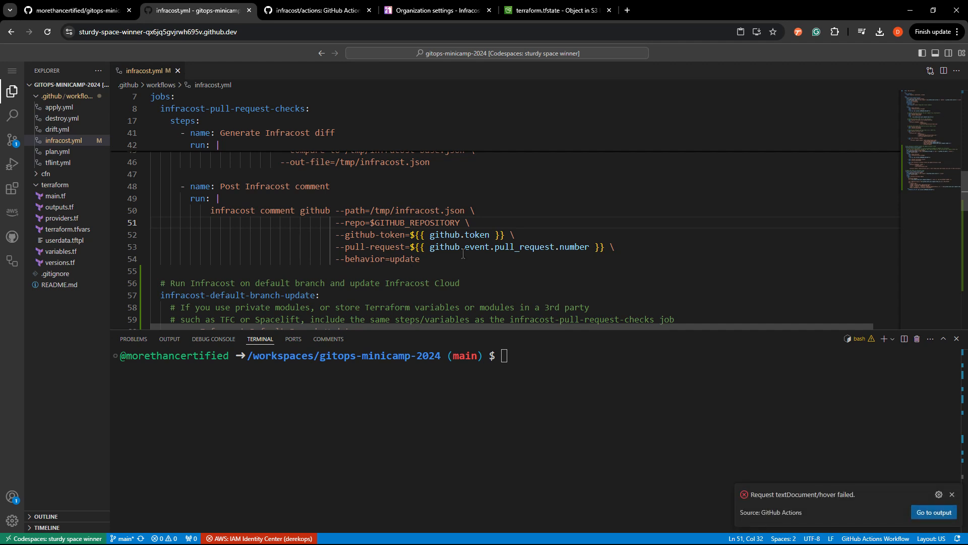
- Delete the infracost-default-branch-update job block and return to the top of the file
{"action": "scroll", "scroll_direction": "down", "scroll_amount": 3}
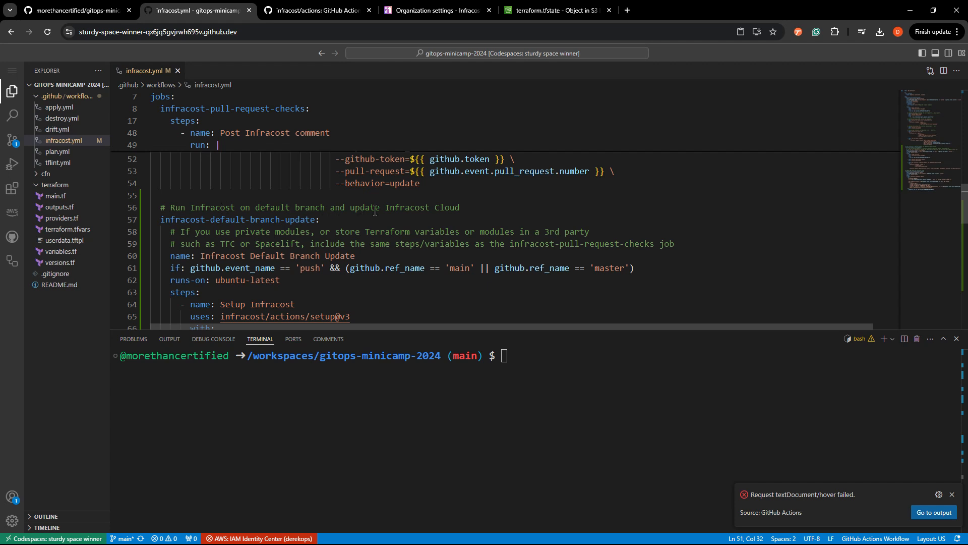
{"action": "left_click_drag", "start_coordinate": [161, 207], "coordinate": [319, 220]}
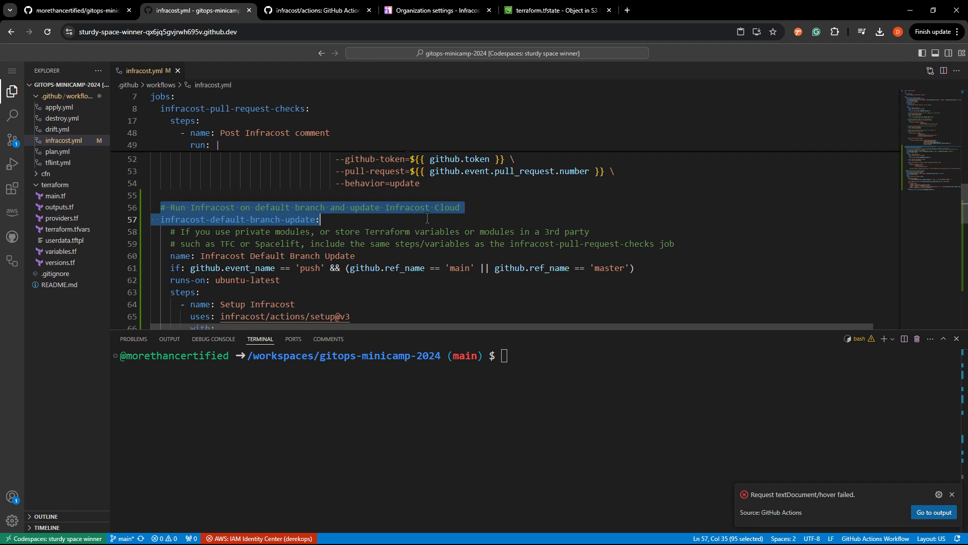
{"action": "scroll", "scroll_direction": "down", "scroll_amount": 3}
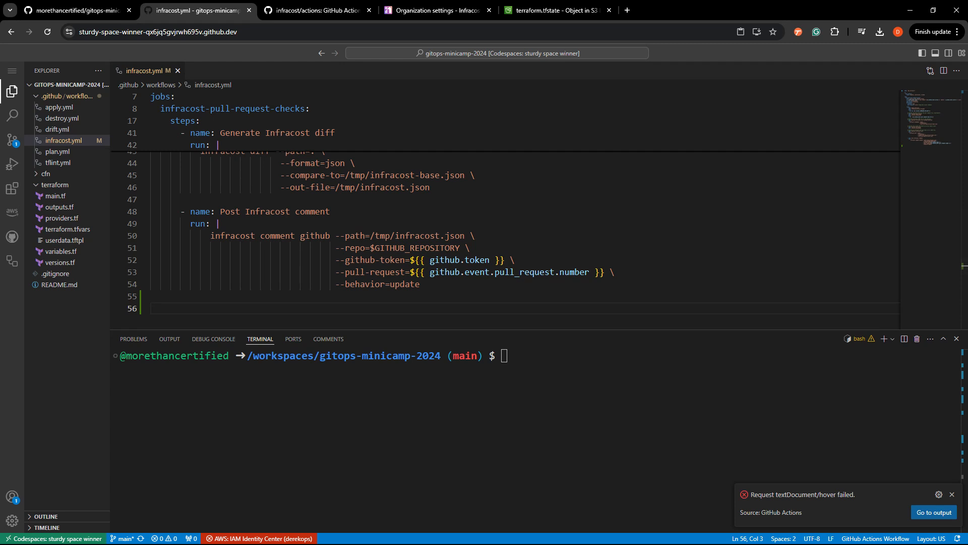
{"action": "scroll", "scroll_direction": "up", "scroll_amount": 3}
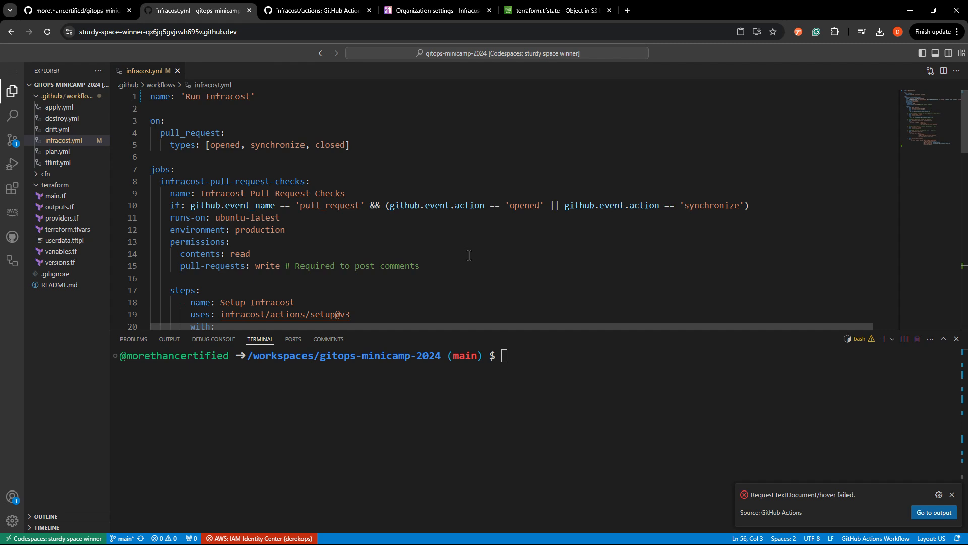
- Check out a new feature branch, commit the workflow as "added infracost" and push it
{"action": "double_click", "coordinate": [240, 254]}
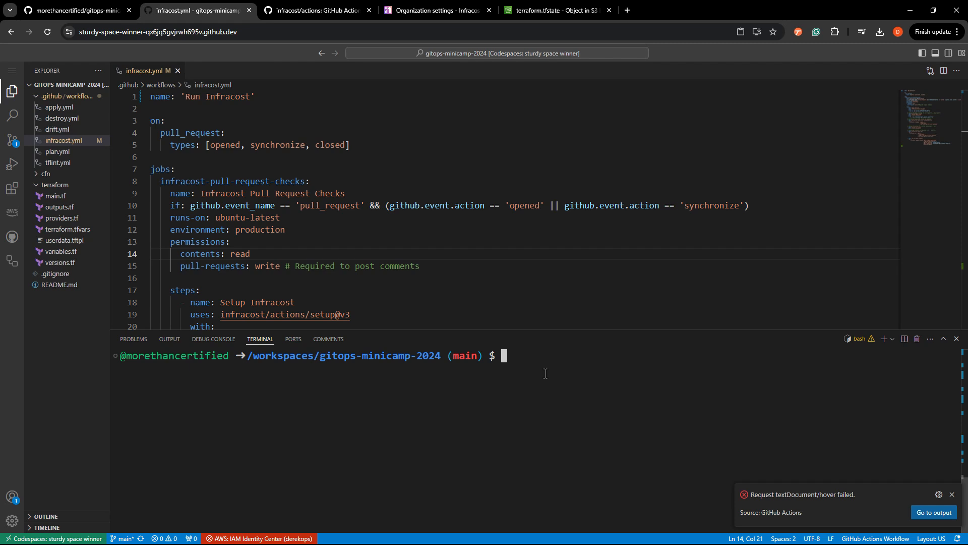
{"action": "type", "text": "git checkout -B"}
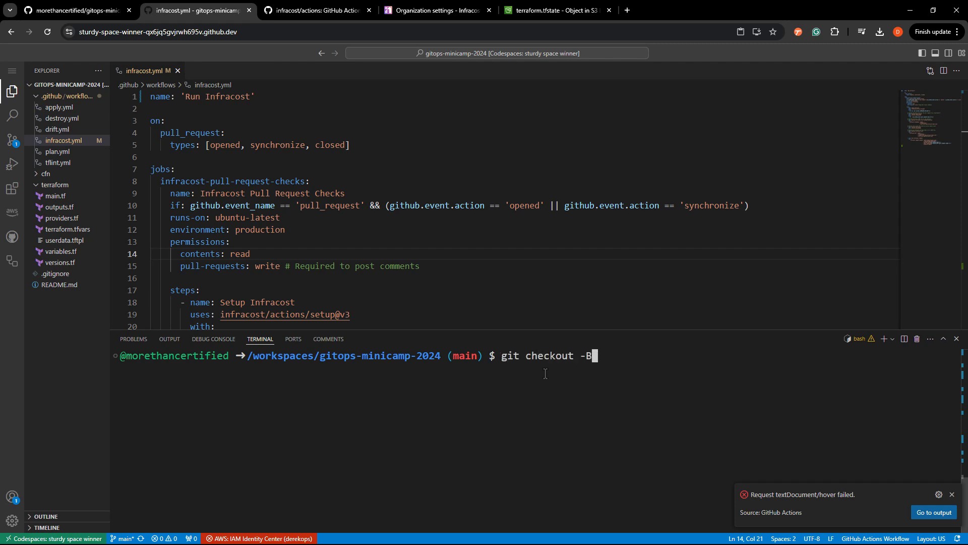
{"action": "type", "text": "feature"}
{"action": "type", "text": "git commit -m"}
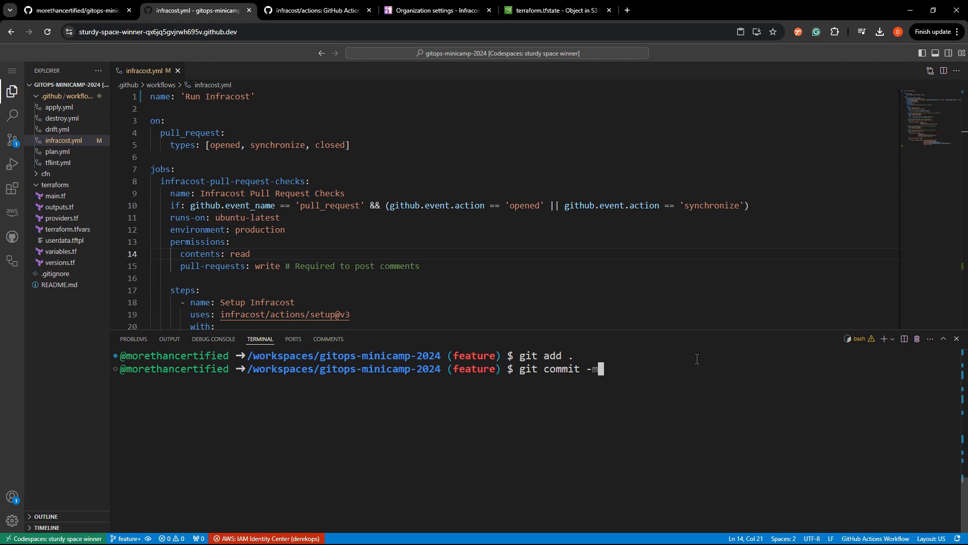
{"action": "type", "text": "\"added infrac"}
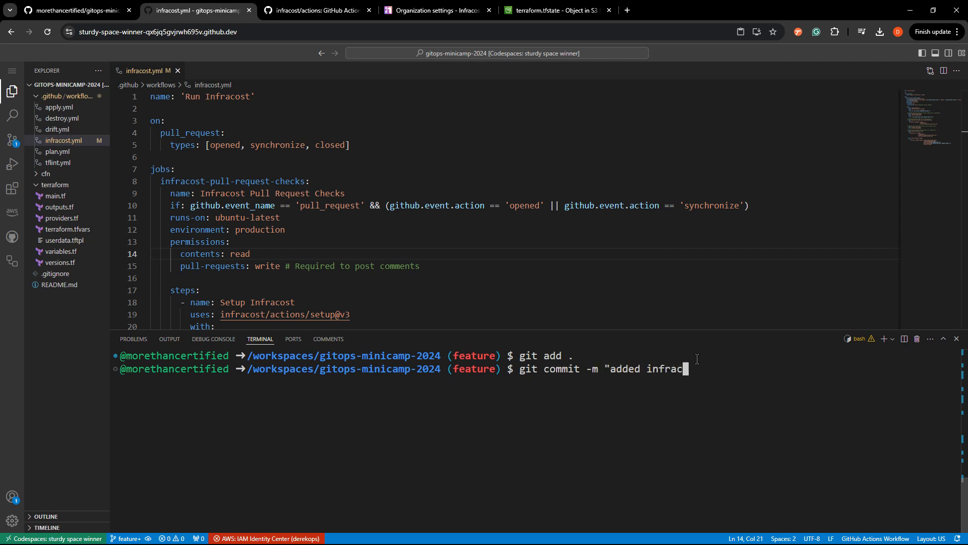
{"action": "key", "text": "Return"}
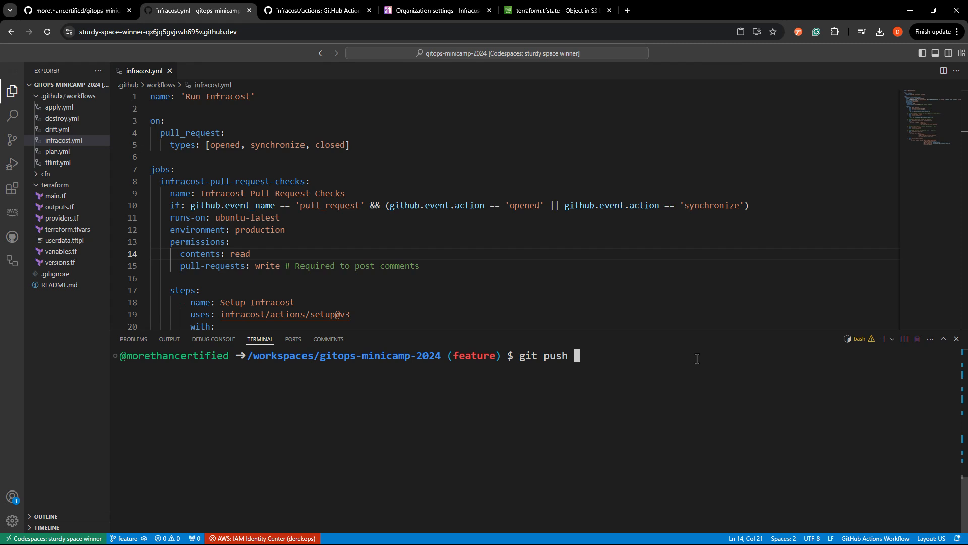
{"action": "key", "text": "Return"}
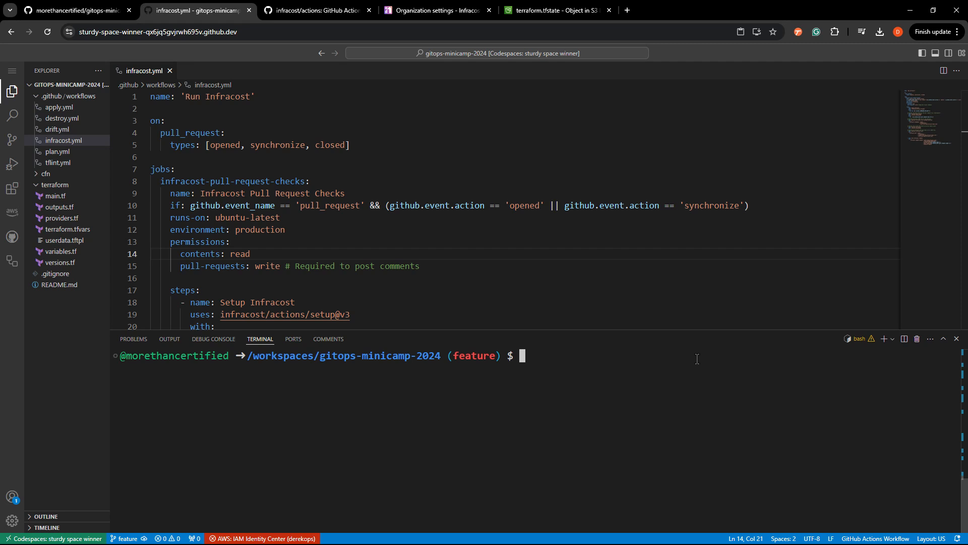
- Create pull request #2 into main with gh pr create --fill
{"action": "type", "text": "gh pr c"}
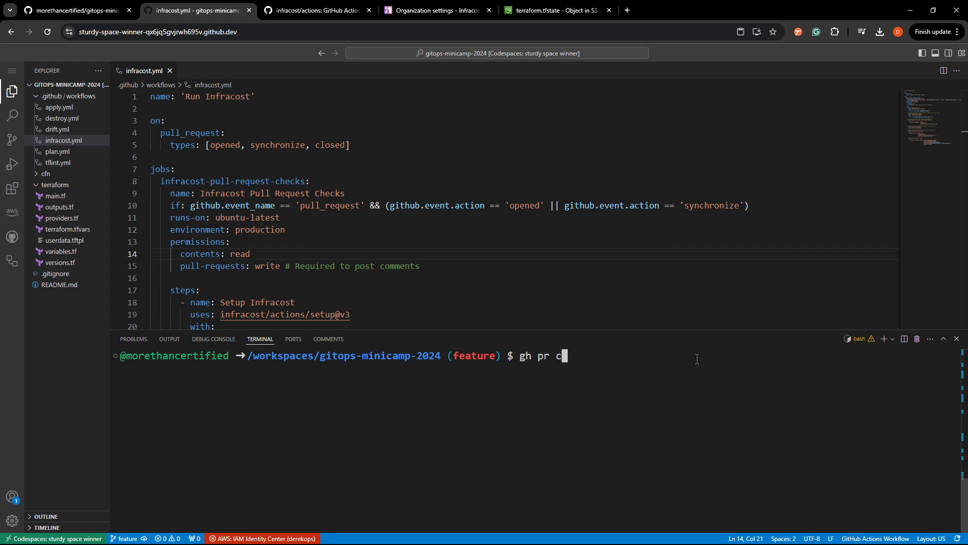
{"action": "type", "text": "reate --fill"}
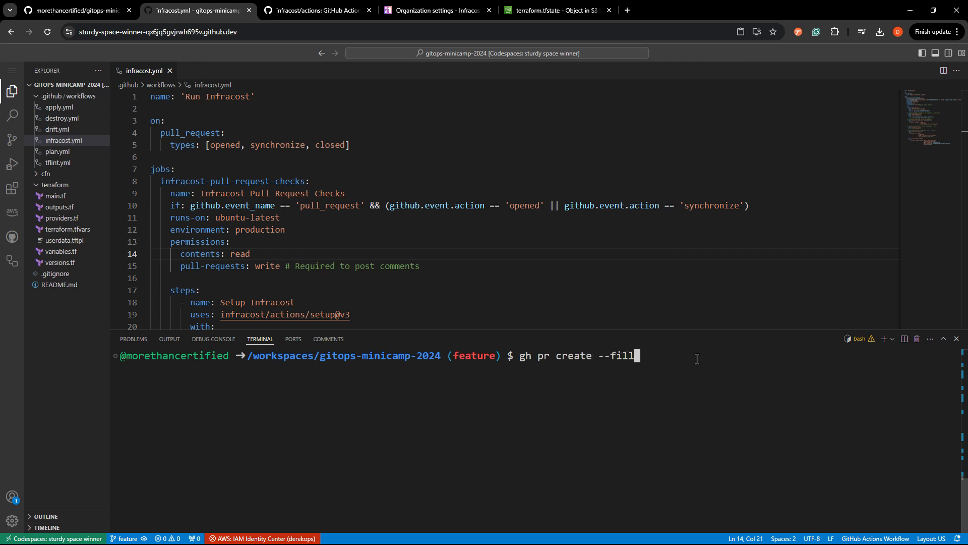
{"action": "key", "text": "Return"}
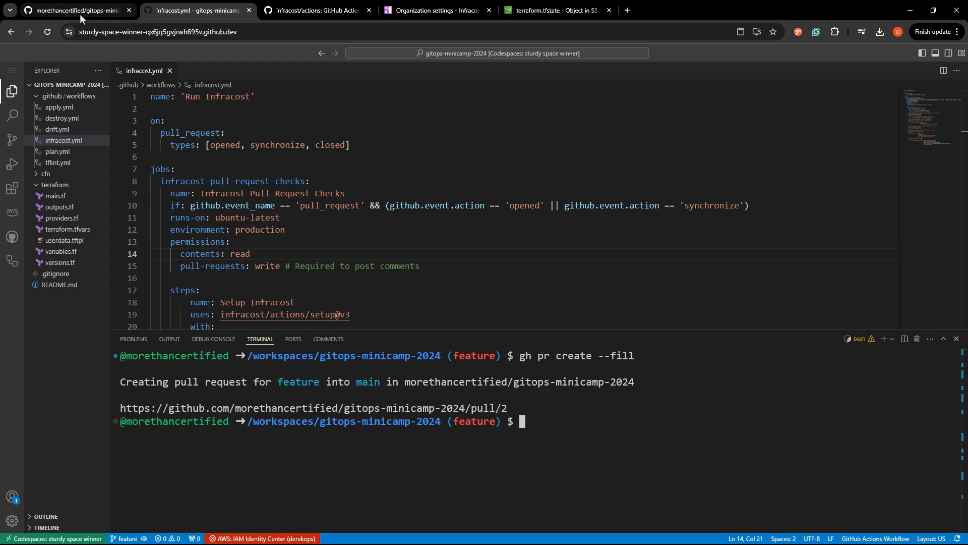
- Open pull request #2 'added infracost' from the repository's pull request list
{"action": "left_click", "coordinate": [74, 10]}
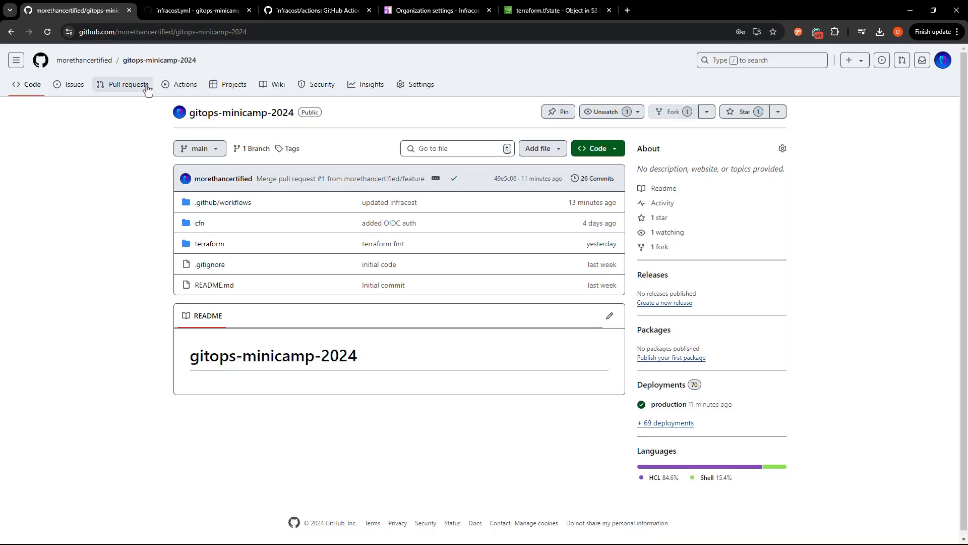
{"action": "left_click", "coordinate": [127, 84]}
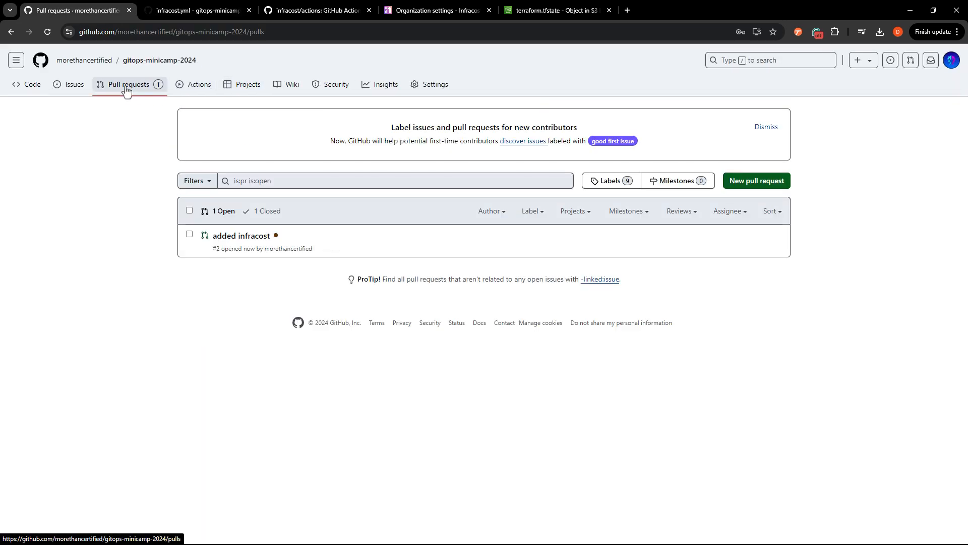
{"action": "mouse_move", "coordinate": [241, 235]}
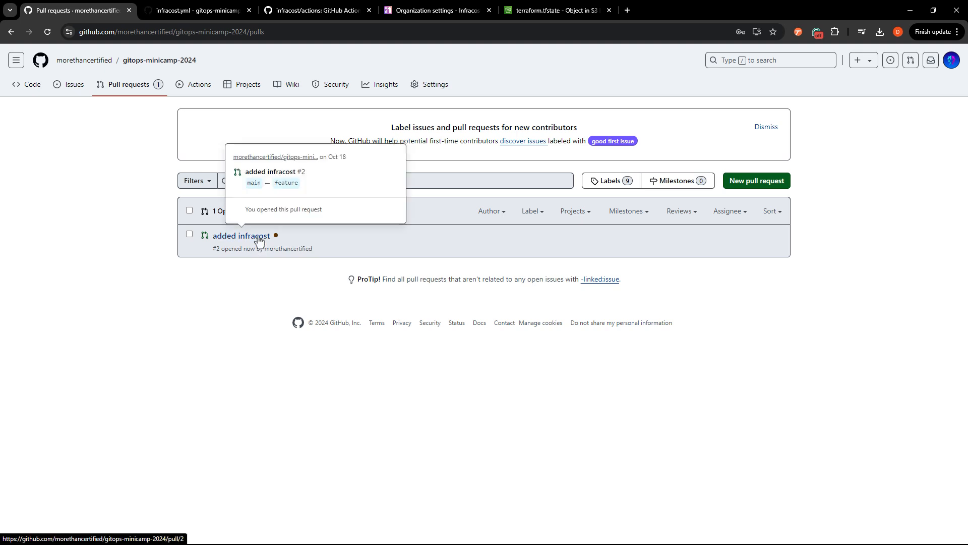
{"action": "left_click", "coordinate": [241, 236]}
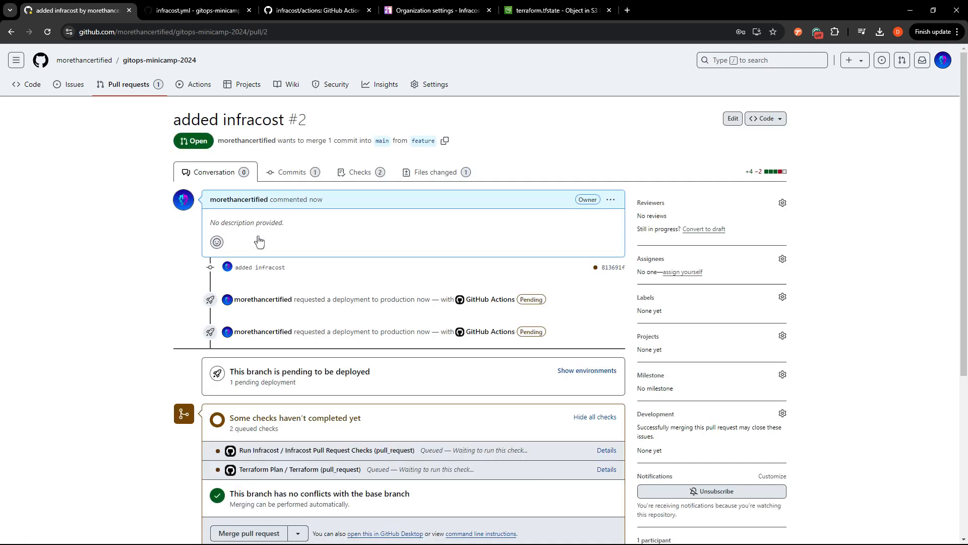
{"action": "scroll", "scroll_direction": "down", "scroll_amount": 3}
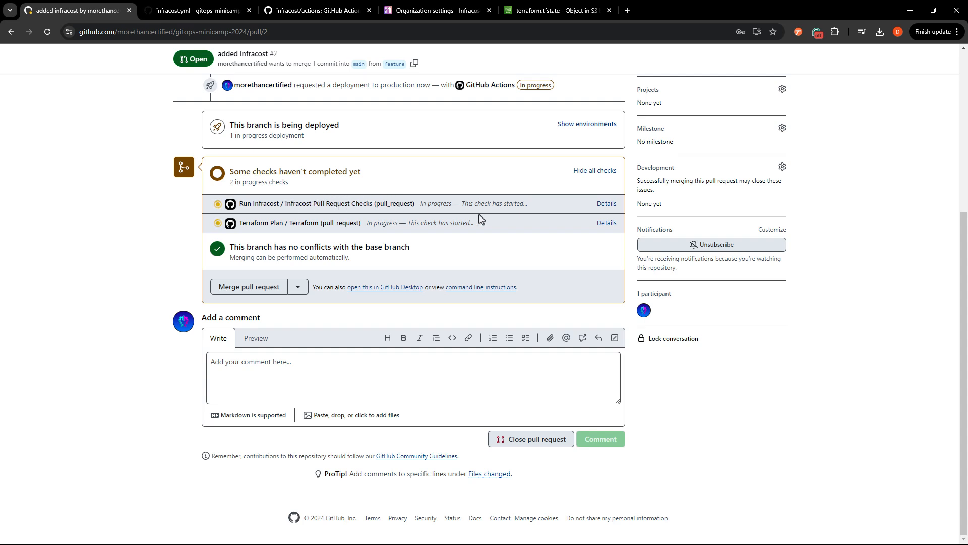
- View the Infracost check run log for PR #2 until all steps pass and the comment is posted
{"action": "left_click", "coordinate": [606, 204]}
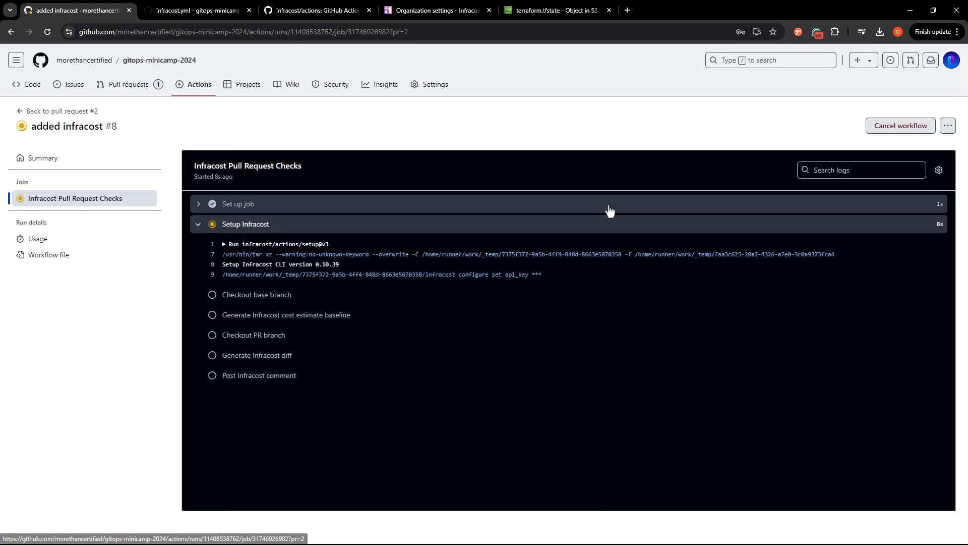
{"action": "scroll", "scroll_direction": "down", "scroll_amount": 3}
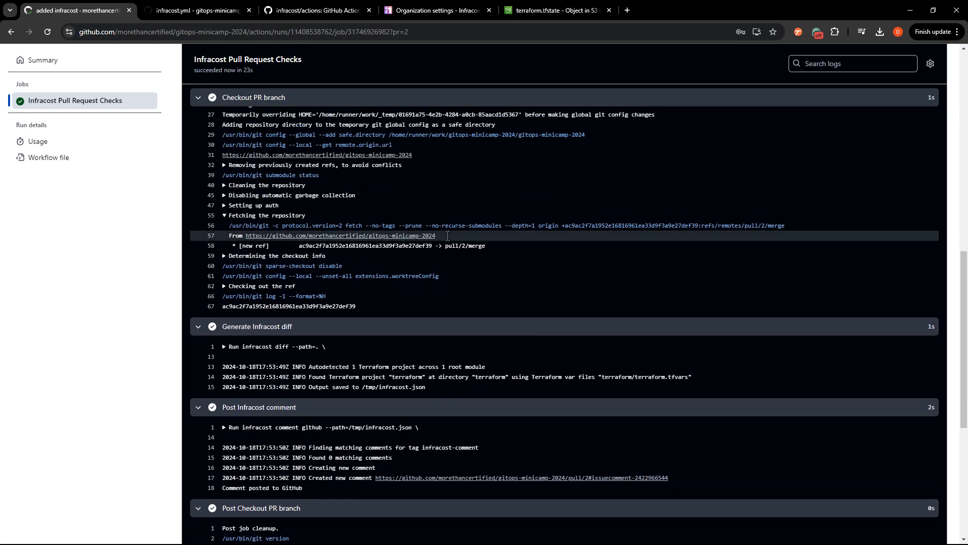
{"action": "scroll", "scroll_direction": "down", "scroll_amount": 3}
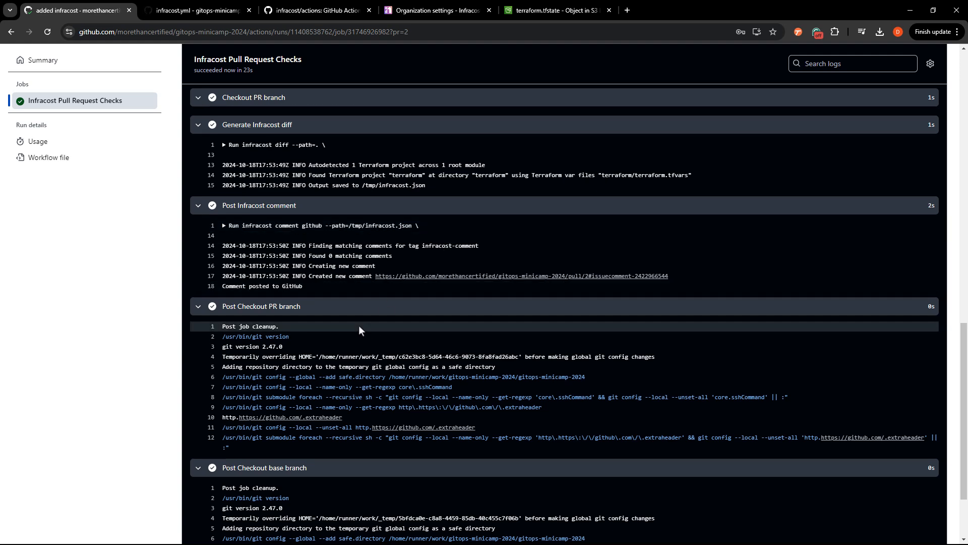
{"action": "scroll", "scroll_direction": "up", "scroll_amount": 3}
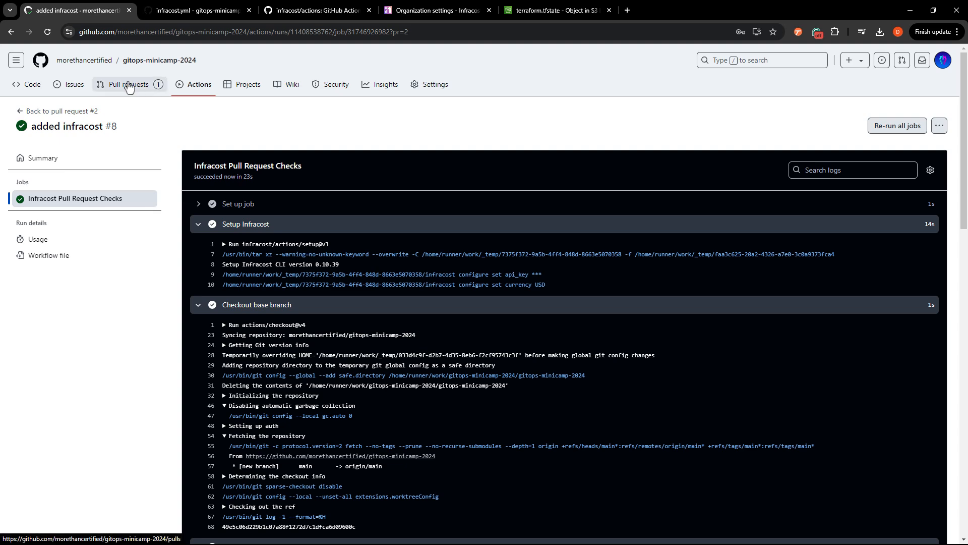
{"action": "left_click", "coordinate": [129, 84]}
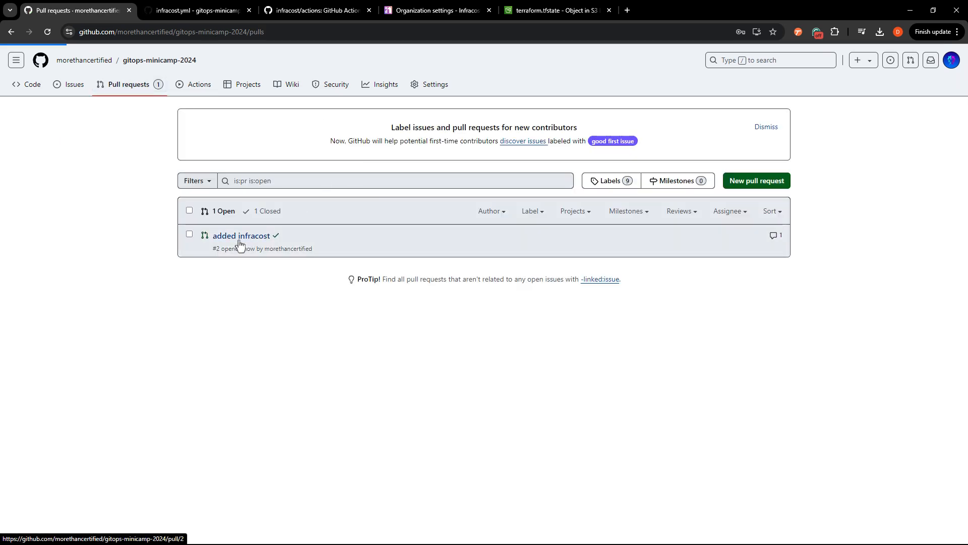
{"action": "left_click", "coordinate": [241, 235]}
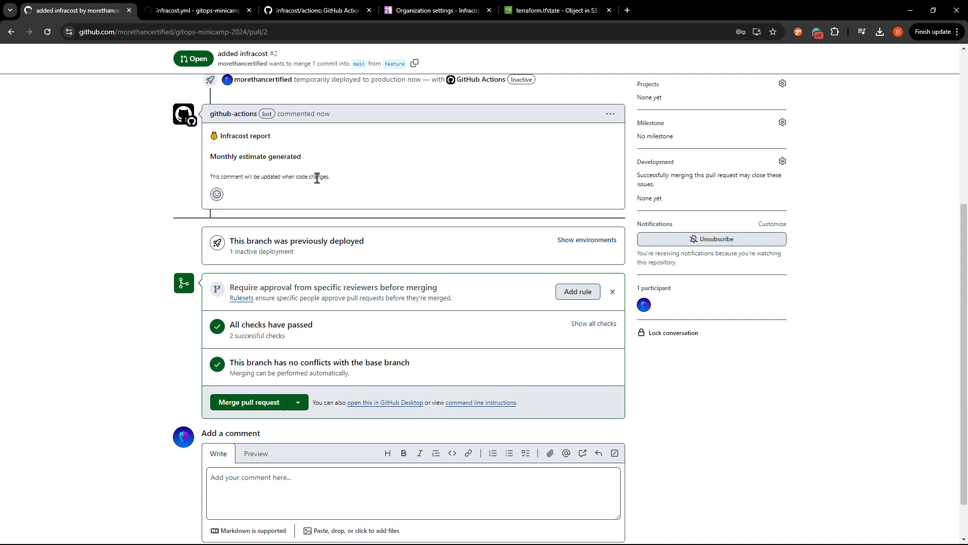
{"action": "mouse_move", "coordinate": [324, 187]}
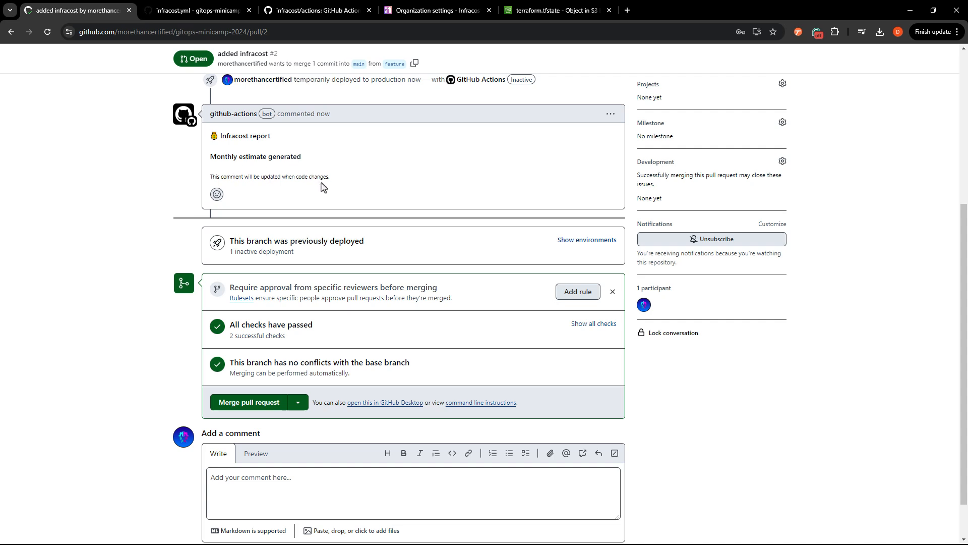
{"action": "mouse_move", "coordinate": [309, 175]}
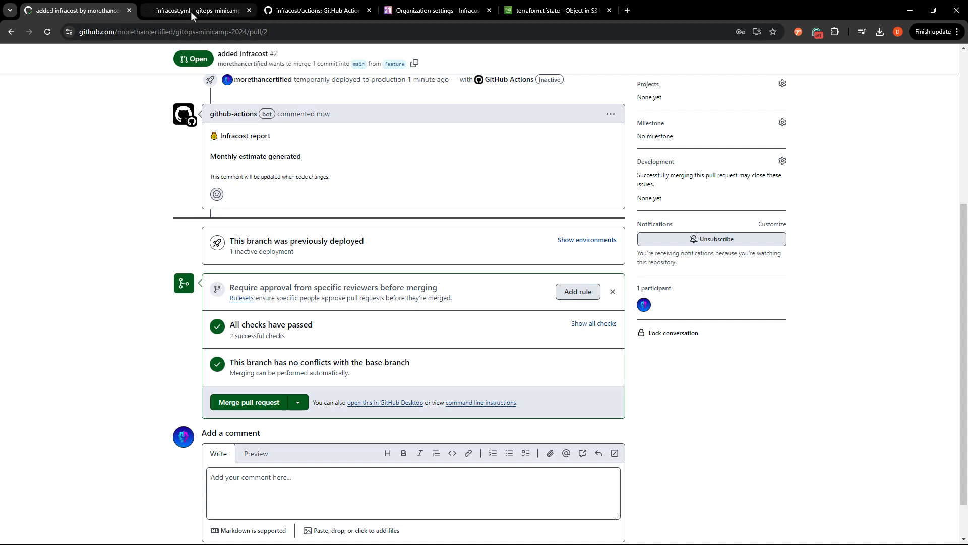
- Set instance_type to "t3.small" in terraform.tfvars, commit as 'updated instance' and push to feature
{"action": "left_click", "coordinate": [195, 10]}
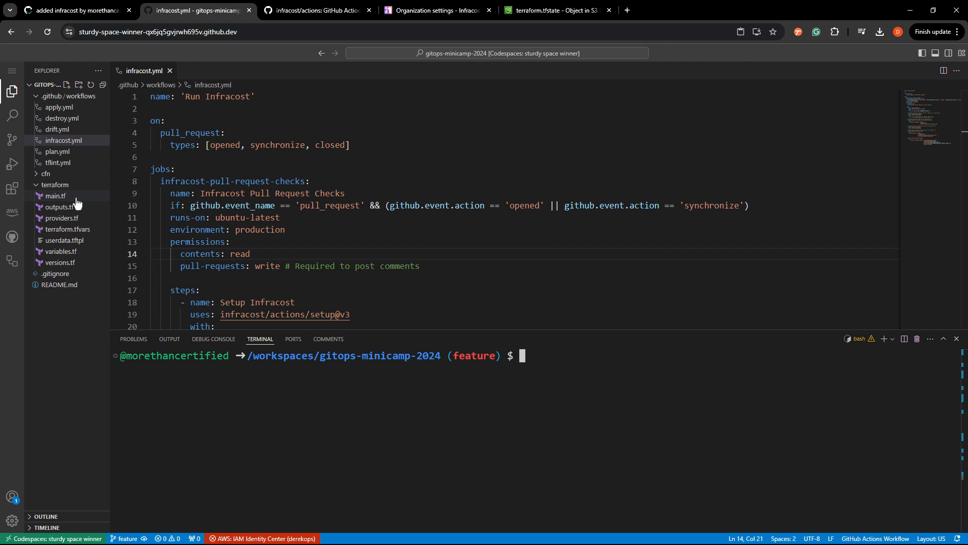
{"action": "mouse_move", "coordinate": [70, 233]}
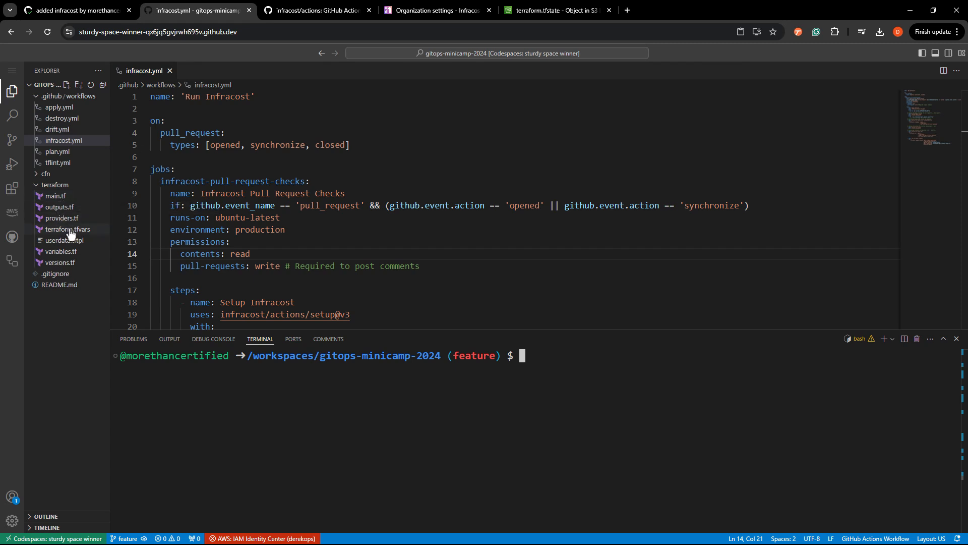
{"action": "mouse_move", "coordinate": [66, 229]}
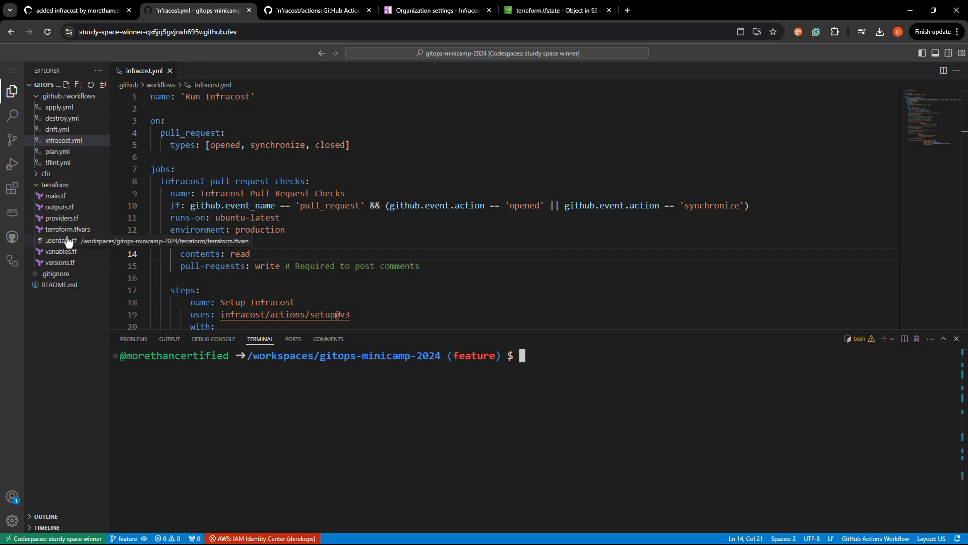
{"action": "mouse_move", "coordinate": [61, 240]}
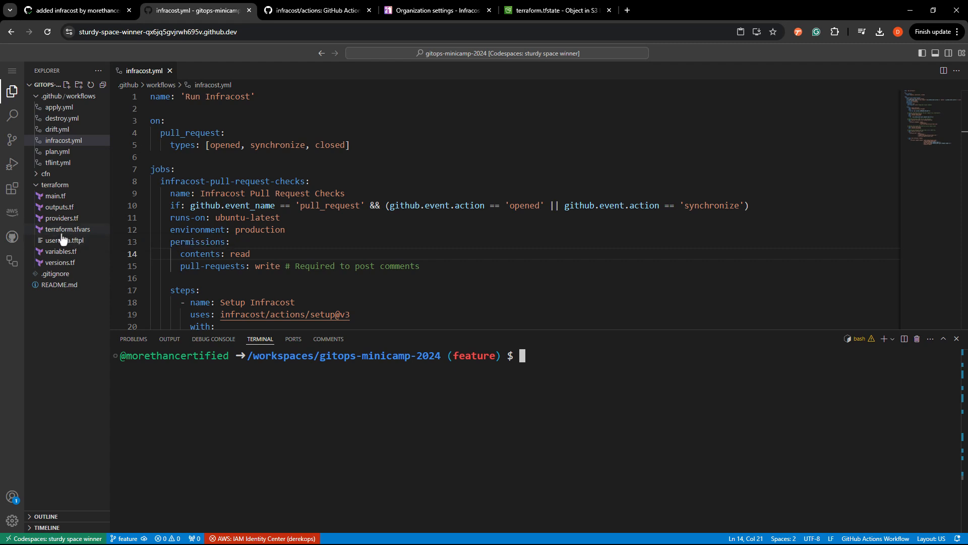
{"action": "left_click", "coordinate": [67, 229]}
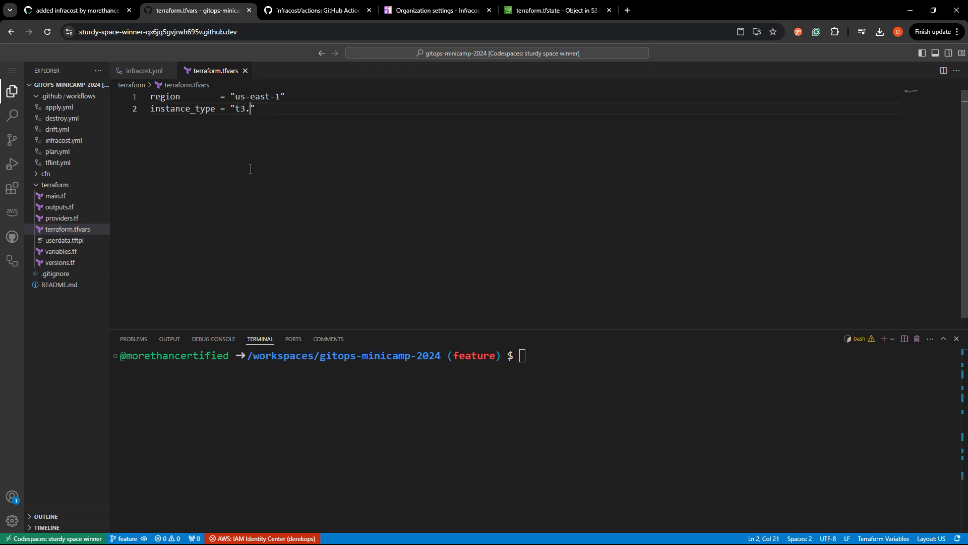
{"action": "type", "text": "small"}
{"action": "left_click", "coordinate": [538, 356]}
{"action": "type", "text": "git comm"}
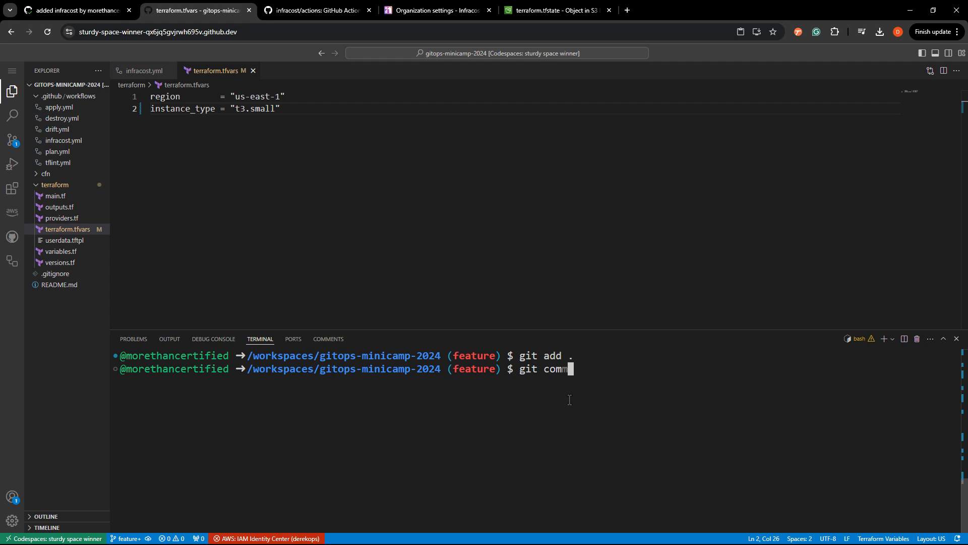
{"action": "type", "text": "it -m \"updated instance"}
{"action": "type", "text": "git push o"}
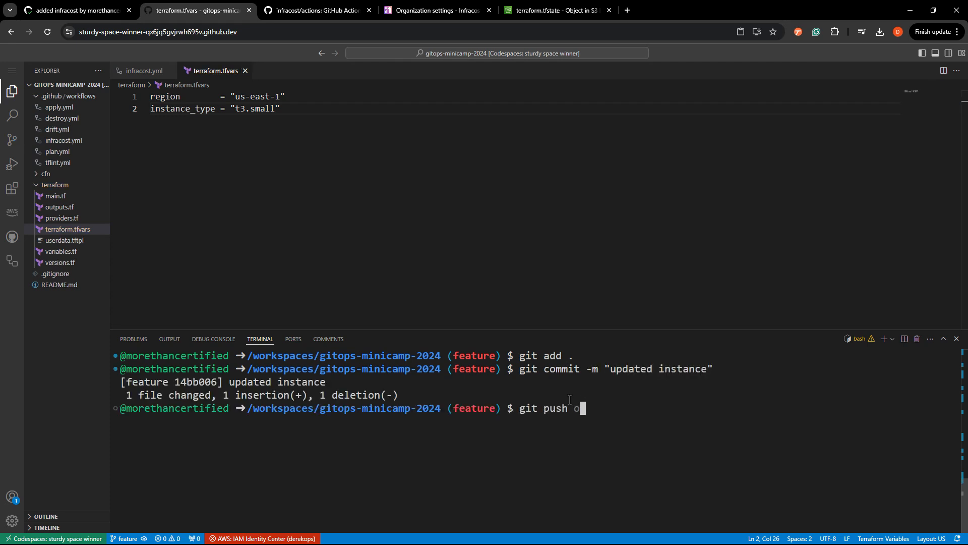
{"action": "key", "text": "Return"}
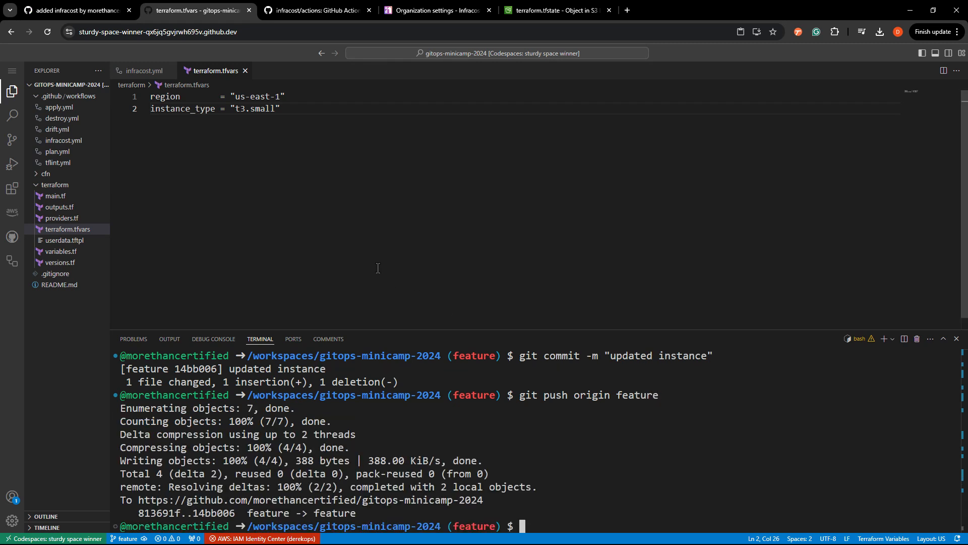
{"action": "mouse_move", "coordinate": [317, 86]}
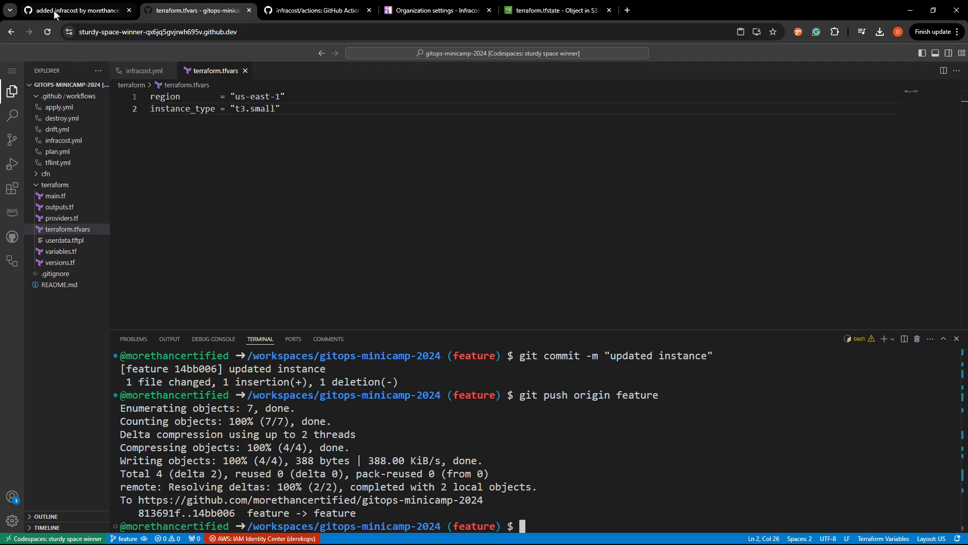
- Review PR #2's updated Infracost comment (+$8 to $16/month) and its passed checks
{"action": "left_click", "coordinate": [74, 10]}
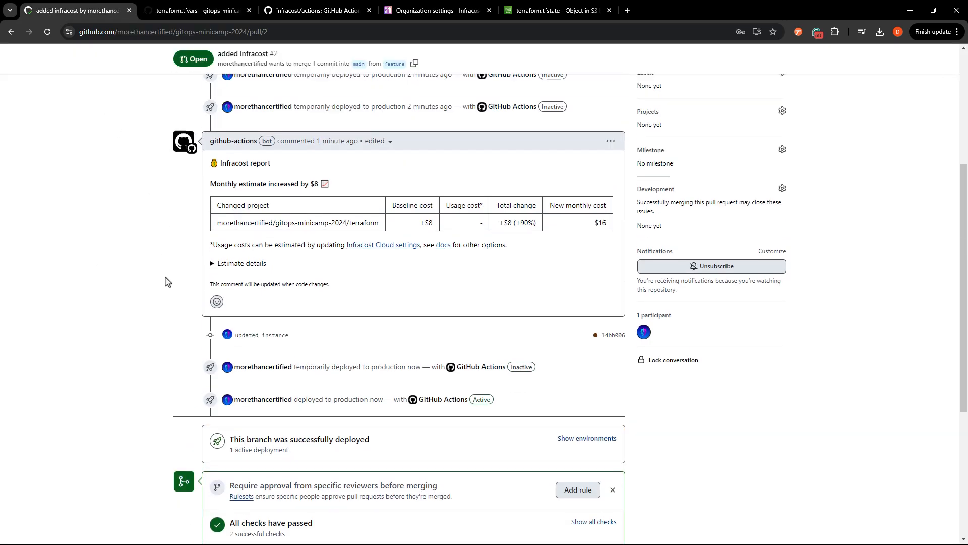
{"action": "scroll", "scroll_direction": "down", "scroll_amount": 3}
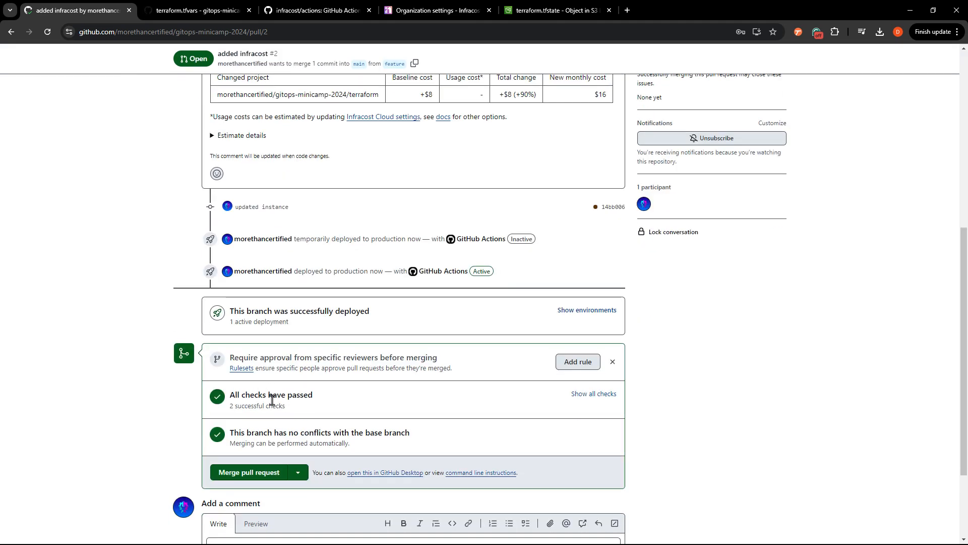
{"action": "scroll", "scroll_direction": "up", "scroll_amount": 3}
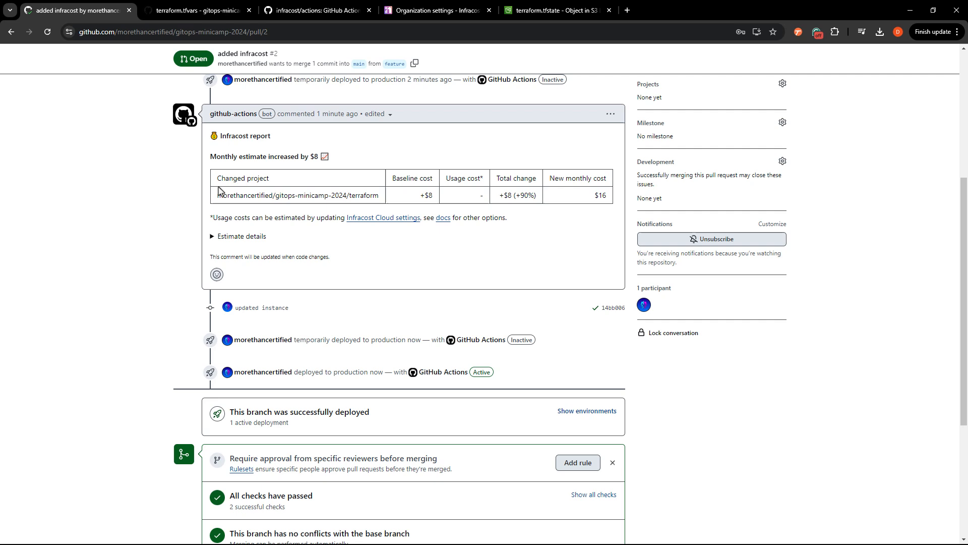
{"action": "mouse_move", "coordinate": [424, 197]}
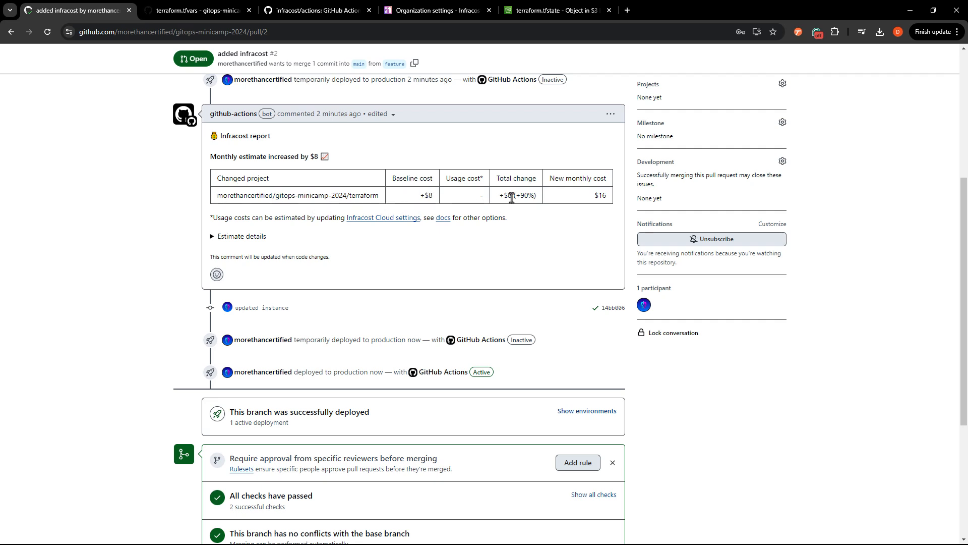
{"action": "scroll", "scroll_direction": "up", "scroll_amount": 3}
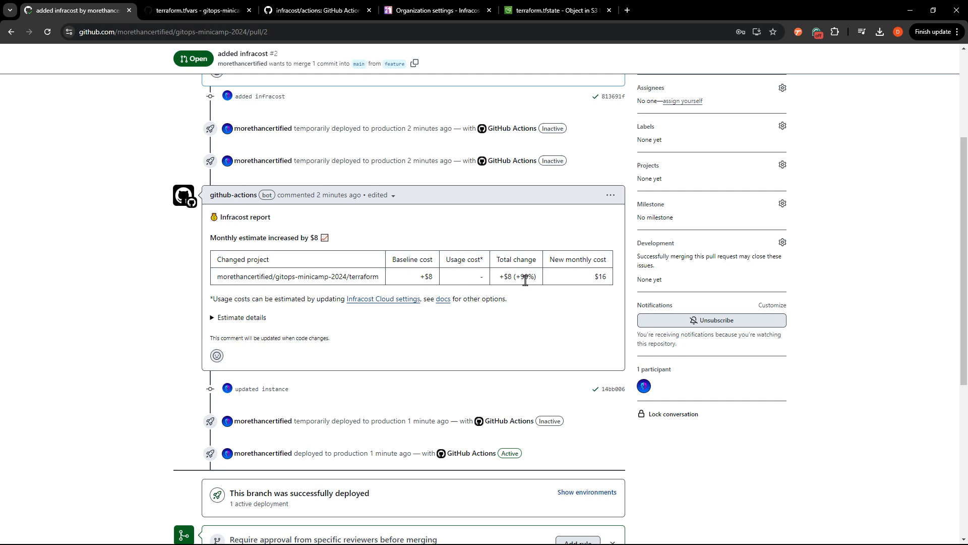
{"action": "mouse_move", "coordinate": [518, 299]}
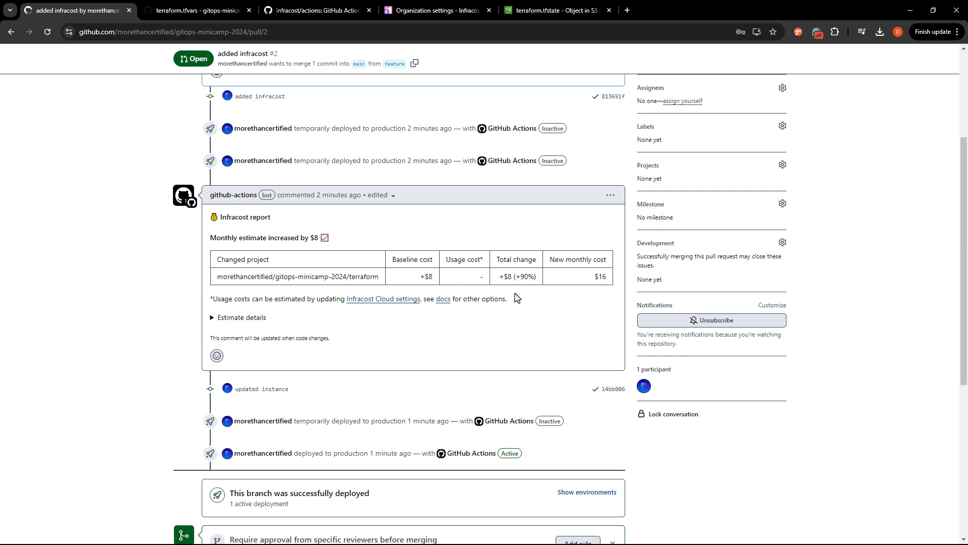
{"action": "scroll", "scroll_direction": "down", "scroll_amount": 3}
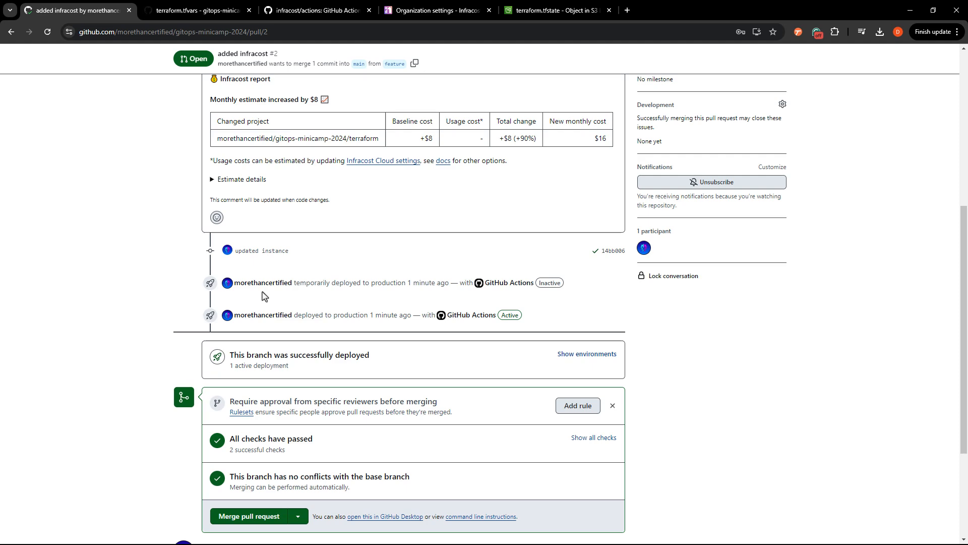
{"action": "scroll", "scroll_direction": "up", "scroll_amount": 3}
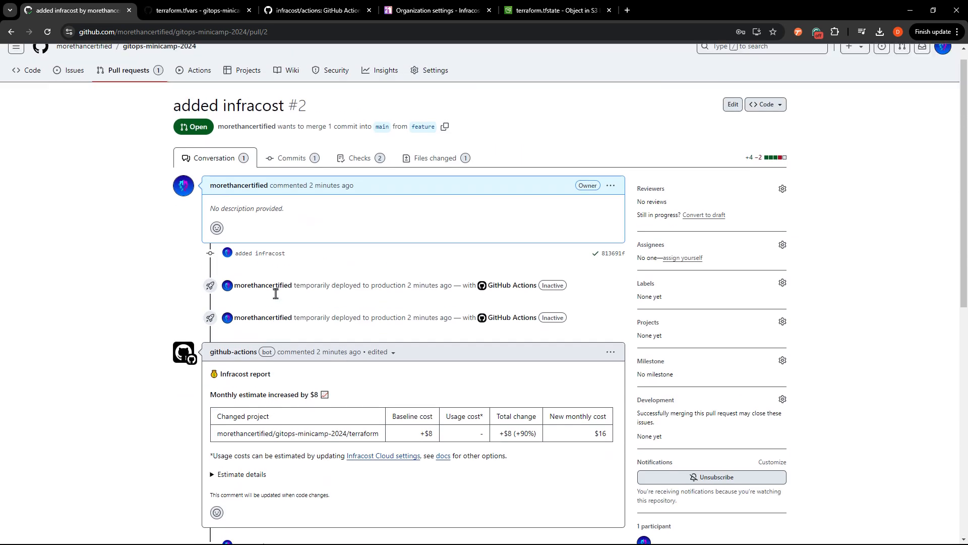
{"action": "scroll", "scroll_direction": "down", "scroll_amount": 3}
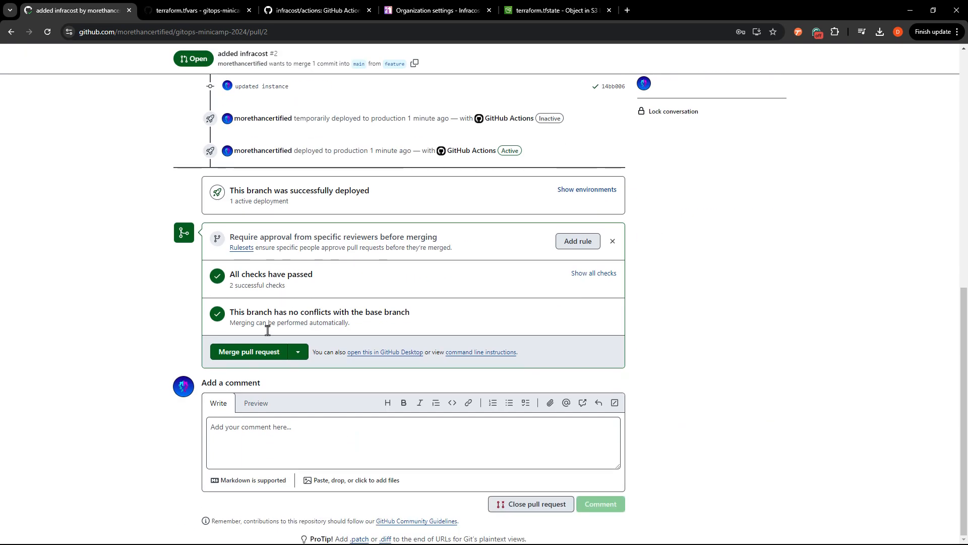
{"action": "mouse_move", "coordinate": [256, 362]}
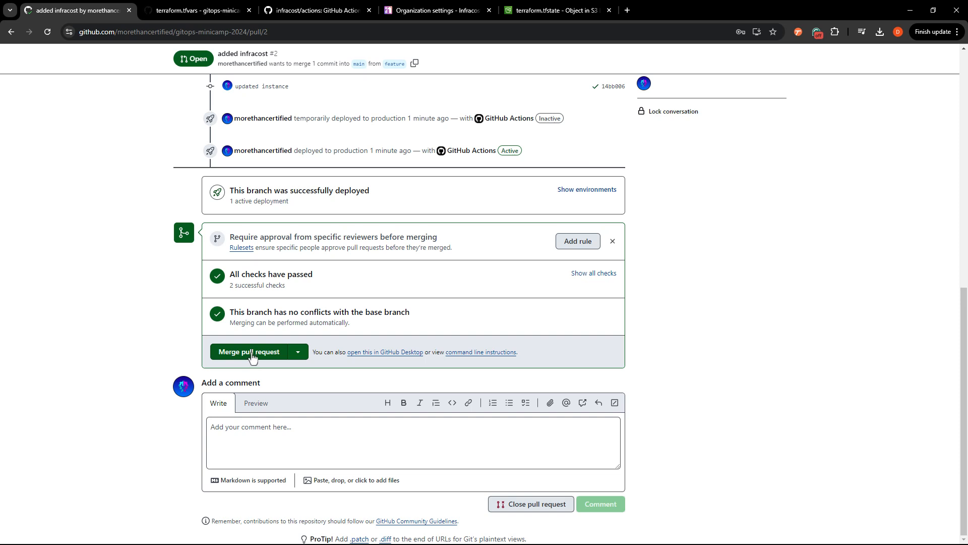
- Merge pull request #2 into main and confirm the merge
{"action": "left_click", "coordinate": [249, 351]}
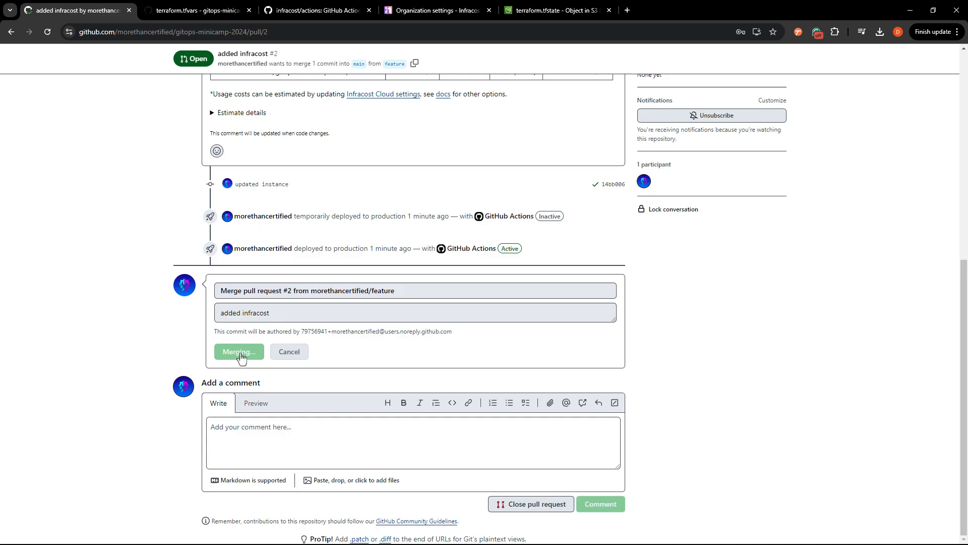
{"action": "left_click", "coordinate": [198, 11]}
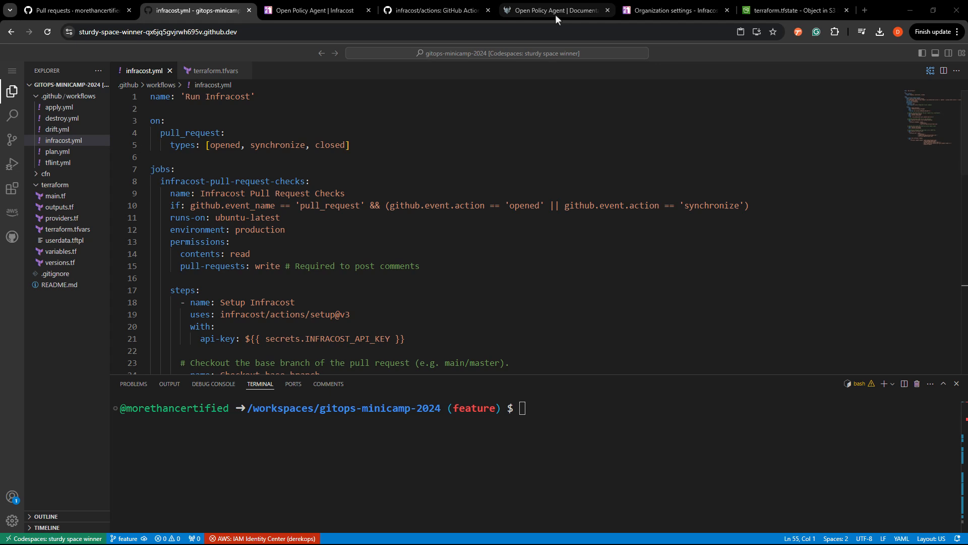
- Read the OPA docs introduction, then switch to the Infracost Open Policy Agent guide
{"action": "left_click", "coordinate": [556, 10]}
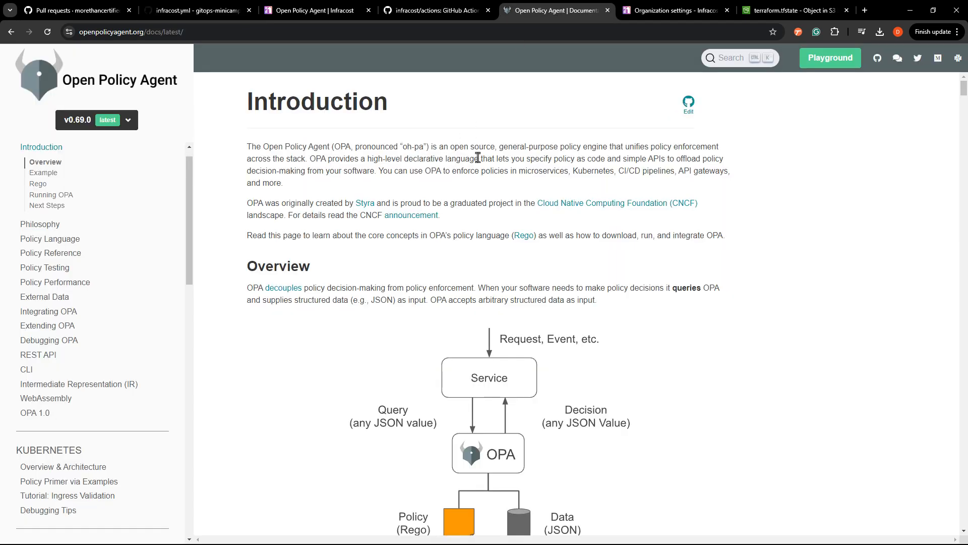
{"action": "mouse_move", "coordinate": [585, 159]}
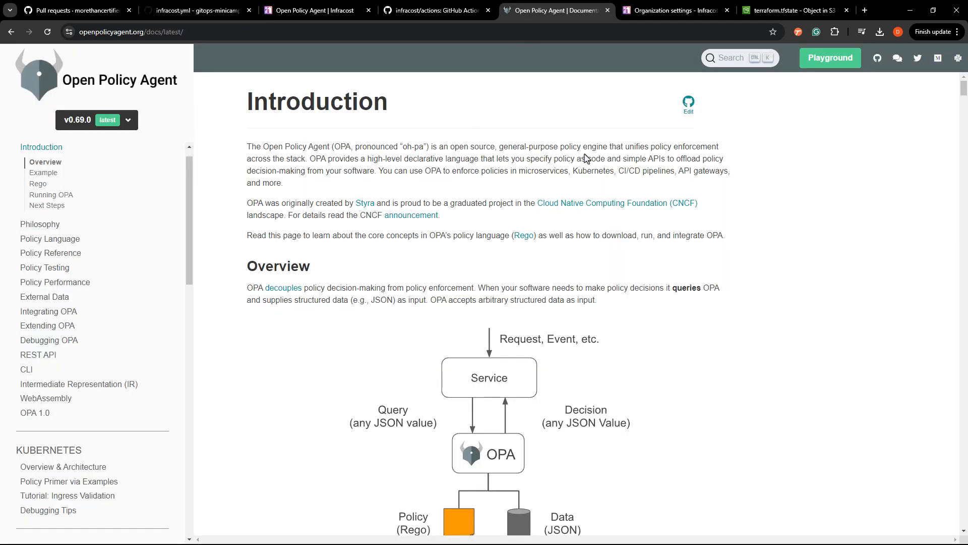
{"action": "mouse_move", "coordinate": [629, 97]}
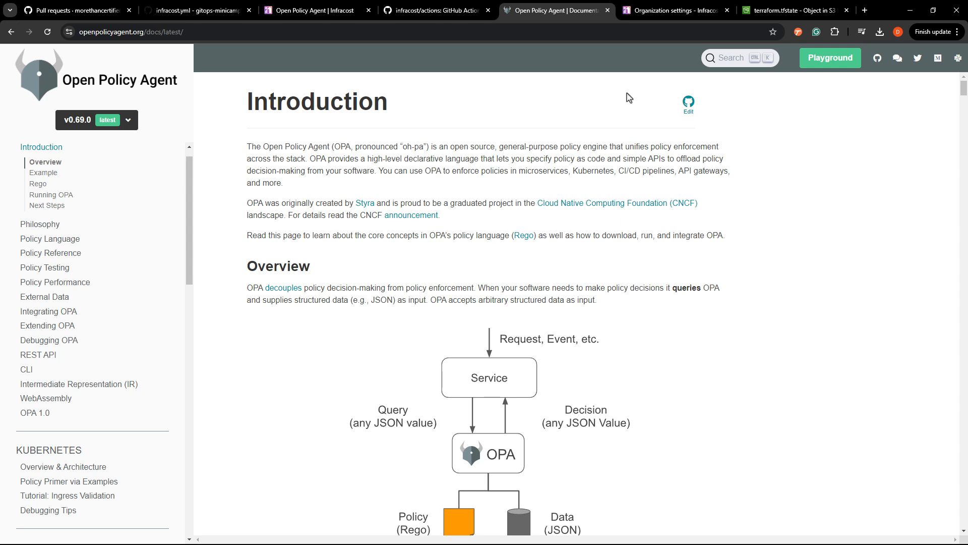
{"action": "mouse_move", "coordinate": [332, 160]}
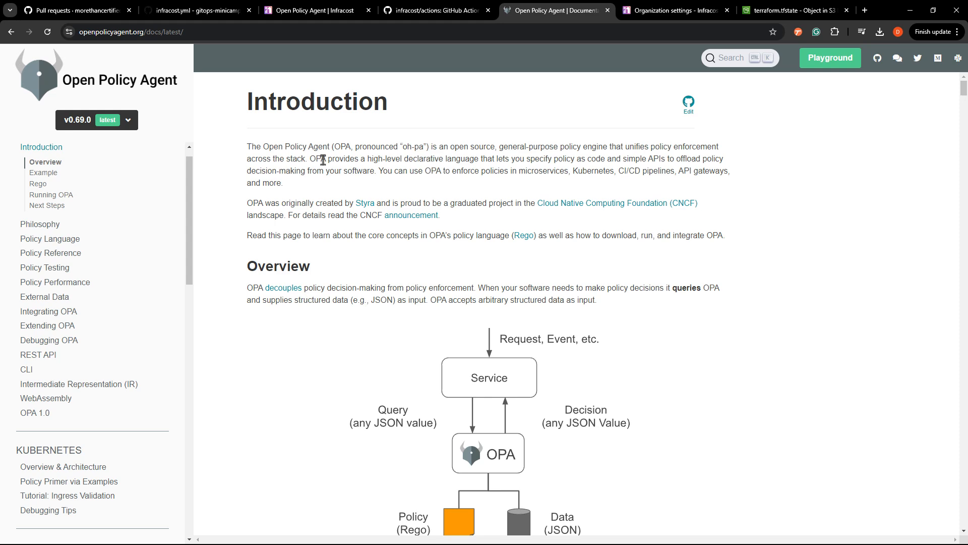
{"action": "scroll", "scroll_direction": "down", "scroll_amount": 3}
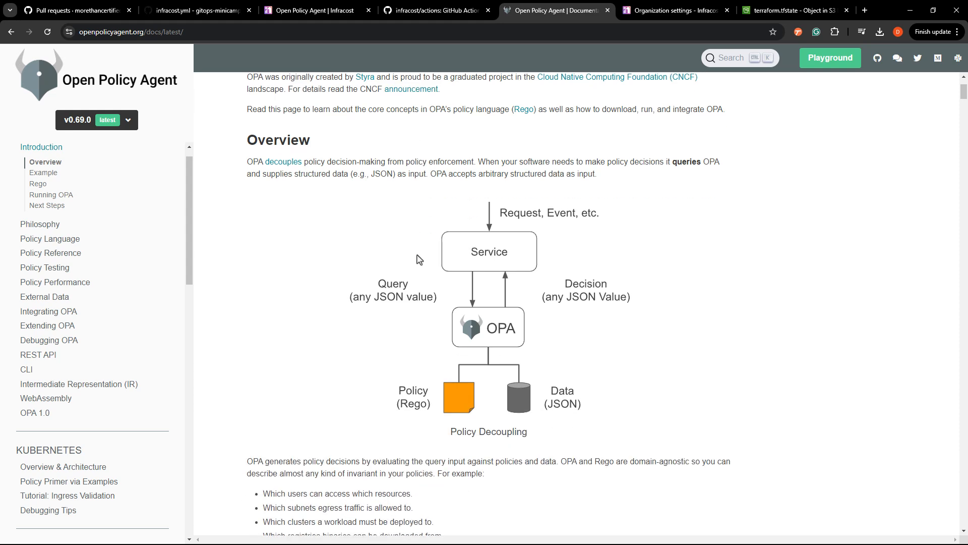
{"action": "scroll", "scroll_direction": "down", "scroll_amount": 3}
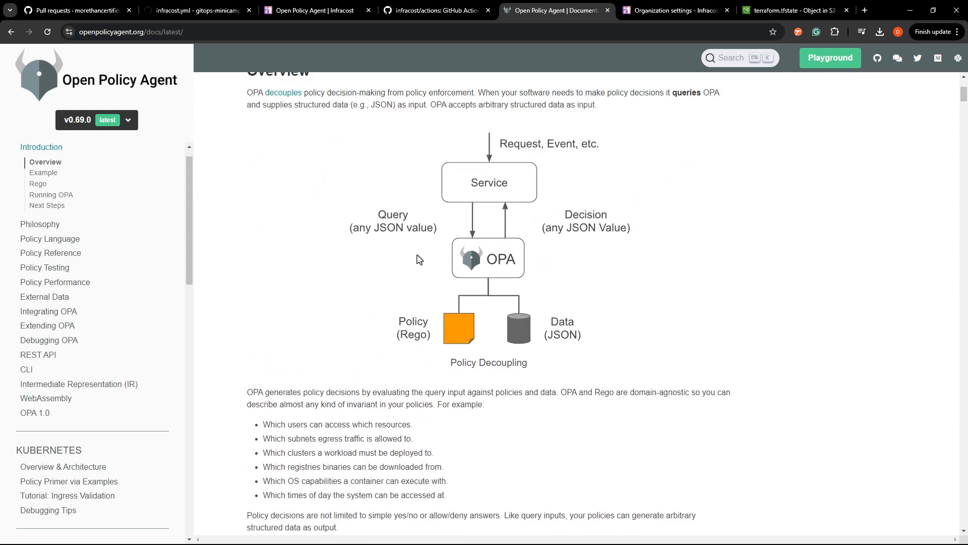
{"action": "scroll", "scroll_direction": "up", "scroll_amount": 3}
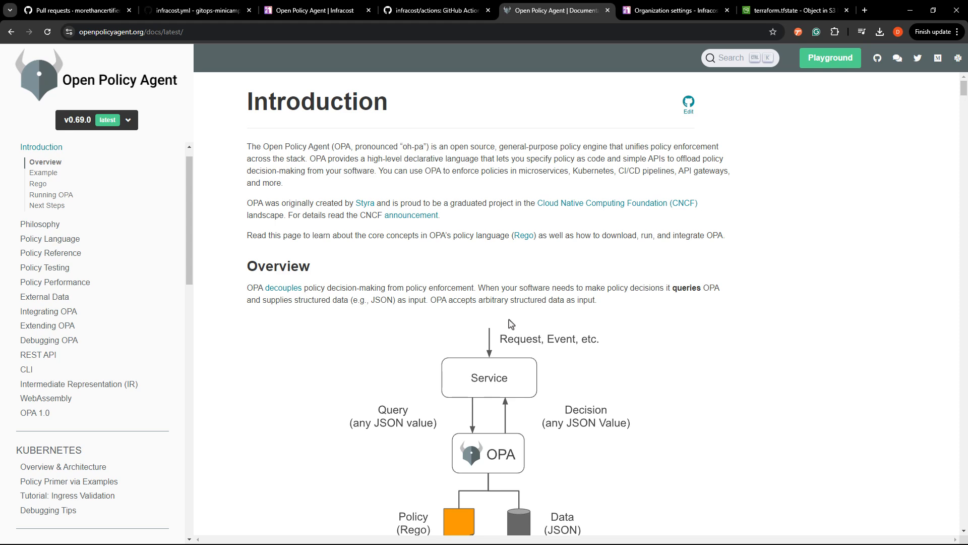
{"action": "left_click", "coordinate": [315, 10]}
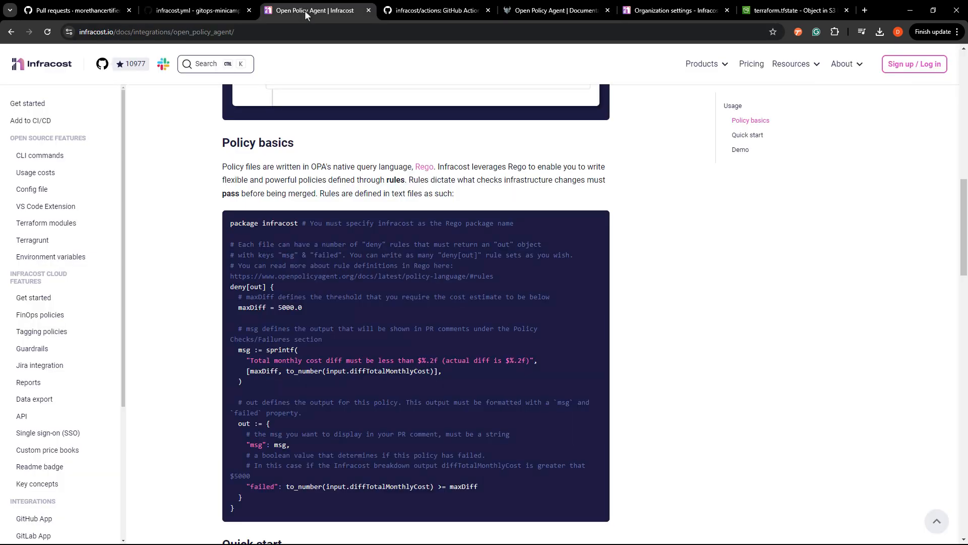
- View the passing-policy example and select the Policy basics Rego code block to copy
{"action": "scroll", "scroll_direction": "up", "scroll_amount": 3}
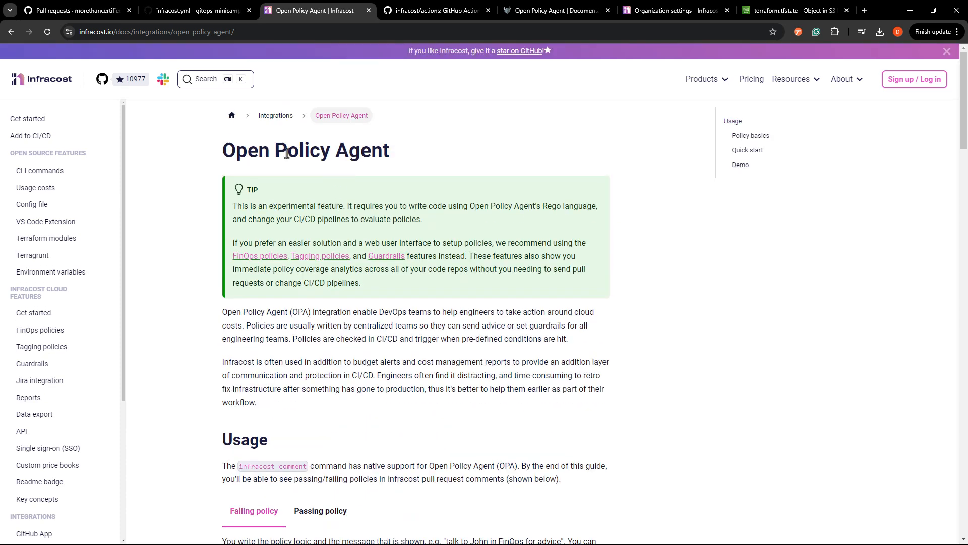
{"action": "scroll", "scroll_direction": "down", "scroll_amount": 3}
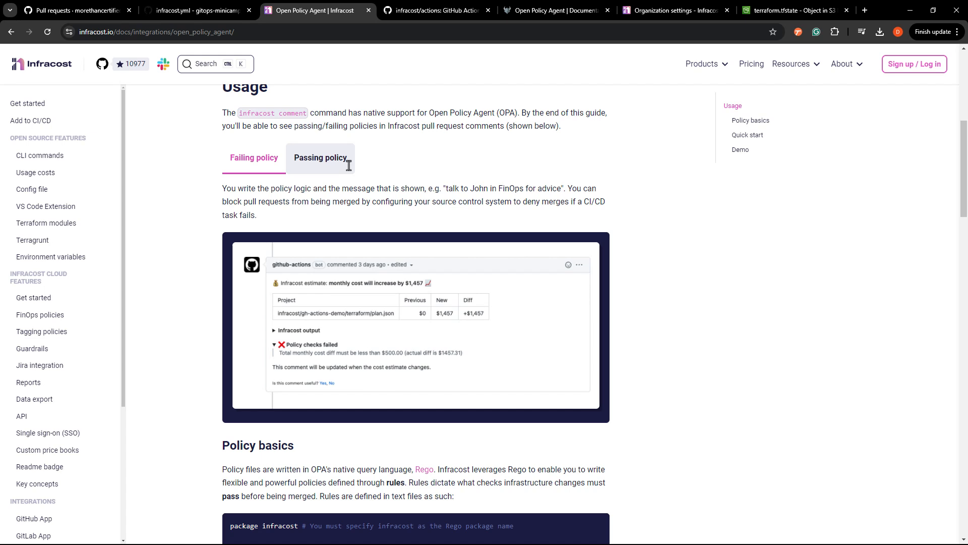
{"action": "mouse_move", "coordinate": [324, 162]}
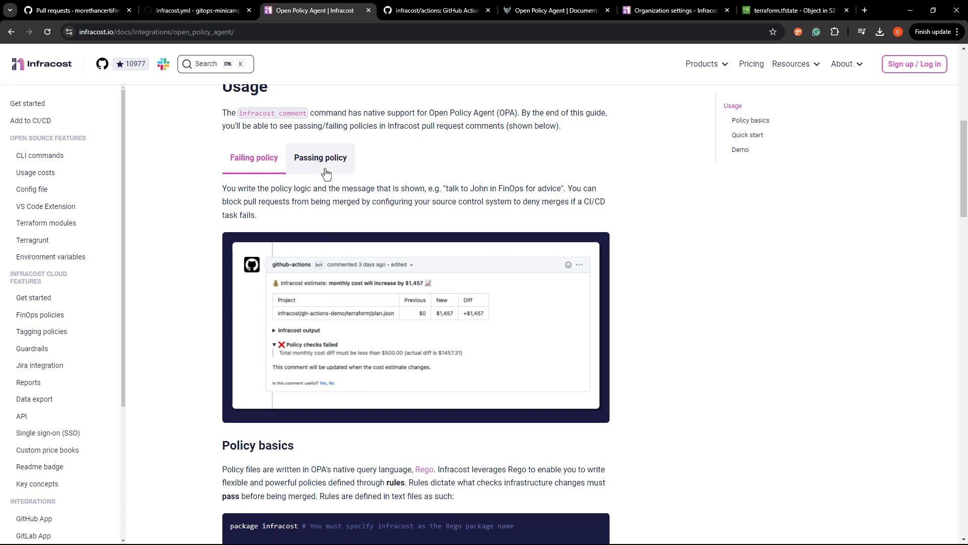
{"action": "left_click", "coordinate": [320, 158]}
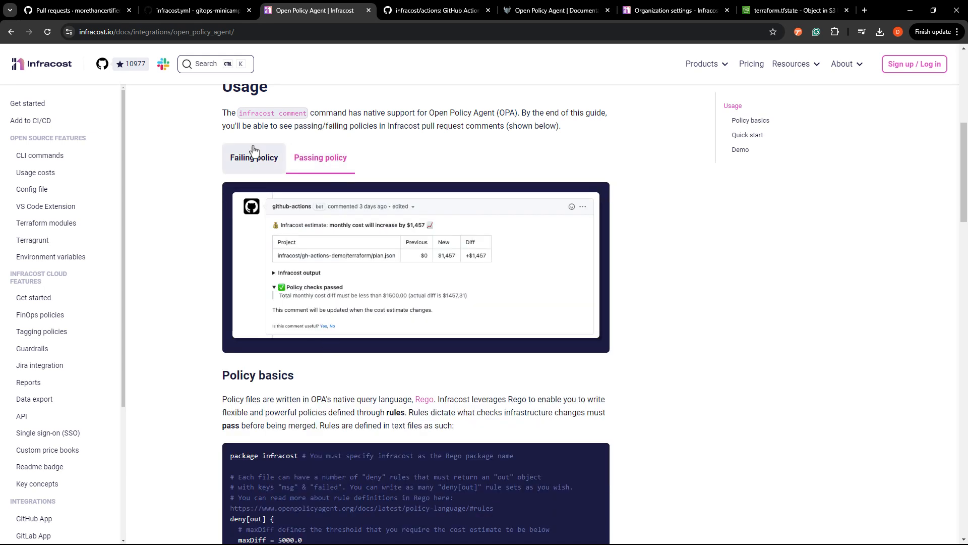
{"action": "scroll", "scroll_direction": "down", "scroll_amount": 3}
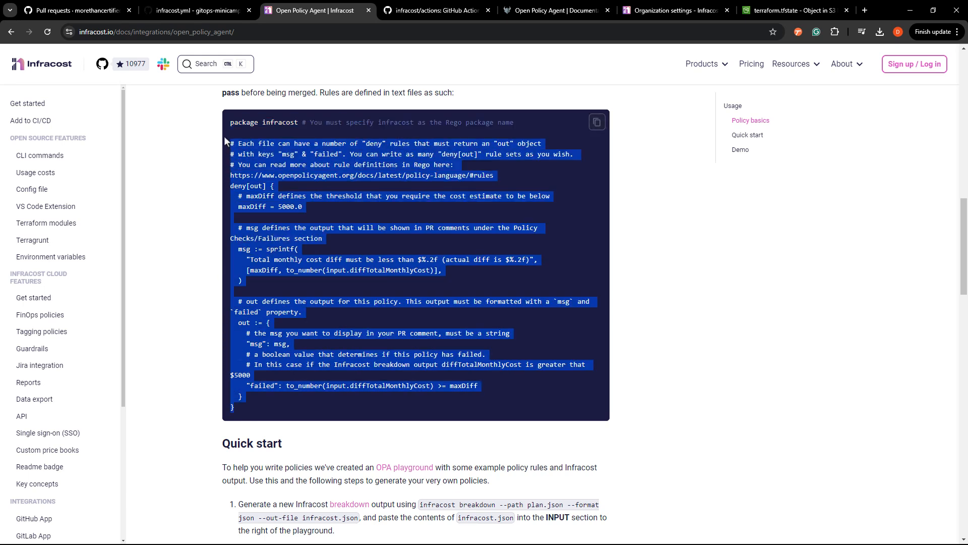
{"action": "left_click", "coordinate": [339, 228]}
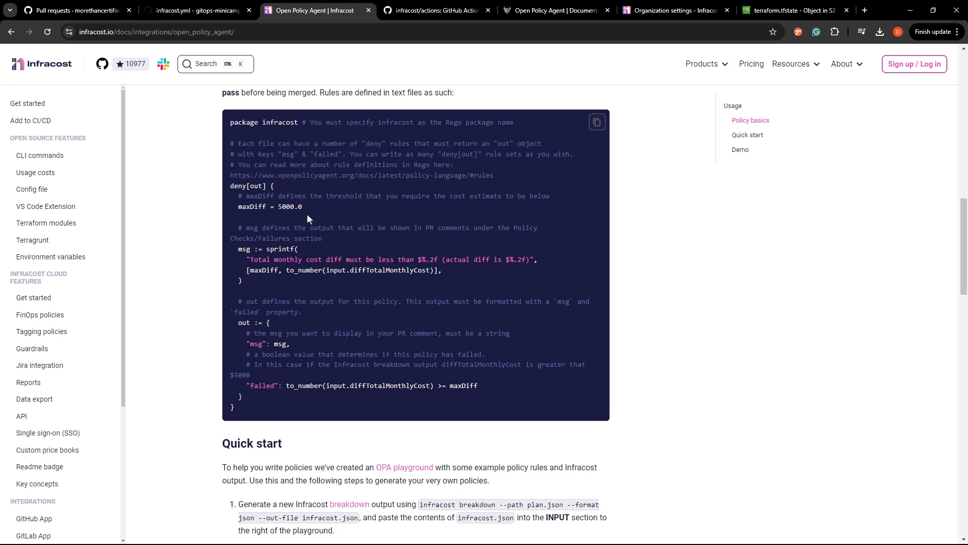
{"action": "double_click", "coordinate": [291, 206]}
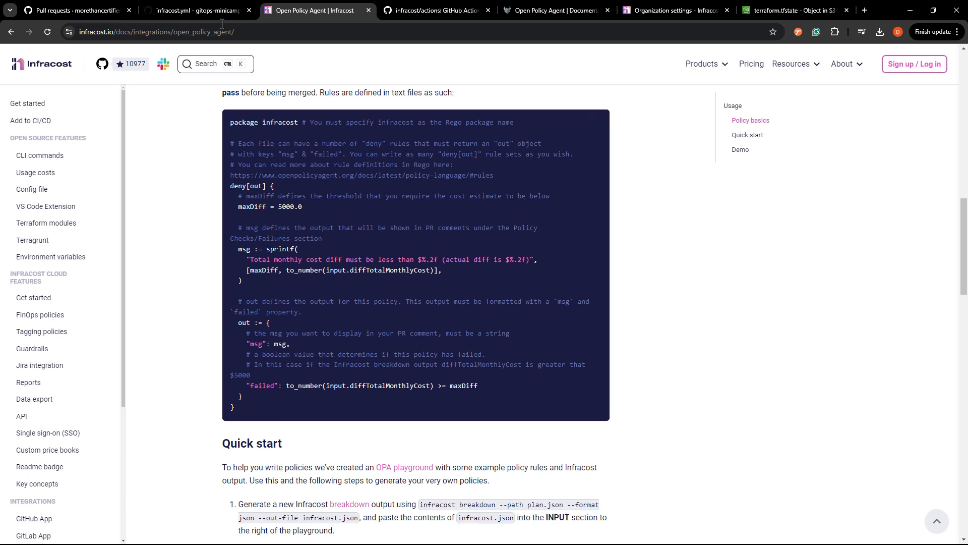
{"action": "mouse_move", "coordinate": [261, 337]}
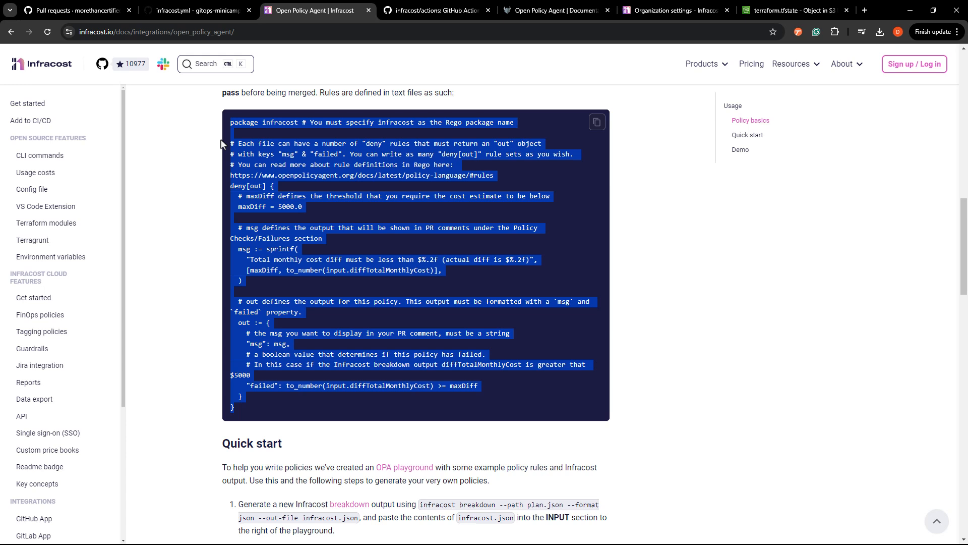
{"action": "mouse_move", "coordinate": [212, 36]}
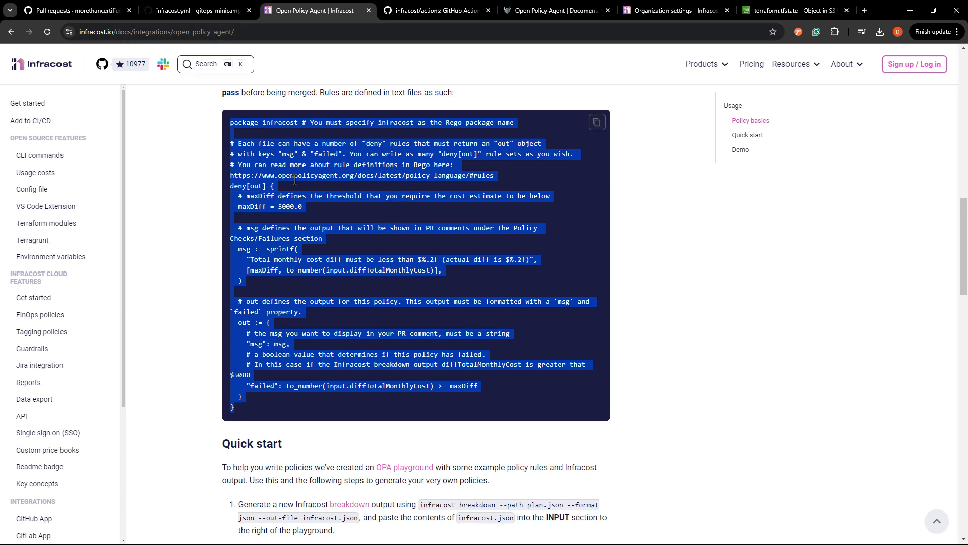
- Return via the repository's pull requests page to the codespace editing the workflow
{"action": "left_click", "coordinate": [74, 11]}
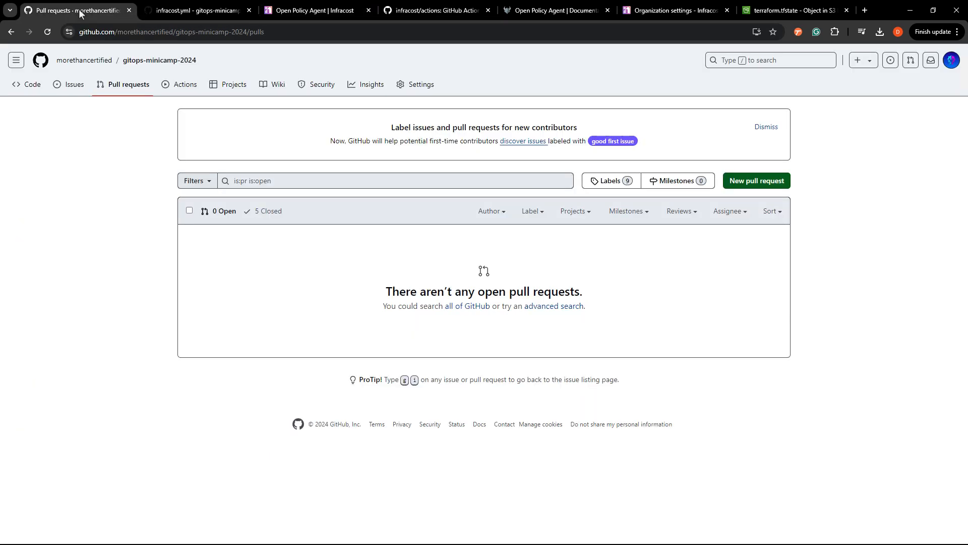
{"action": "left_click", "coordinate": [195, 10]}
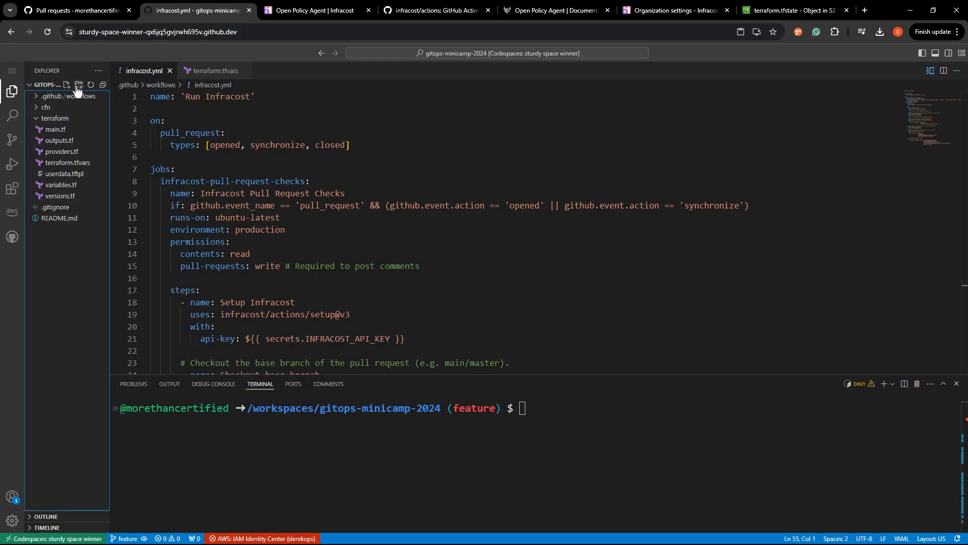
- Create a policies folder and a cost.rego file inside it holding the pasted policy
{"action": "left_click", "coordinate": [79, 85]}
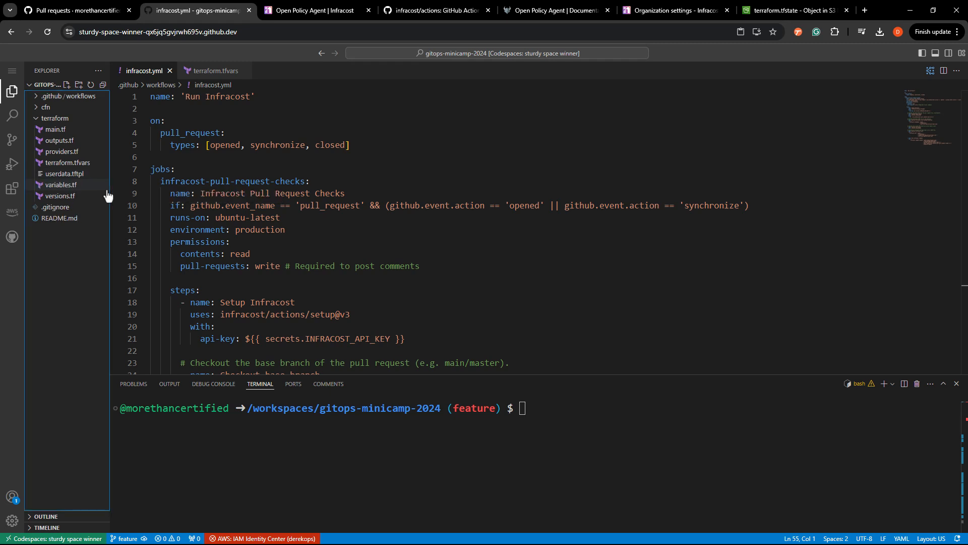
{"action": "left_click", "coordinate": [66, 84]}
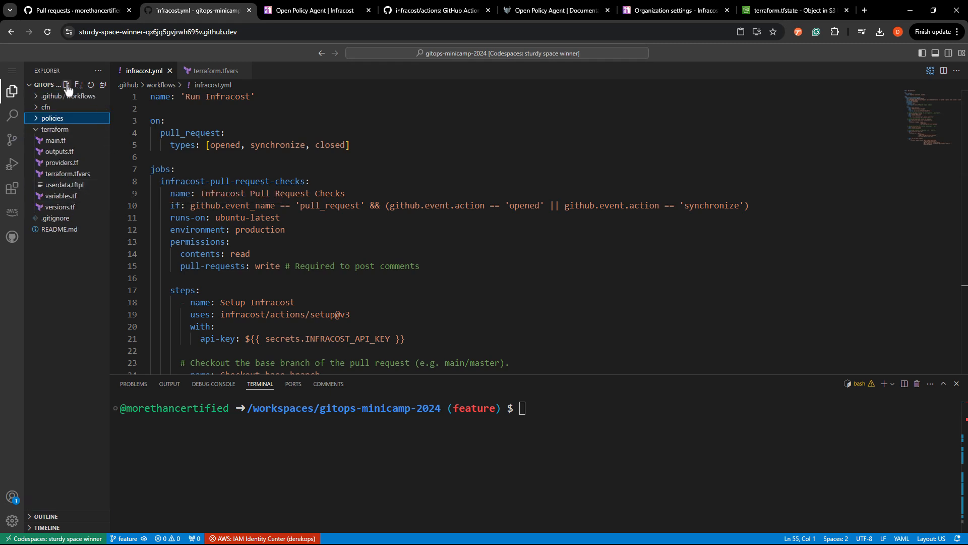
{"action": "left_click", "coordinate": [66, 85]}
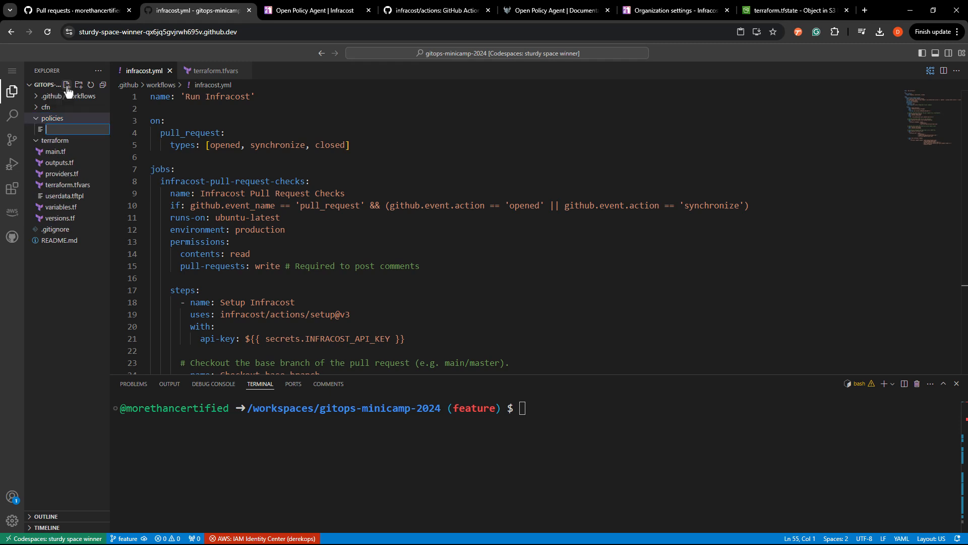
{"action": "type", "text": "cost.rego"}
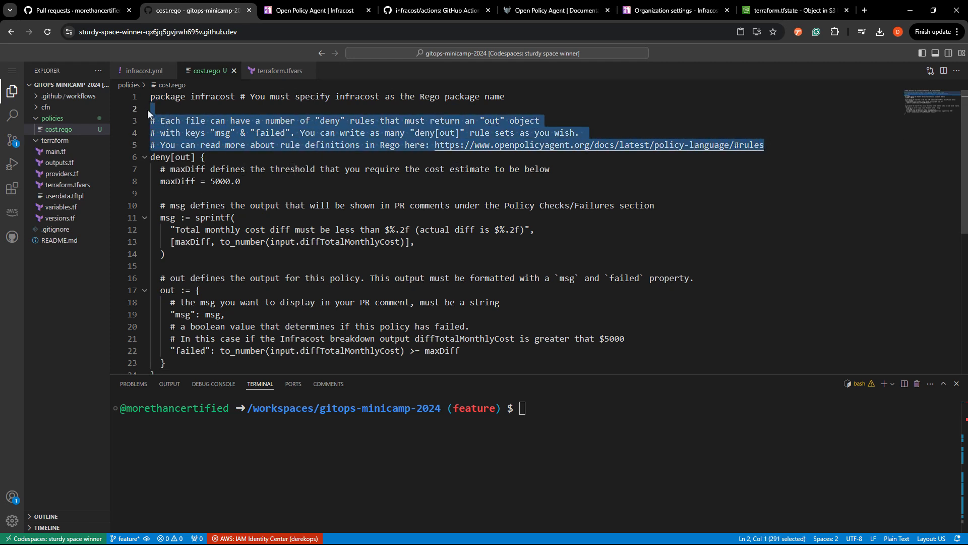
- Delete cost.rego's comment blocks, replace the 5000 maxDiff with 10, and return to the Infracost docs
{"action": "key", "text": "Delete"}
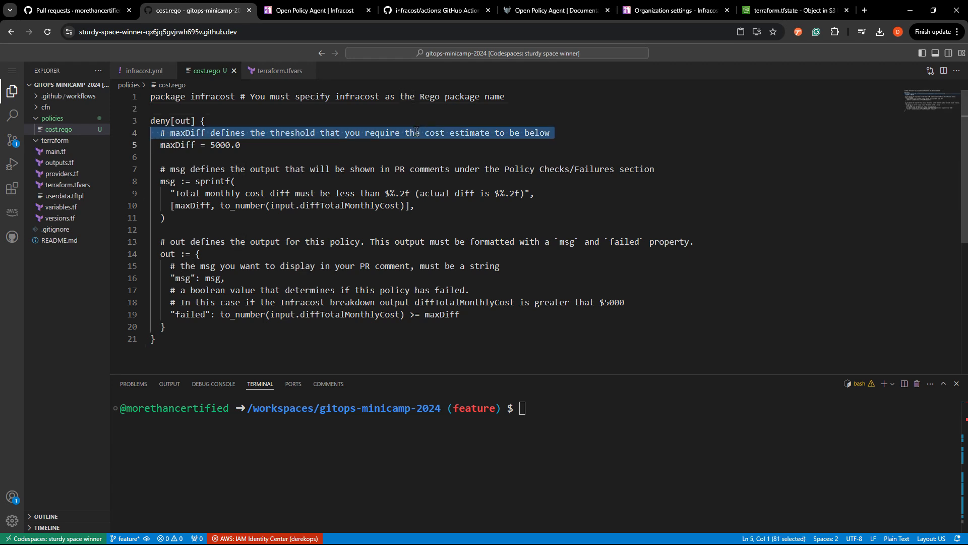
{"action": "key", "text": "Delete"}
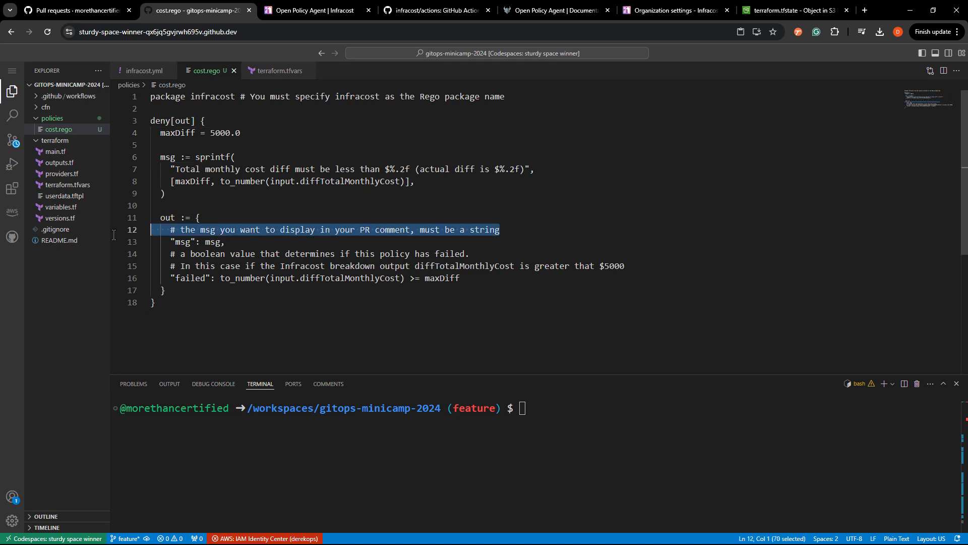
{"action": "key", "text": "Delete"}
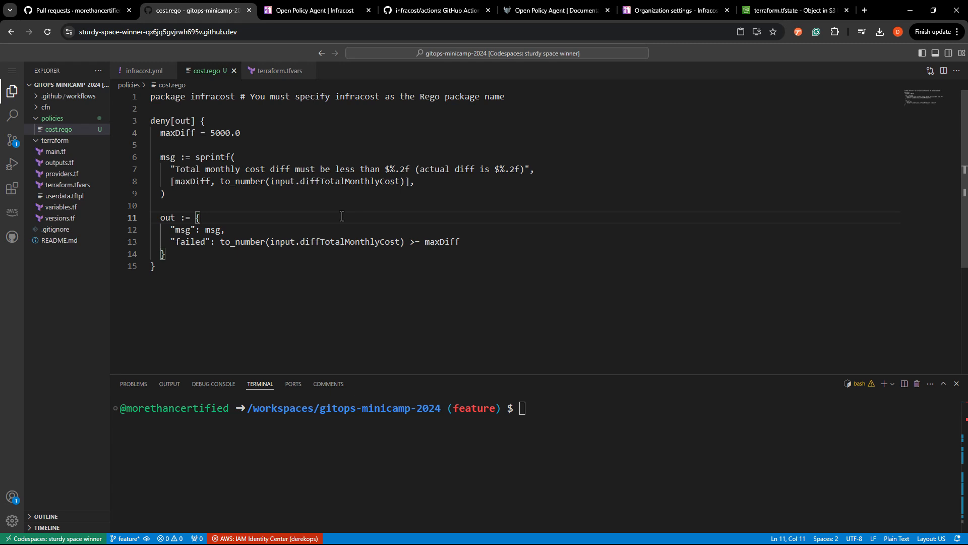
{"action": "double_click", "coordinate": [224, 132]}
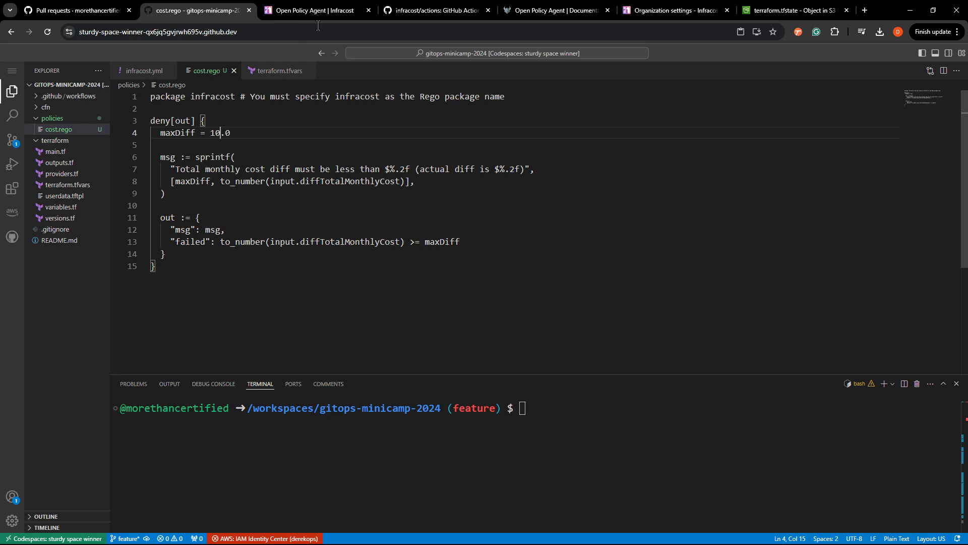
{"action": "left_click", "coordinate": [312, 10]}
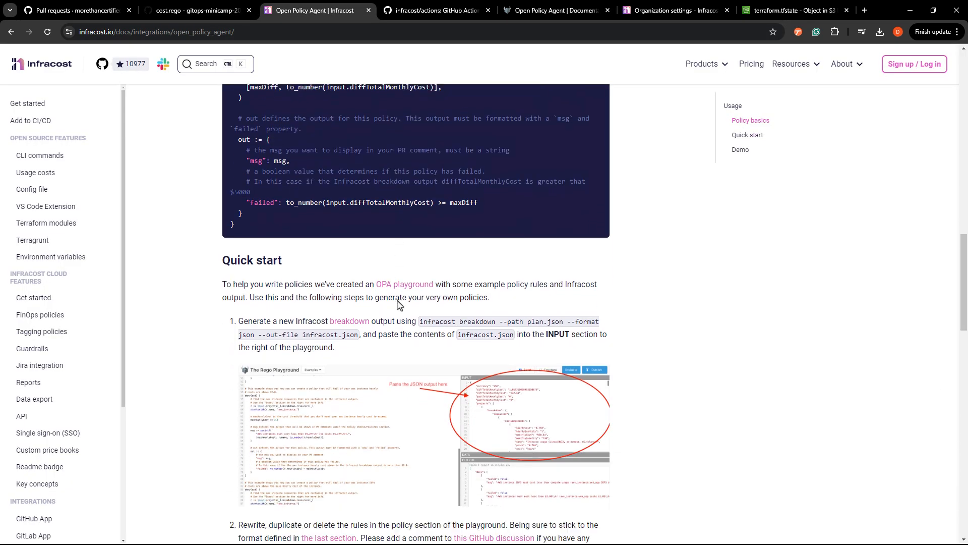
- Read the quick start's policy-path flag usage, then open infracost.yml in the codespace
{"action": "scroll", "scroll_direction": "down", "scroll_amount": 3}
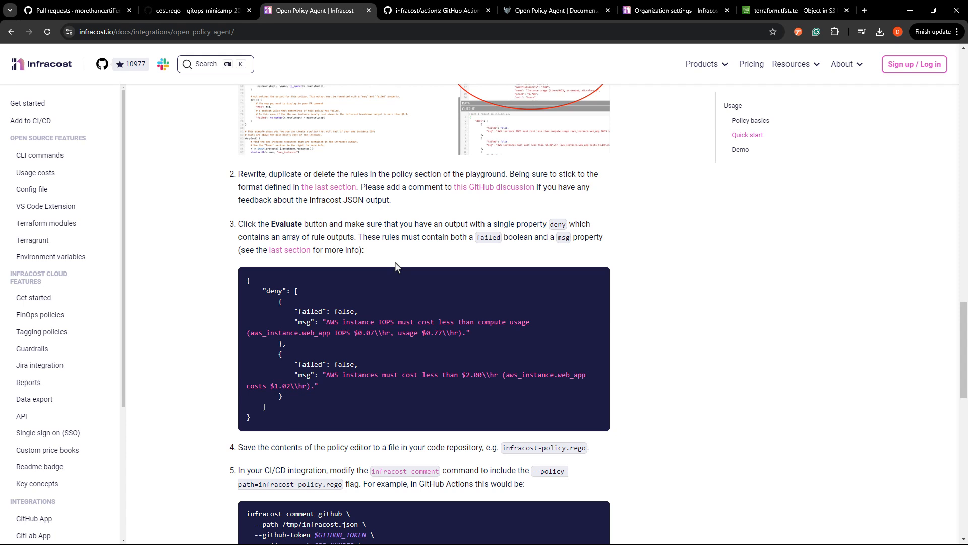
{"action": "scroll", "scroll_direction": "down", "scroll_amount": 3}
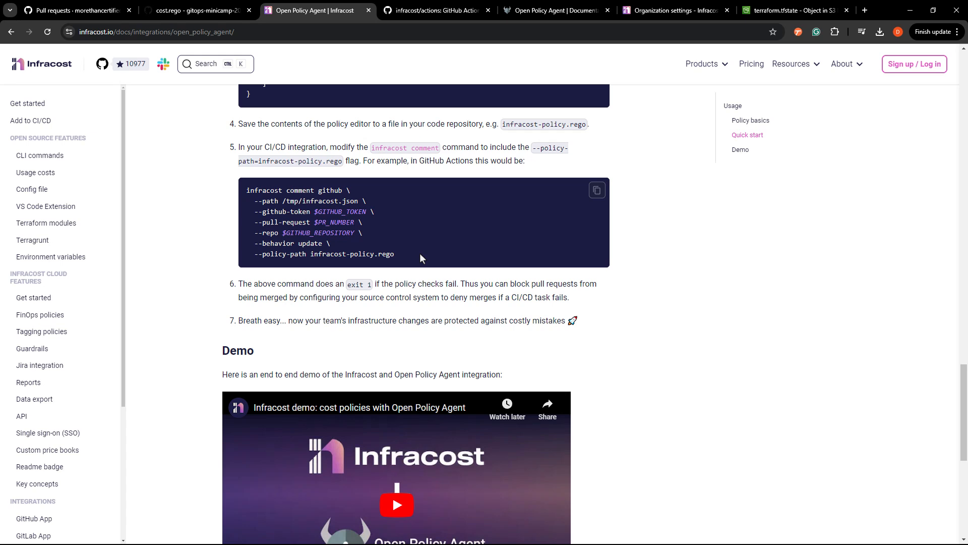
{"action": "left_click", "coordinate": [195, 11]}
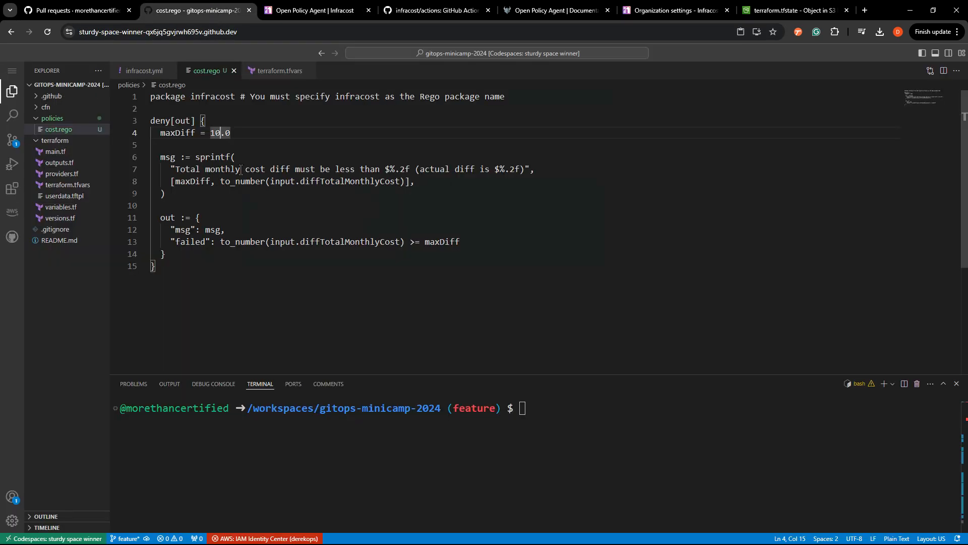
{"action": "mouse_move", "coordinate": [279, 71]}
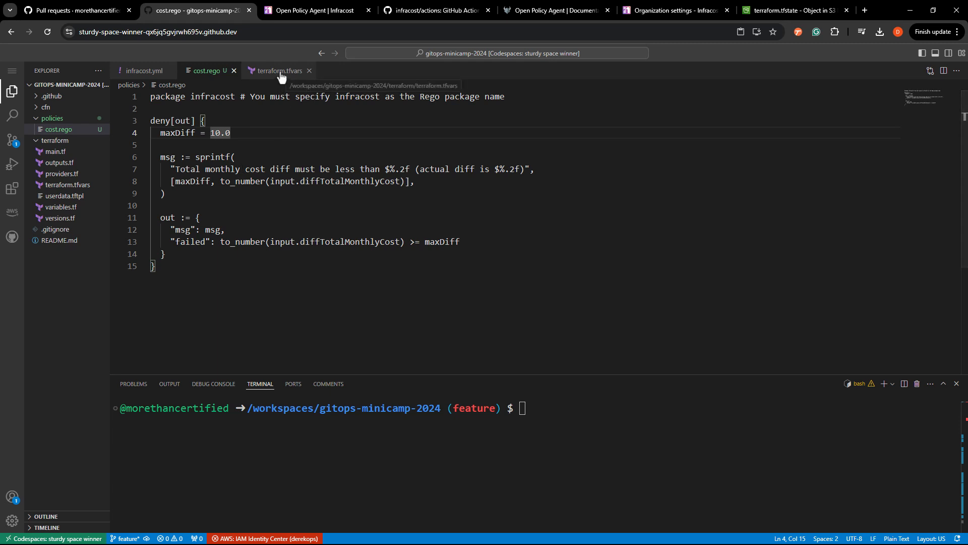
{"action": "left_click", "coordinate": [143, 71]}
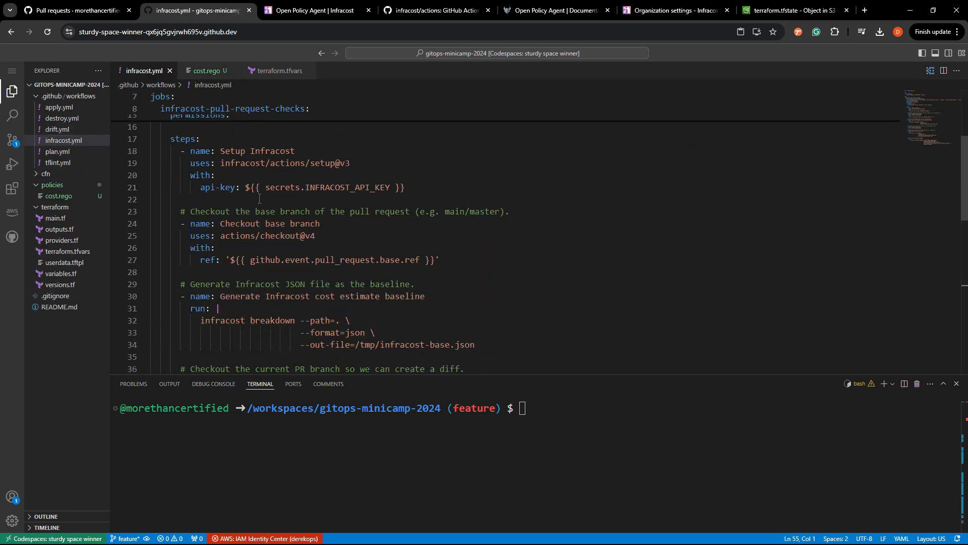
- Remove the blank lines between infracost.yml's top-level keys and steps
{"action": "scroll", "scroll_direction": "up", "scroll_amount": 3}
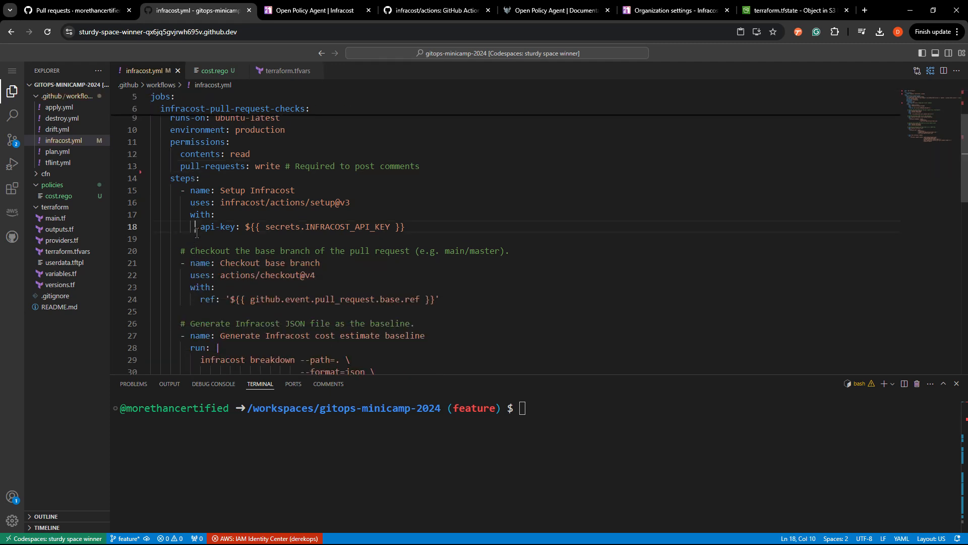
{"action": "scroll", "scroll_direction": "down", "scroll_amount": 3}
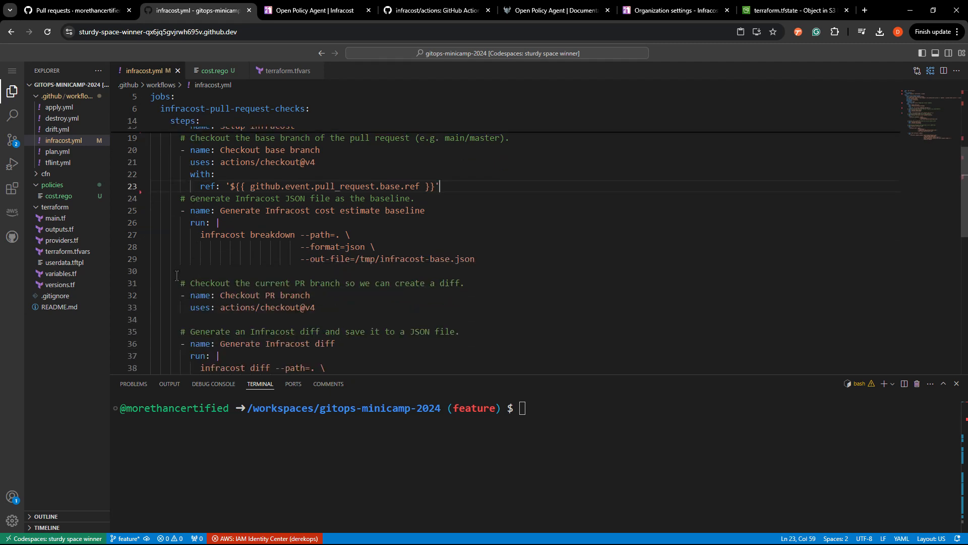
{"action": "scroll", "scroll_direction": "down", "scroll_amount": 3}
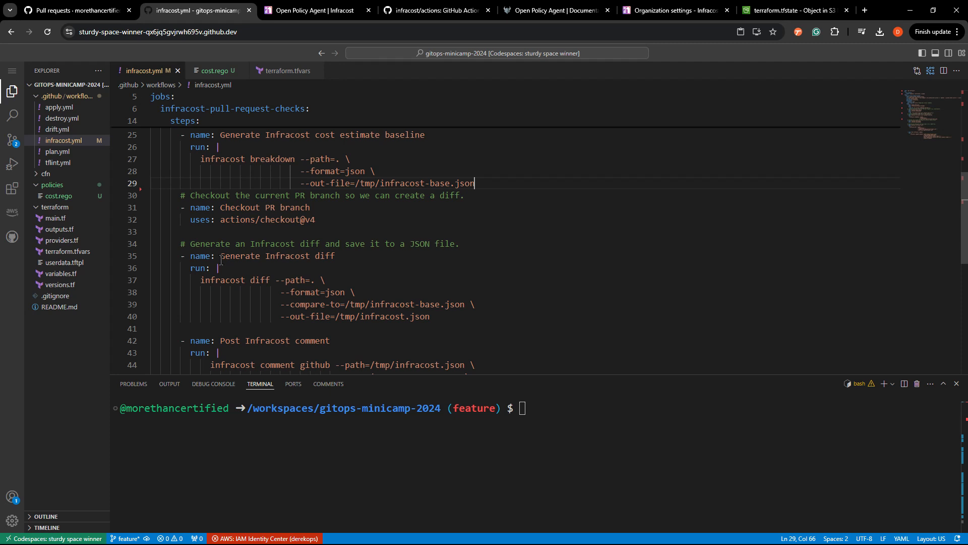
{"action": "scroll", "scroll_direction": "down", "scroll_amount": 3}
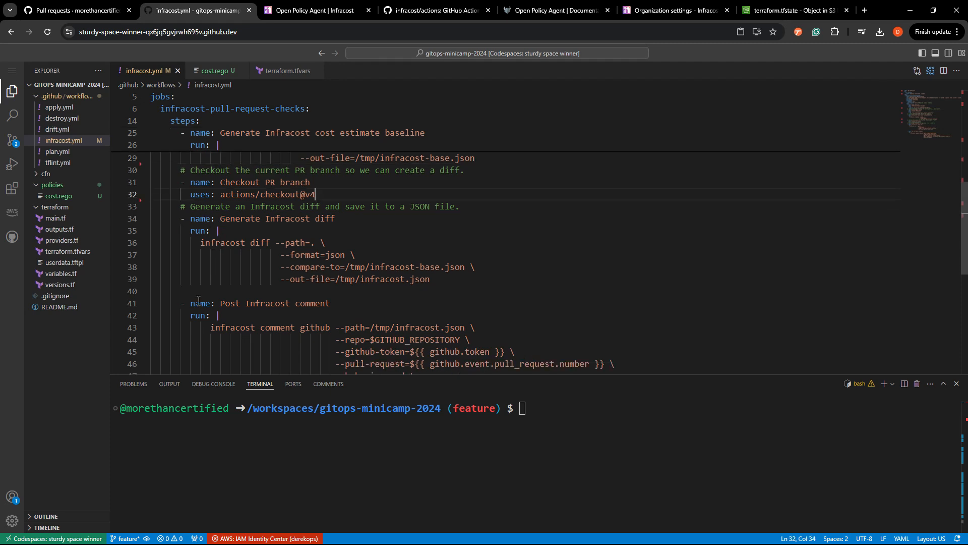
{"action": "scroll", "scroll_direction": "up", "scroll_amount": 3}
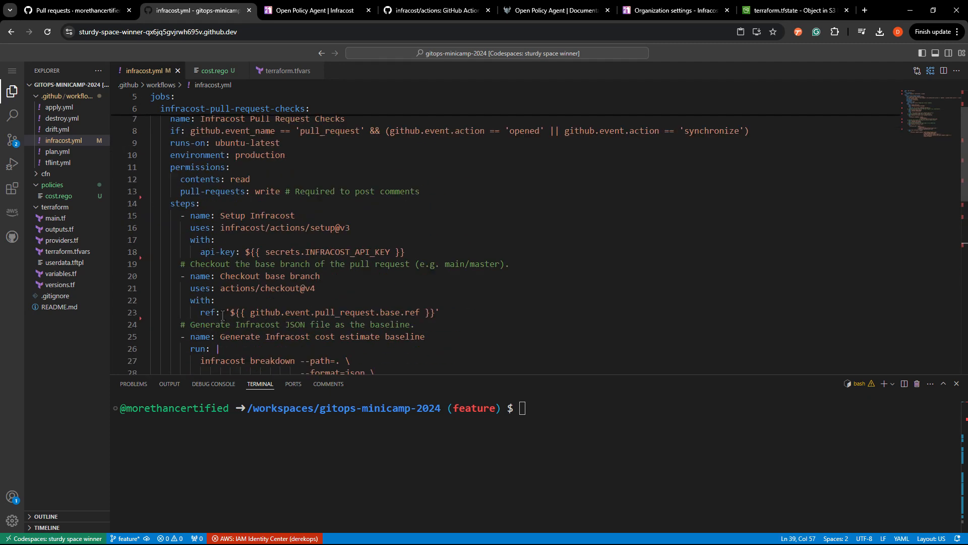
{"action": "scroll", "scroll_direction": "up", "scroll_amount": 3}
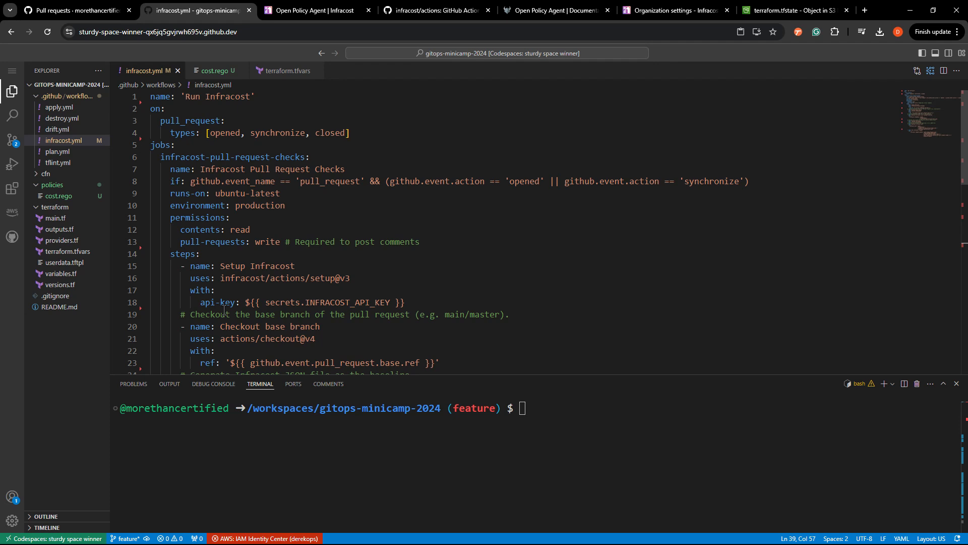
{"action": "scroll", "scroll_direction": "down", "scroll_amount": 3}
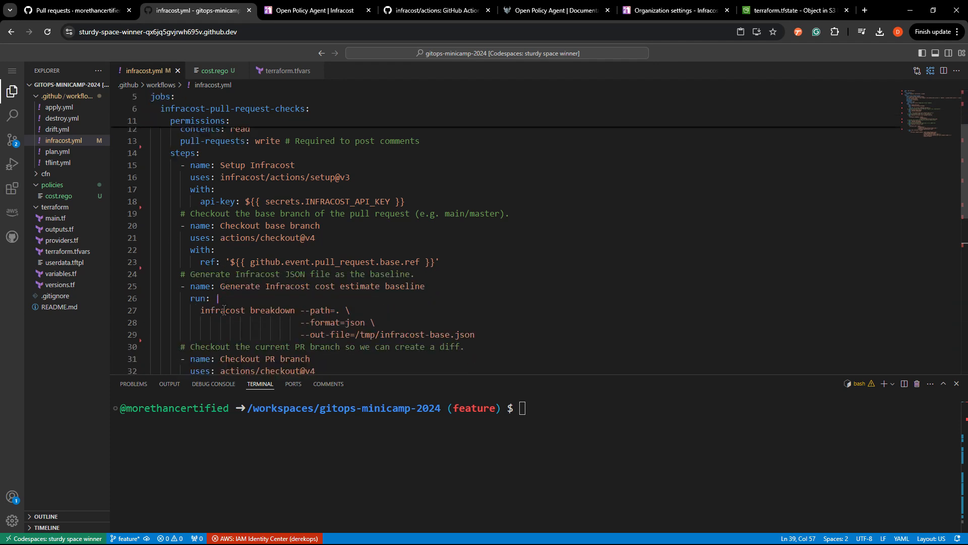
{"action": "scroll", "scroll_direction": "down", "scroll_amount": 3}
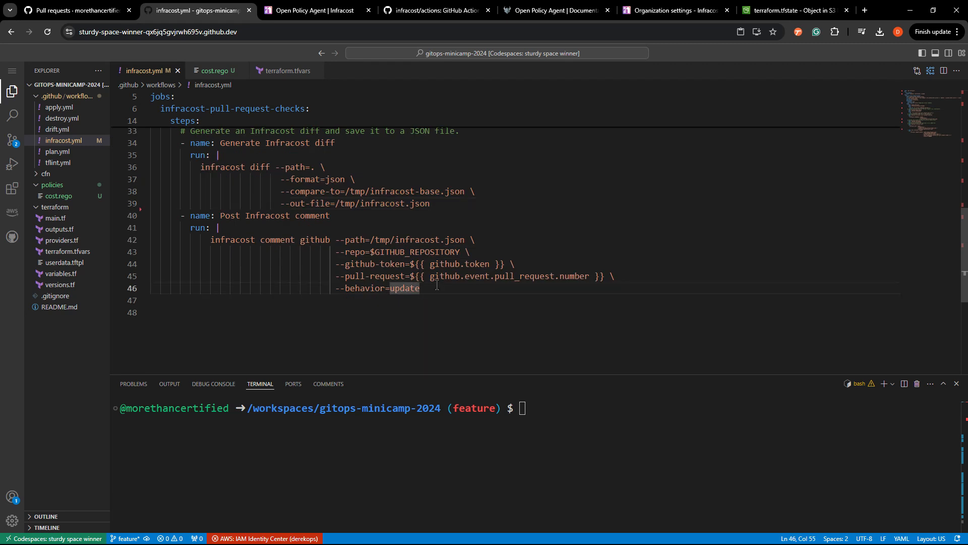
- Add a trailing backslash and --policy-path ./policies/cost.rego to the Post Infracost comment step
{"action": "type", "text": "\\"}
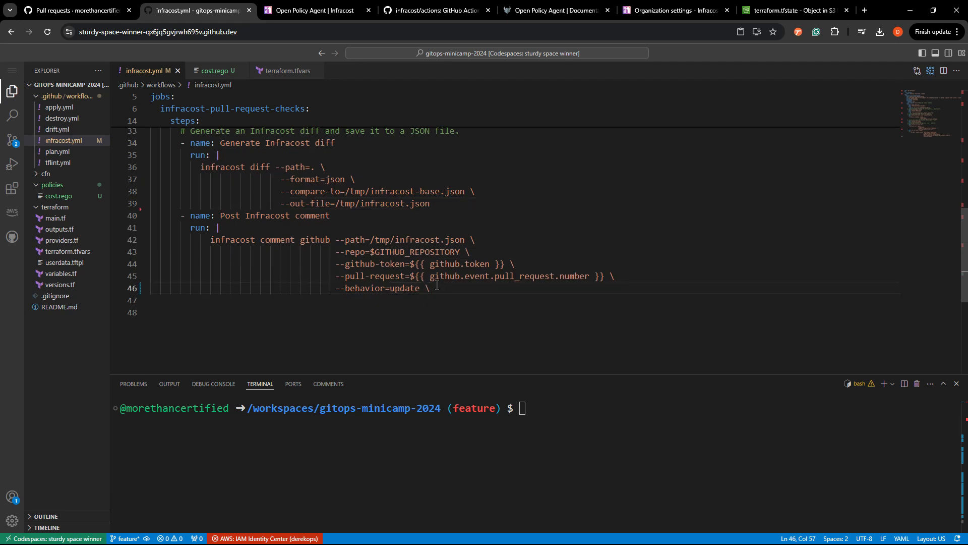
{"action": "type", "text": "--policy-path"}
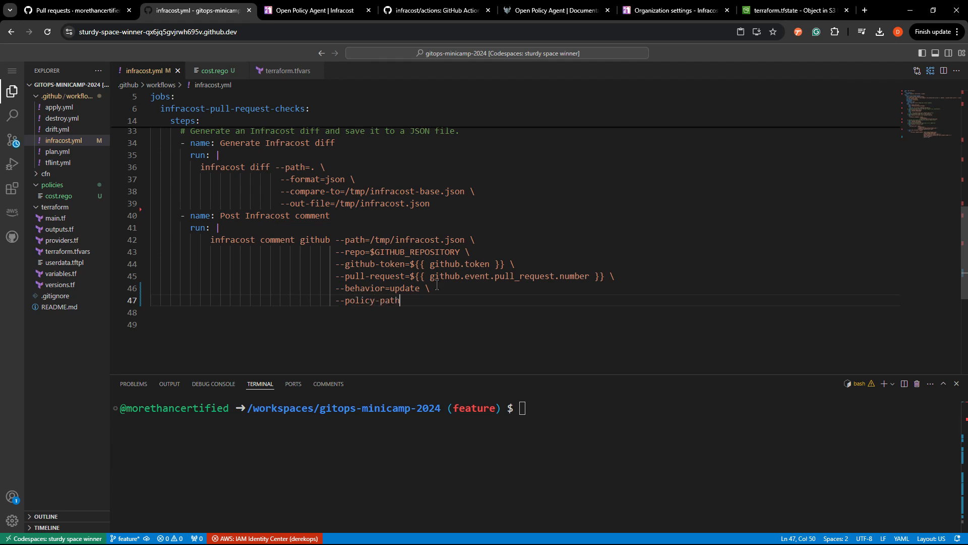
{"action": "type", "text": "./po"}
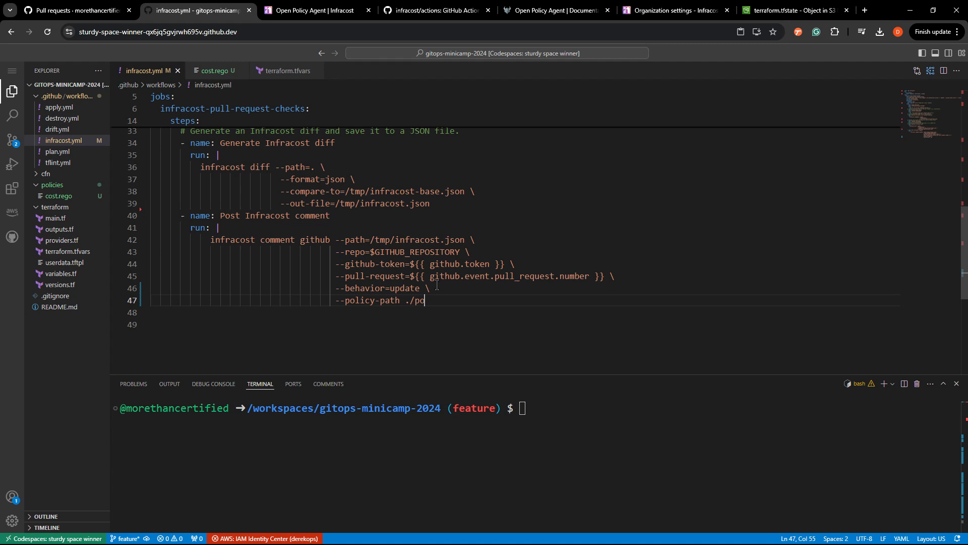
{"action": "type", "text": "licies/cost."}
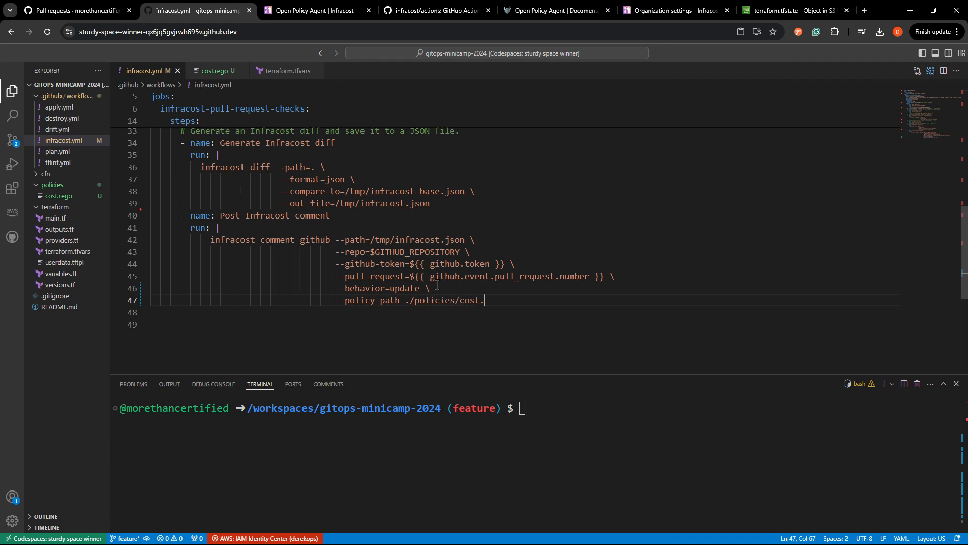
{"action": "type", "text": "rego"}
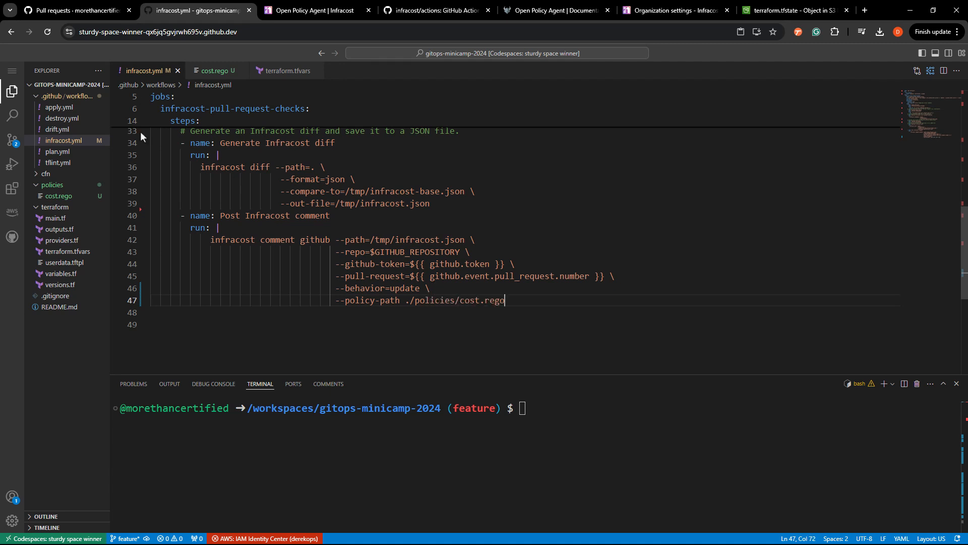
{"action": "scroll", "scroll_direction": "up", "scroll_amount": 3}
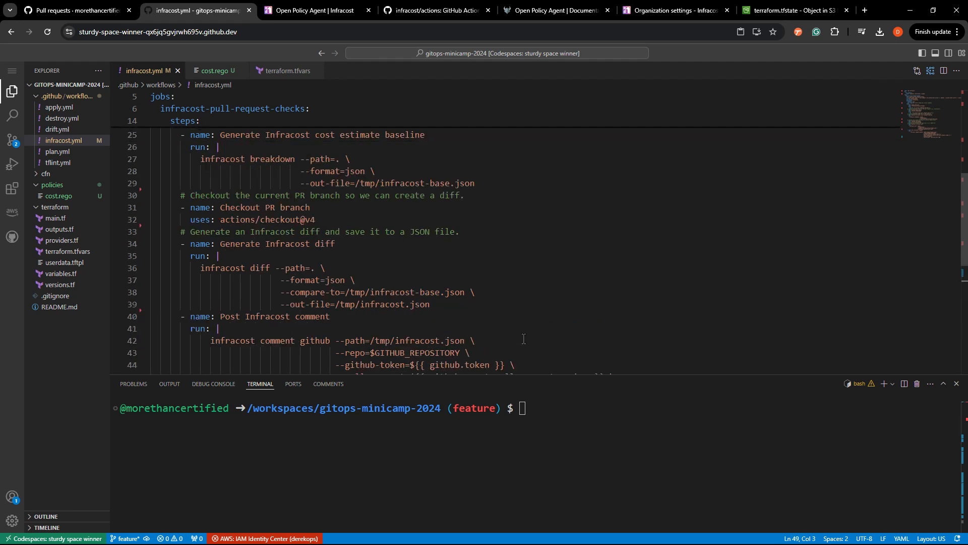
{"action": "scroll", "scroll_direction": "down", "scroll_amount": 3}
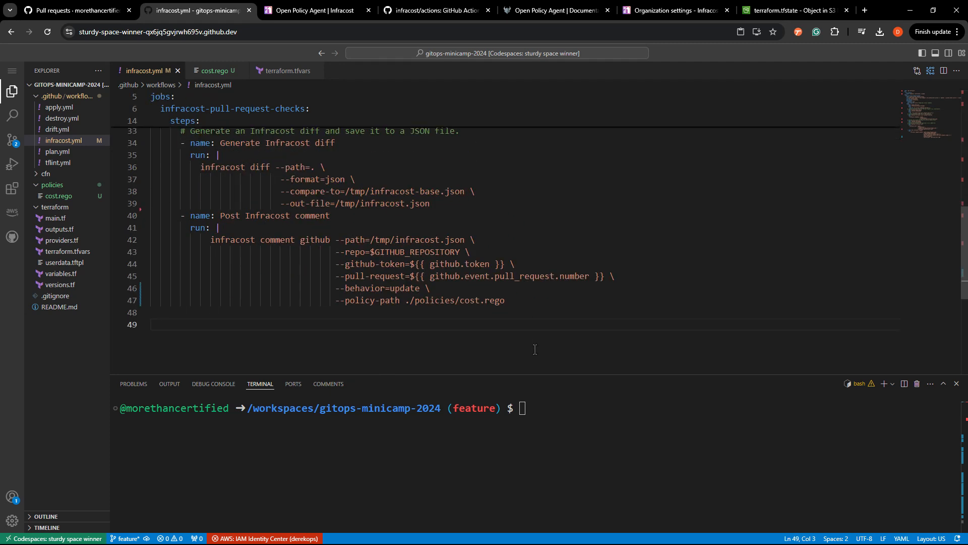
{"action": "scroll", "scroll_direction": "up", "scroll_amount": 3}
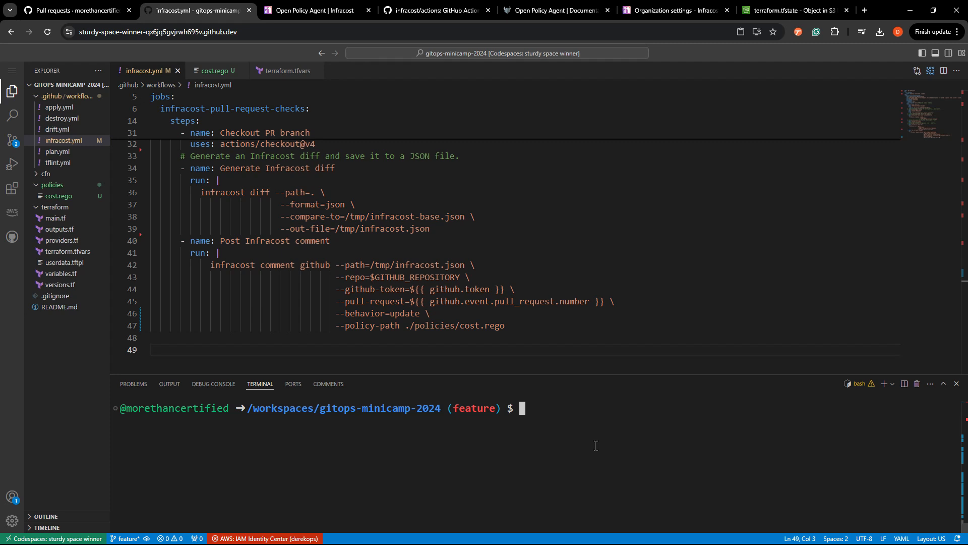
- Commit the changes as "added opa" and create a pull request with gh pr create --fill
{"action": "type", "text": "git co"}
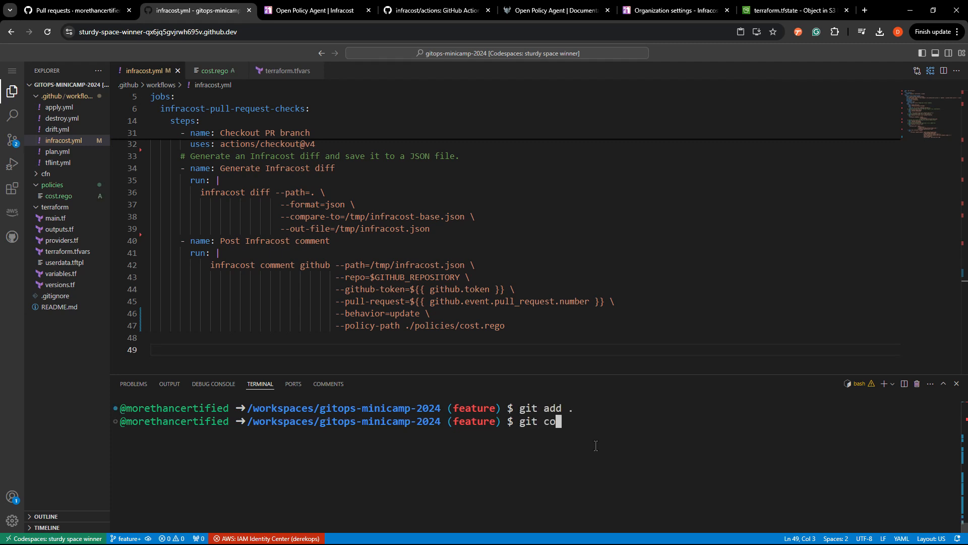
{"action": "type", "text": "mmit -m \""}
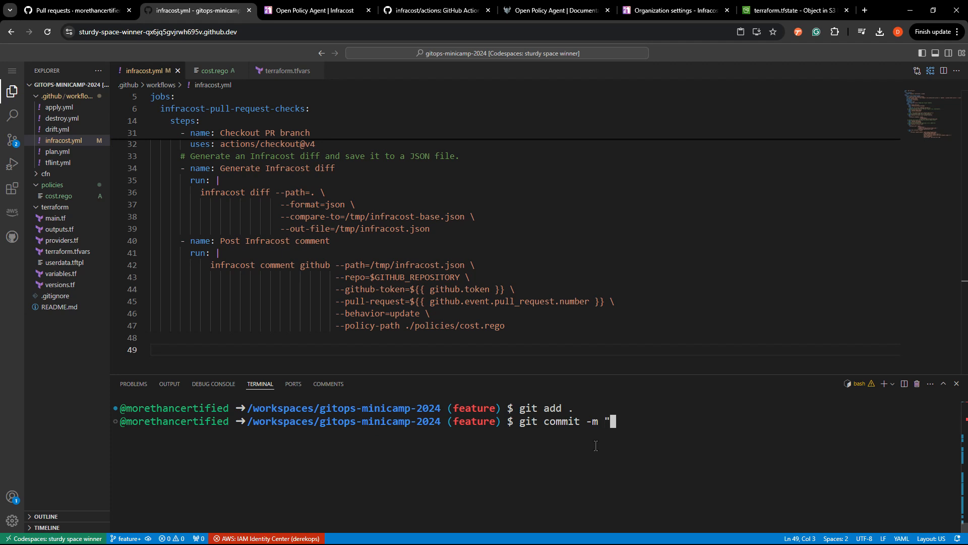
{"action": "type", "text": "added opa"}
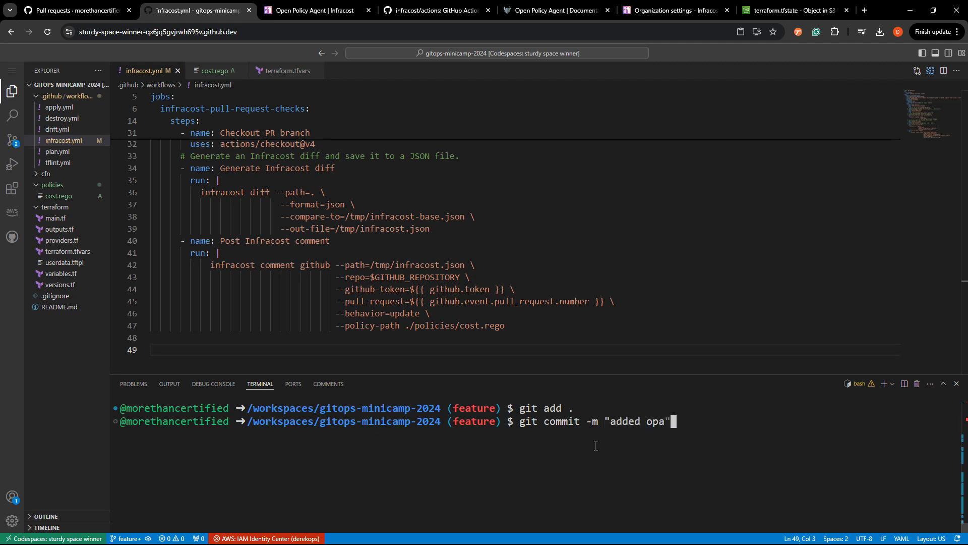
{"action": "key", "text": "Return"}
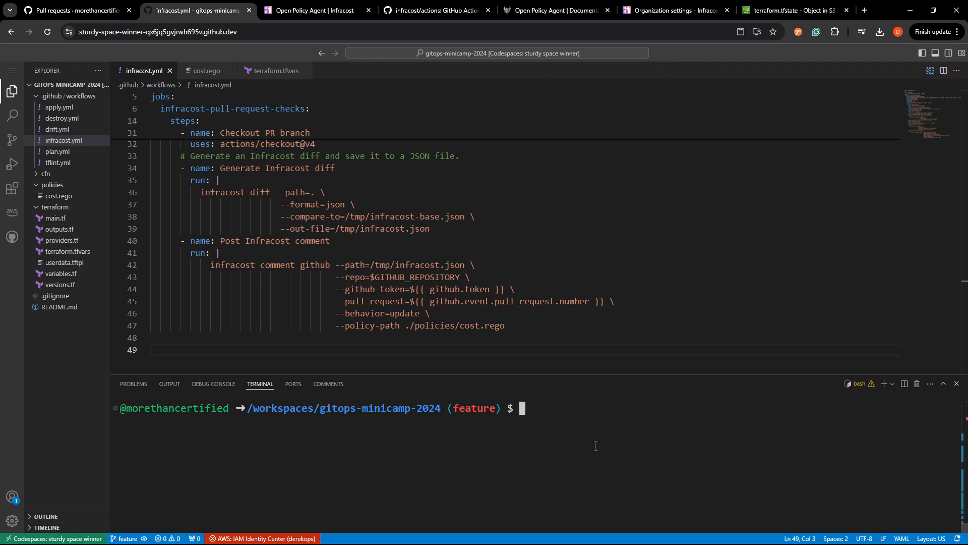
{"action": "type", "text": "gh"}
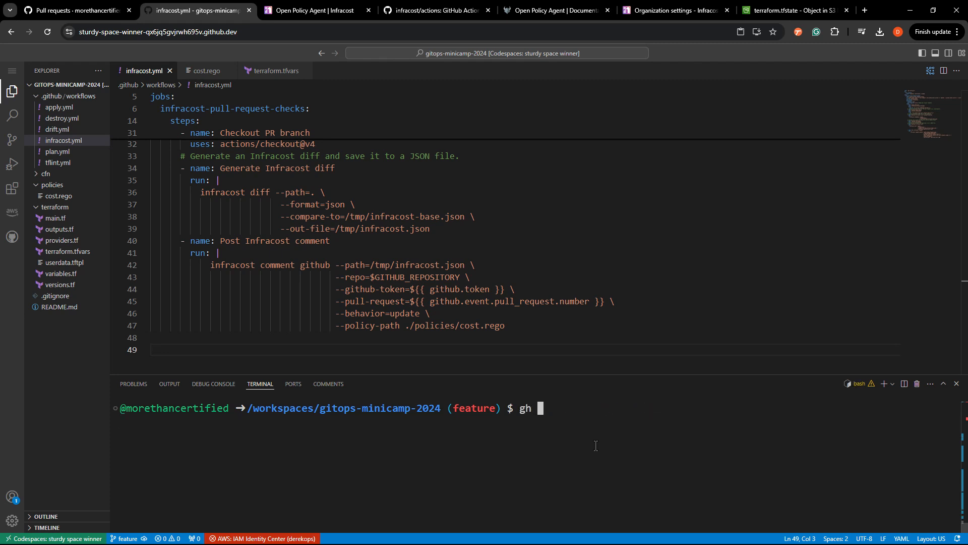
{"action": "type", "text": "pr create --fill"}
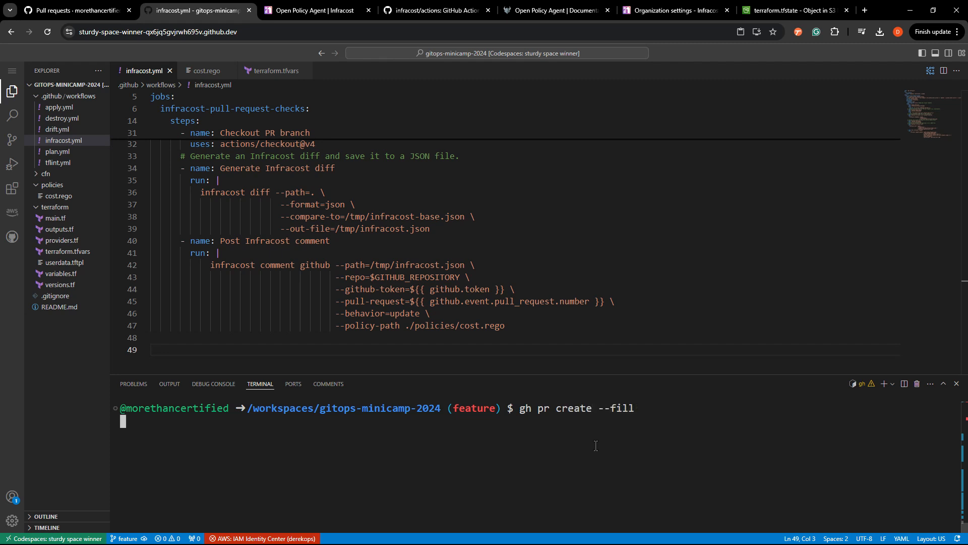
{"action": "key", "text": "Return"}
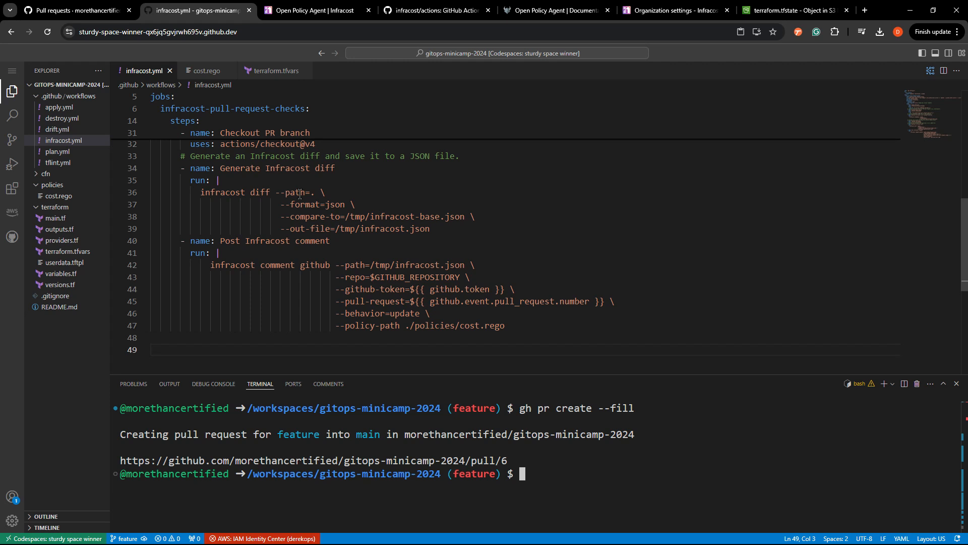
- Refresh the repository's pull requests and open PR #6 'added opa' showing passed checks
{"action": "left_click", "coordinate": [68, 10]}
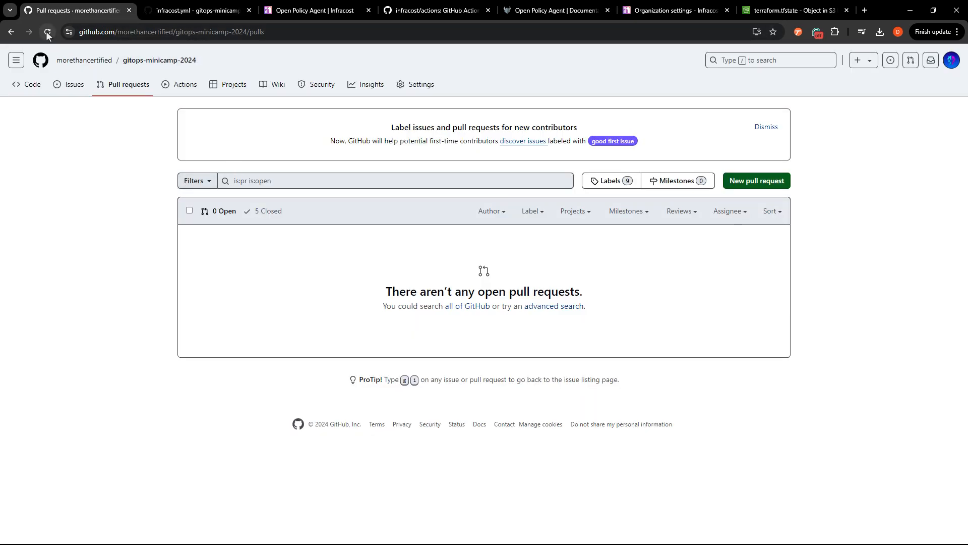
{"action": "left_click", "coordinate": [47, 32]}
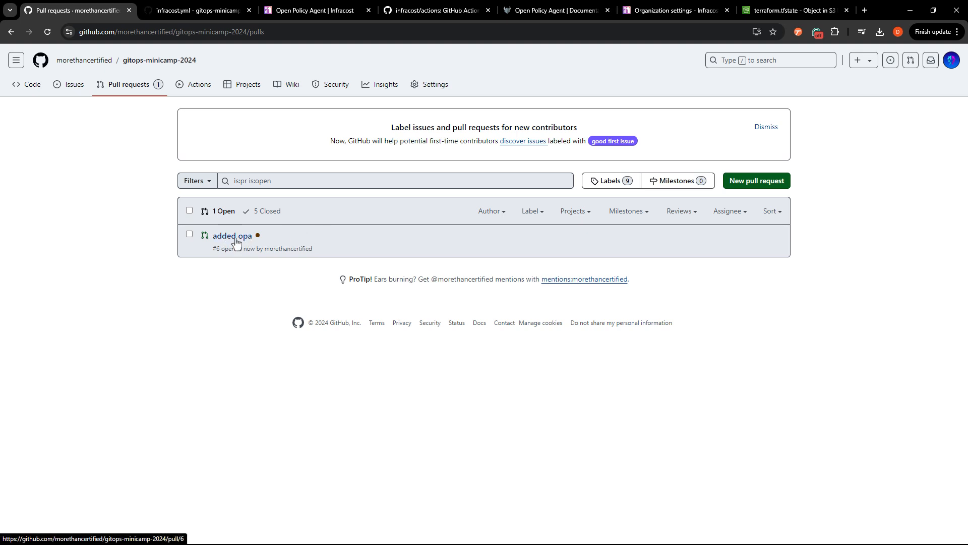
{"action": "left_click", "coordinate": [232, 237]}
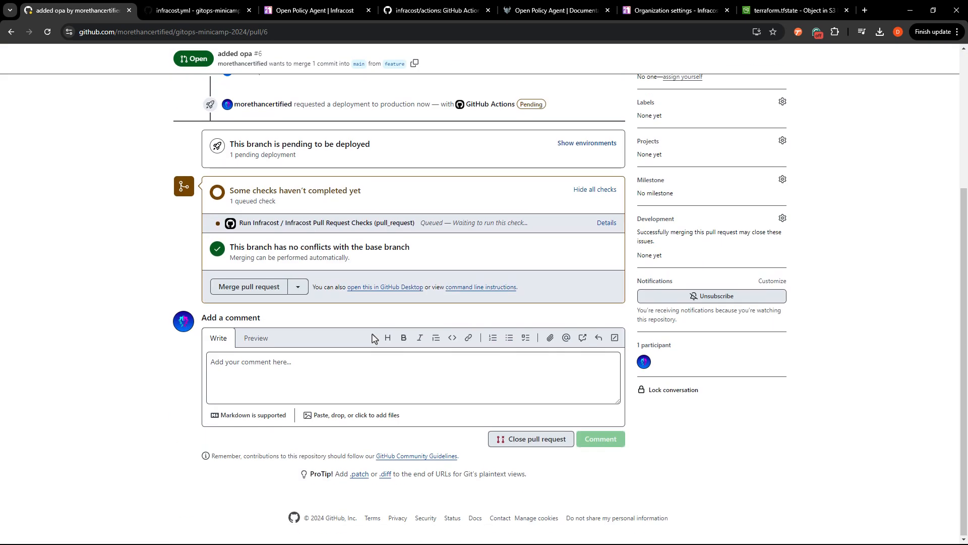
{"action": "scroll", "scroll_direction": "up", "scroll_amount": 3}
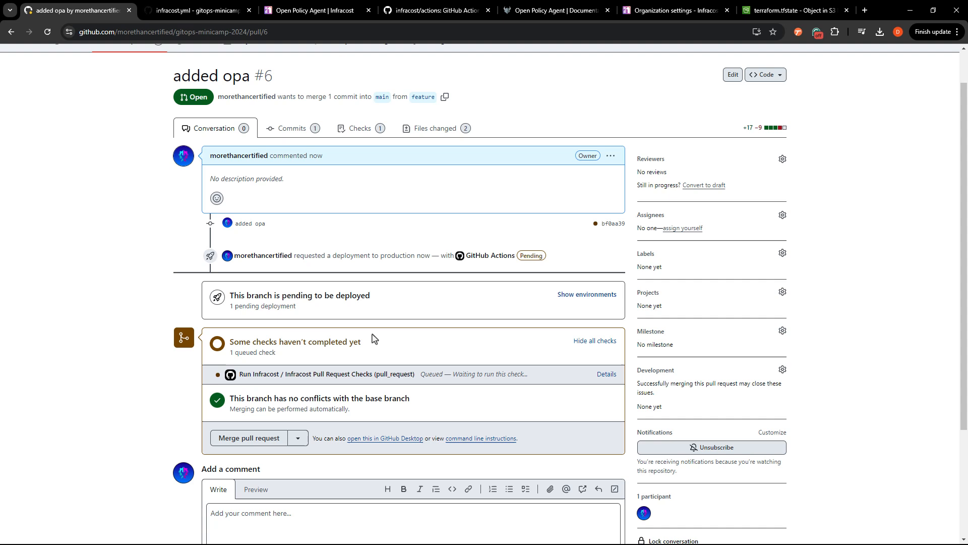
{"action": "scroll", "scroll_direction": "down", "scroll_amount": 3}
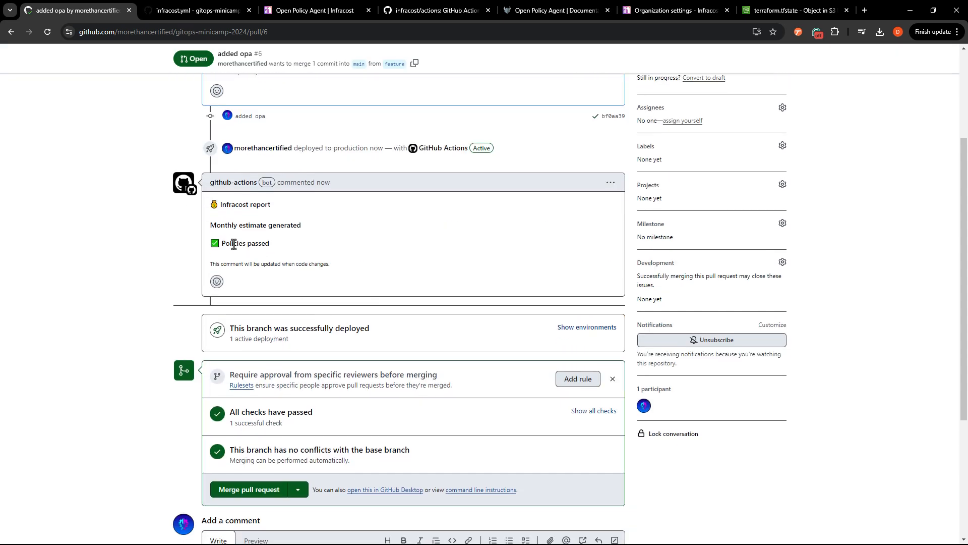
- Review the successful Infracost Pull Request Checks run log, then return to pull request #6
{"action": "scroll", "scroll_direction": "down", "scroll_amount": 3}
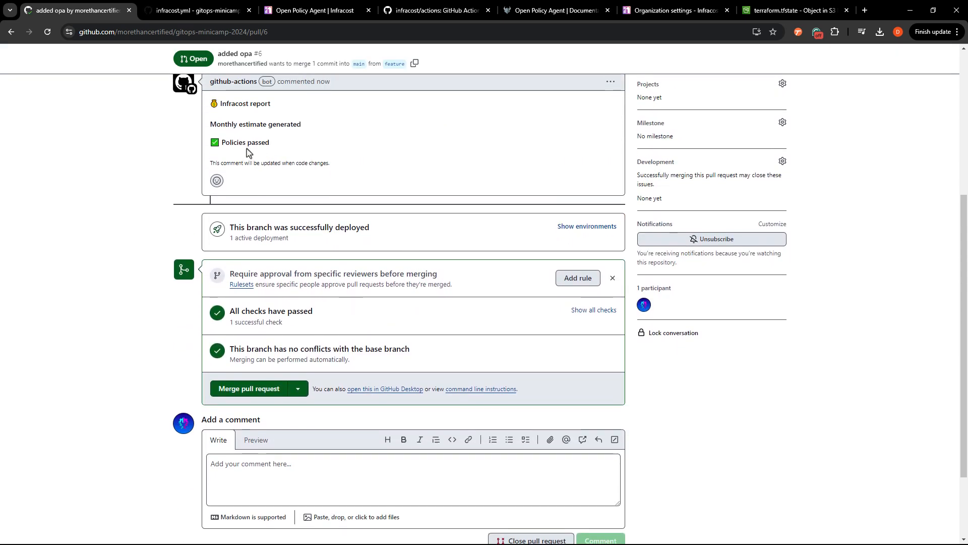
{"action": "mouse_move", "coordinate": [265, 136]}
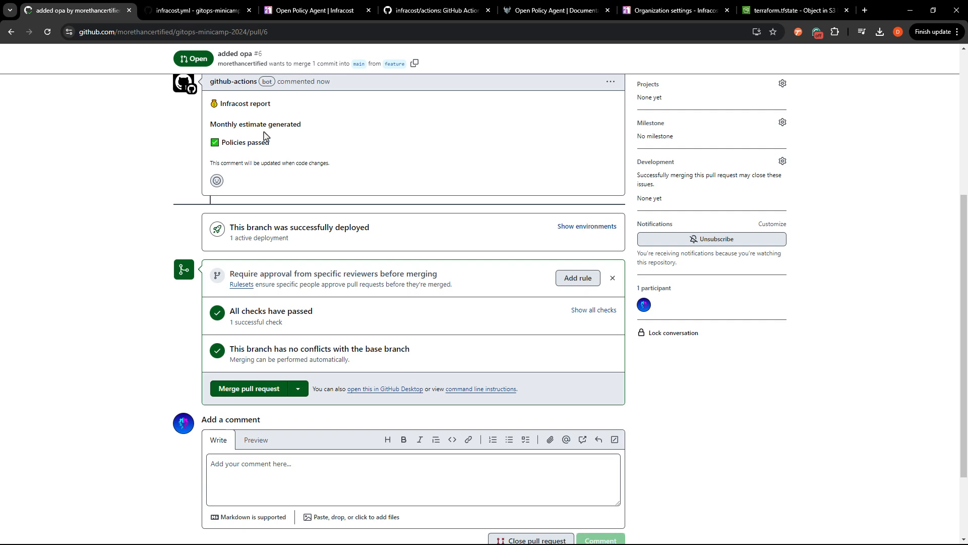
{"action": "scroll", "scroll_direction": "up", "scroll_amount": 3}
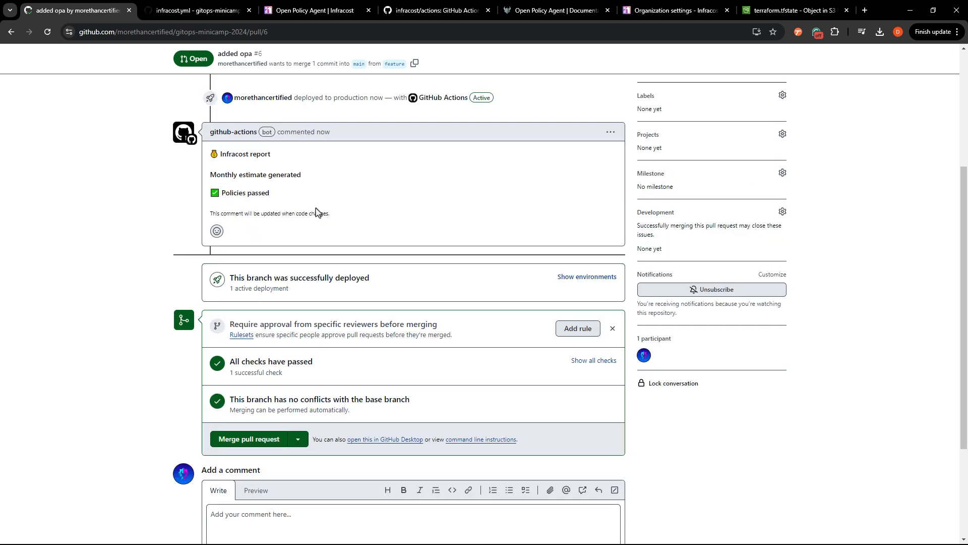
{"action": "mouse_move", "coordinate": [616, 397]}
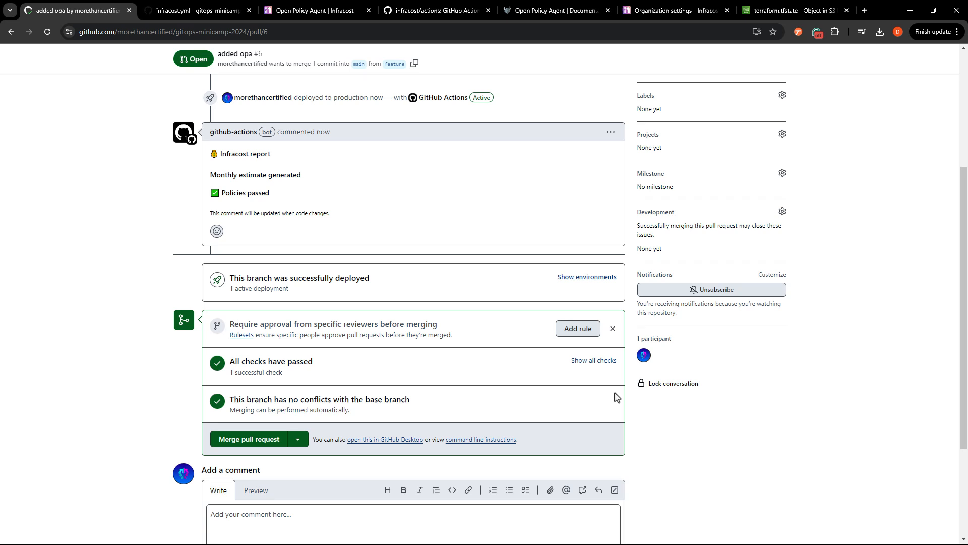
{"action": "mouse_move", "coordinate": [593, 360]}
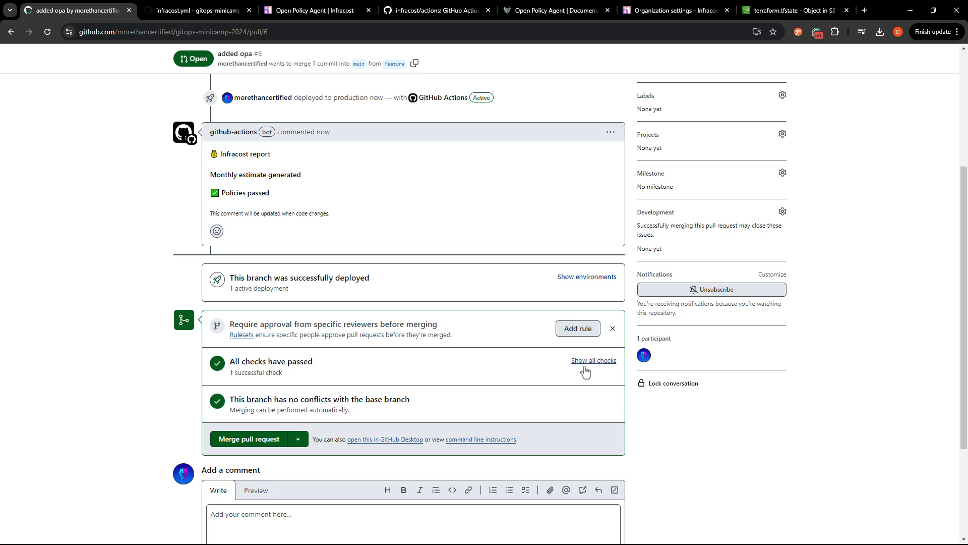
{"action": "left_click", "coordinate": [593, 360]}
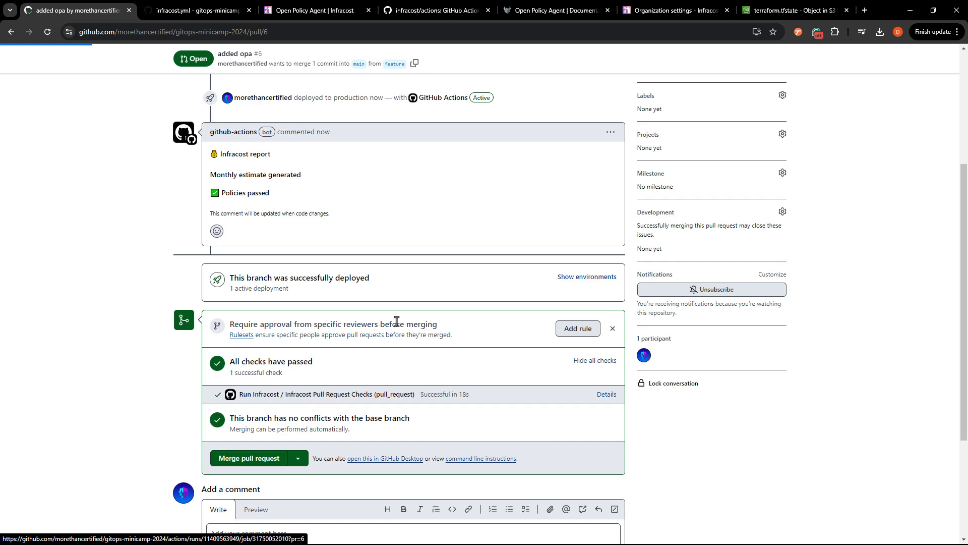
{"action": "left_click", "coordinate": [606, 394]}
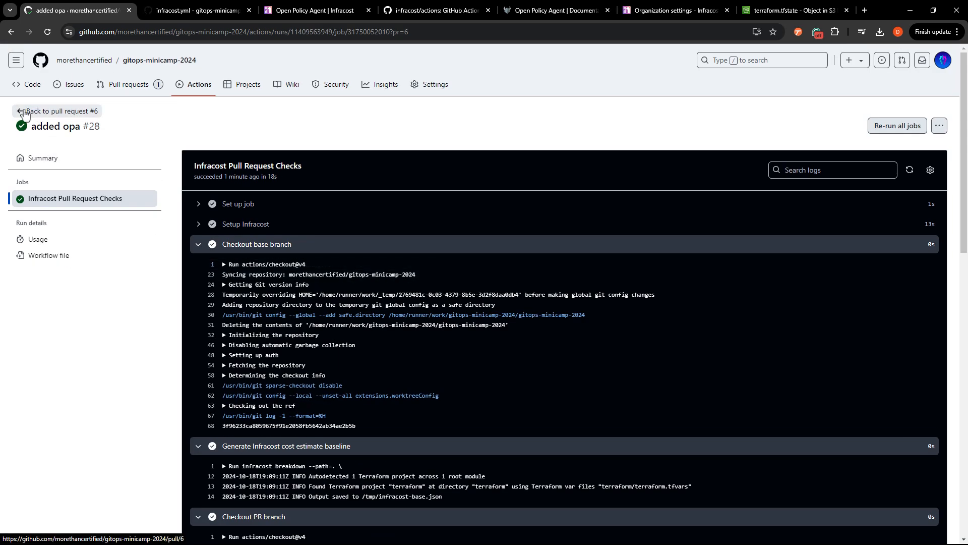
{"action": "left_click", "coordinate": [60, 110]}
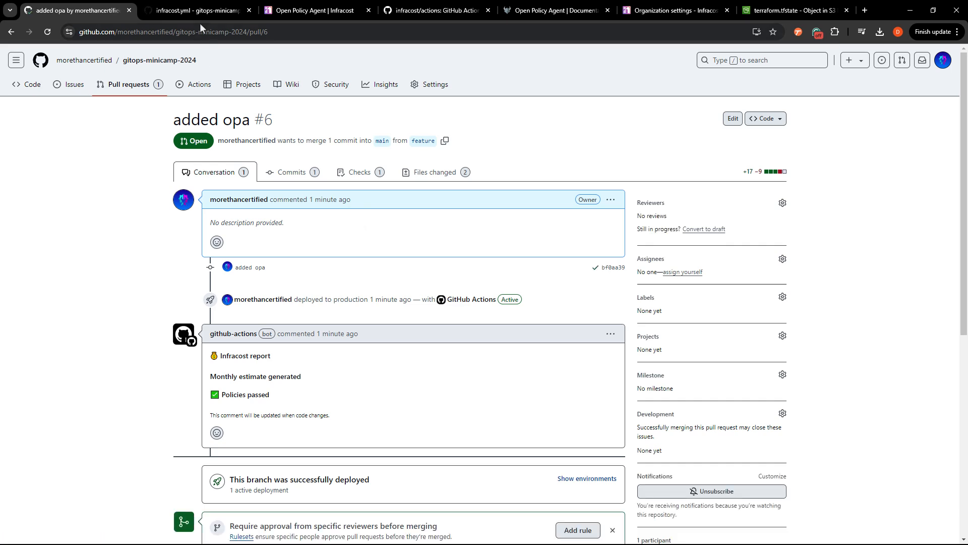
- Set instance_type to t3.large in terraform.tfvars and commit it as 'changed instance type' on feature
{"action": "left_click", "coordinate": [194, 10]}
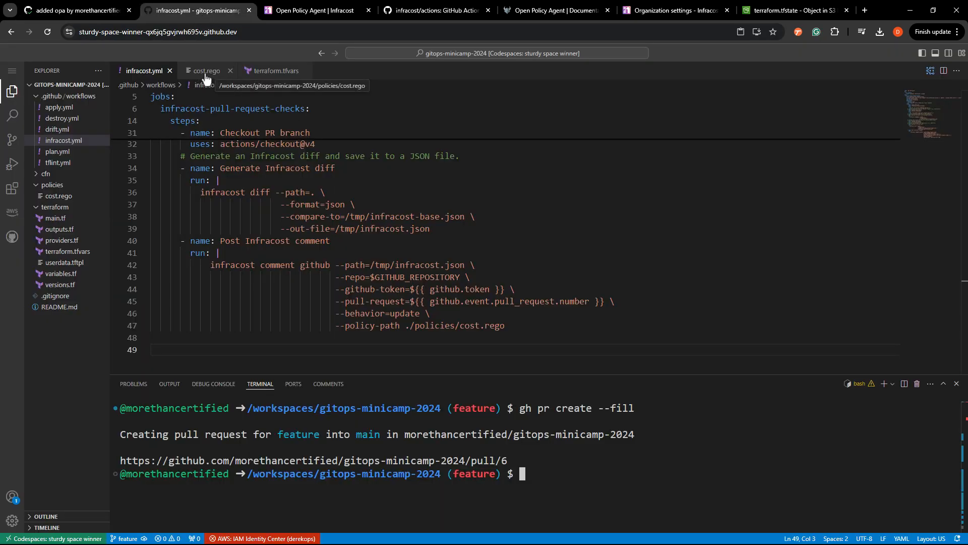
{"action": "left_click", "coordinate": [274, 70]}
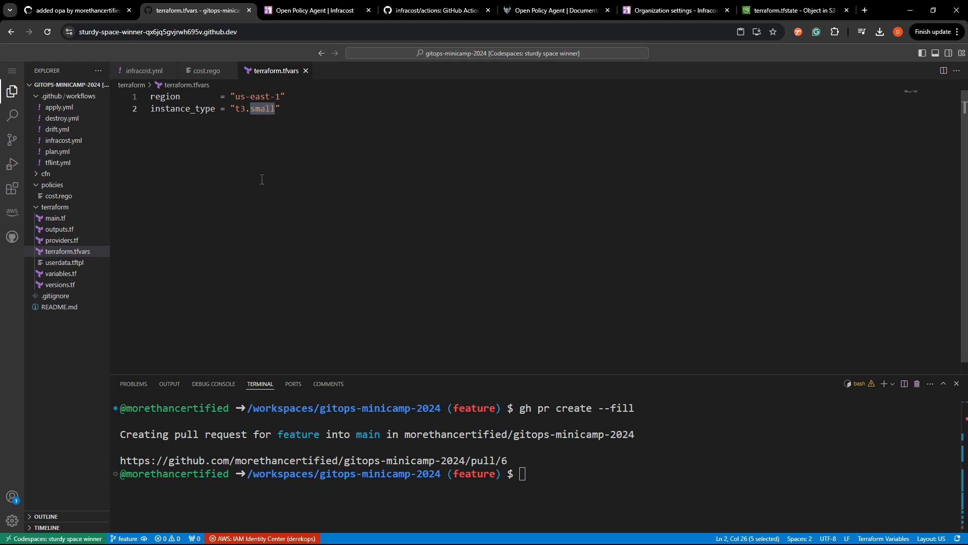
{"action": "type", "text": "large"}
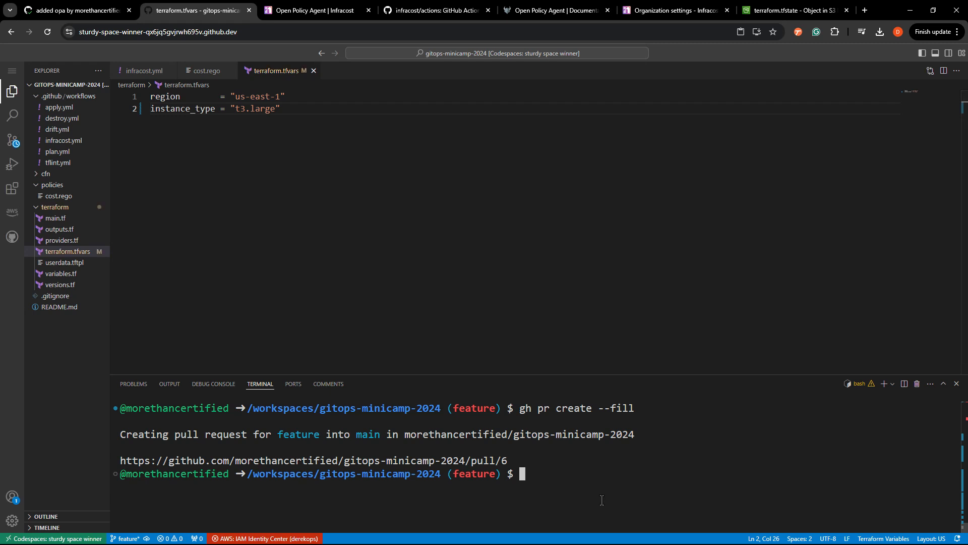
{"action": "type", "text": "git add ."}
{"action": "type", "text": "git commit -m \""}
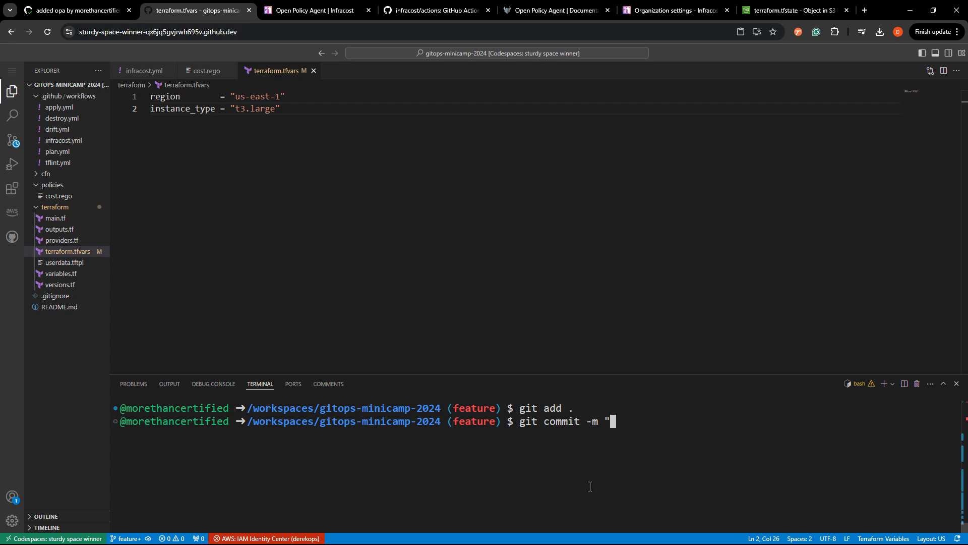
{"action": "type", "text": "changed in"}
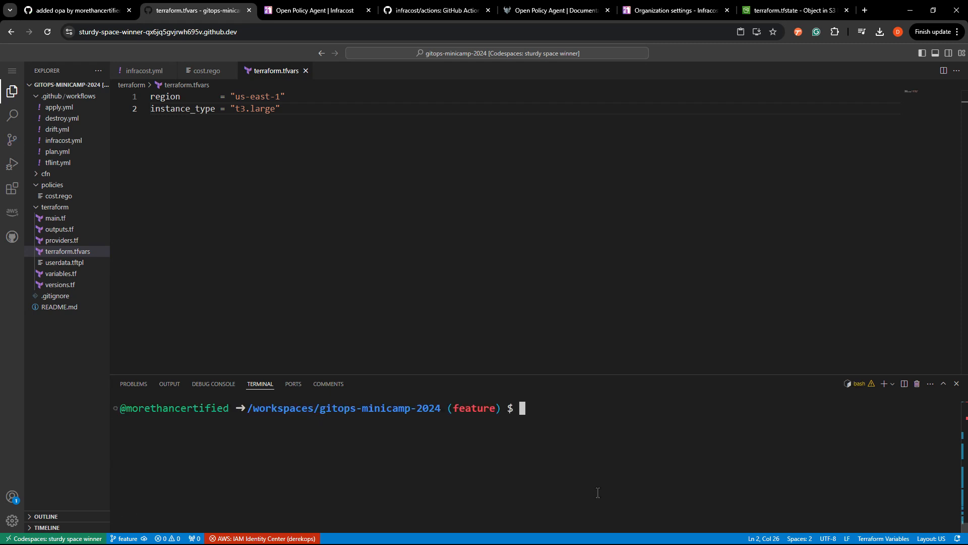
- Inspect PR #6's Infracost report: +$46 (+285%) monthly, cost policy failed as $45.55 exceeds $10.00
{"action": "left_click", "coordinate": [74, 11]}
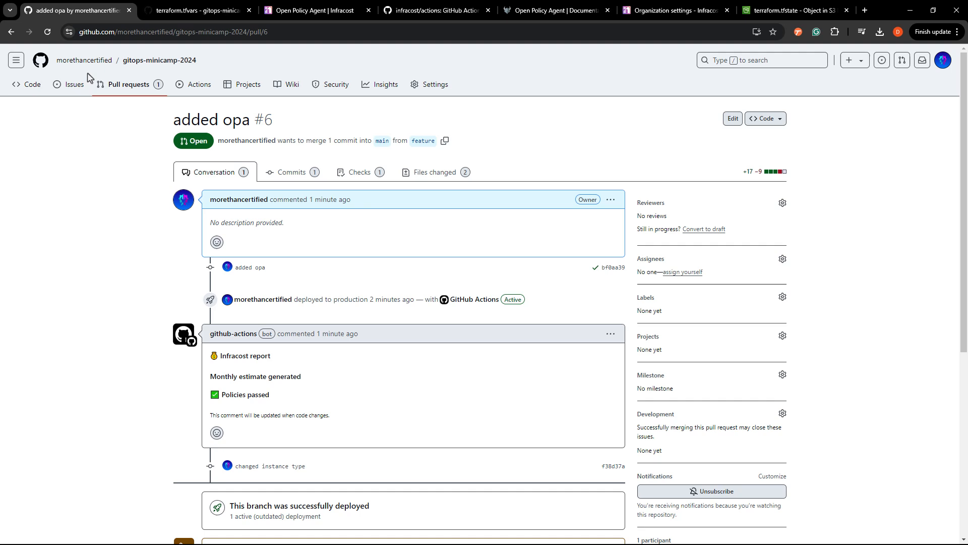
{"action": "scroll", "scroll_direction": "down", "scroll_amount": 3}
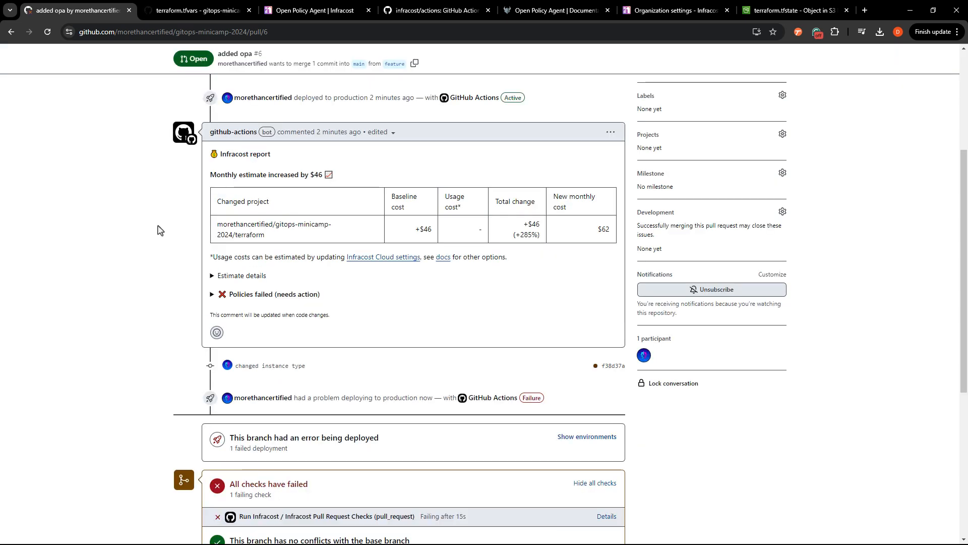
{"action": "scroll", "scroll_direction": "up", "scroll_amount": 3}
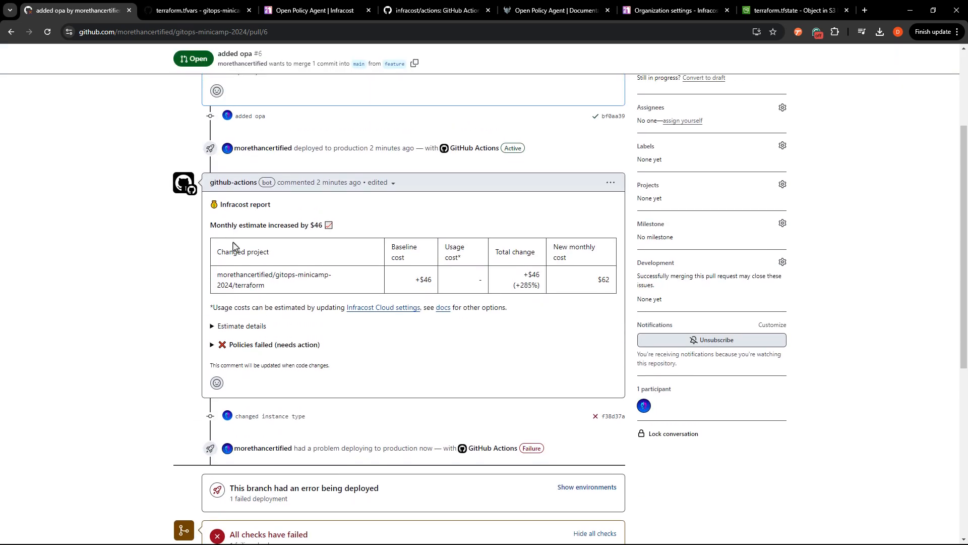
{"action": "mouse_move", "coordinate": [433, 286]}
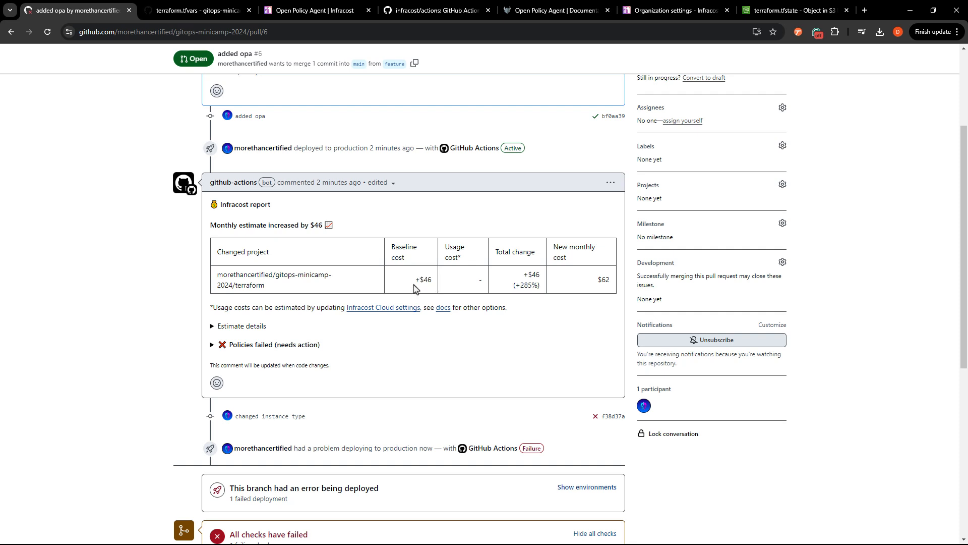
{"action": "scroll", "scroll_direction": "down", "scroll_amount": 3}
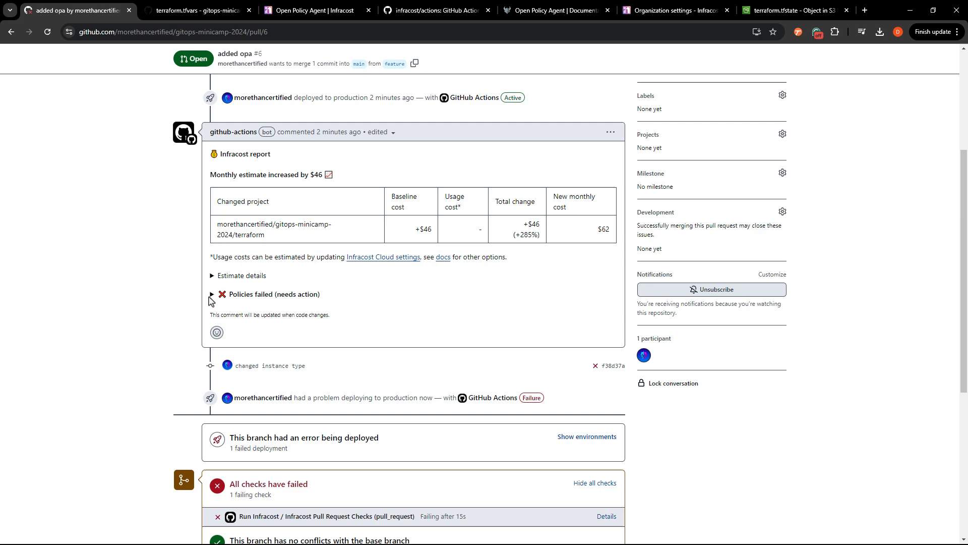
{"action": "scroll", "scroll_direction": "down", "scroll_amount": 3}
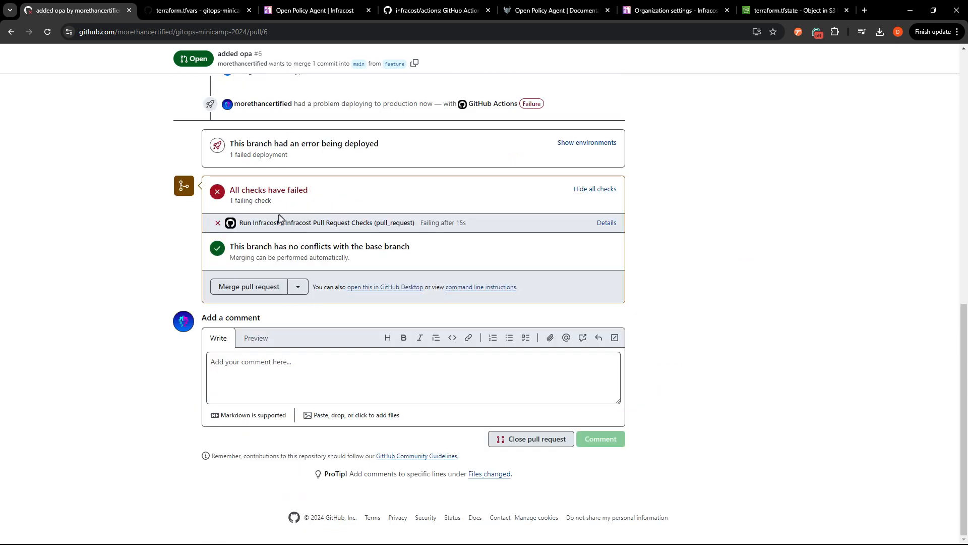
{"action": "scroll", "scroll_direction": "up", "scroll_amount": 3}
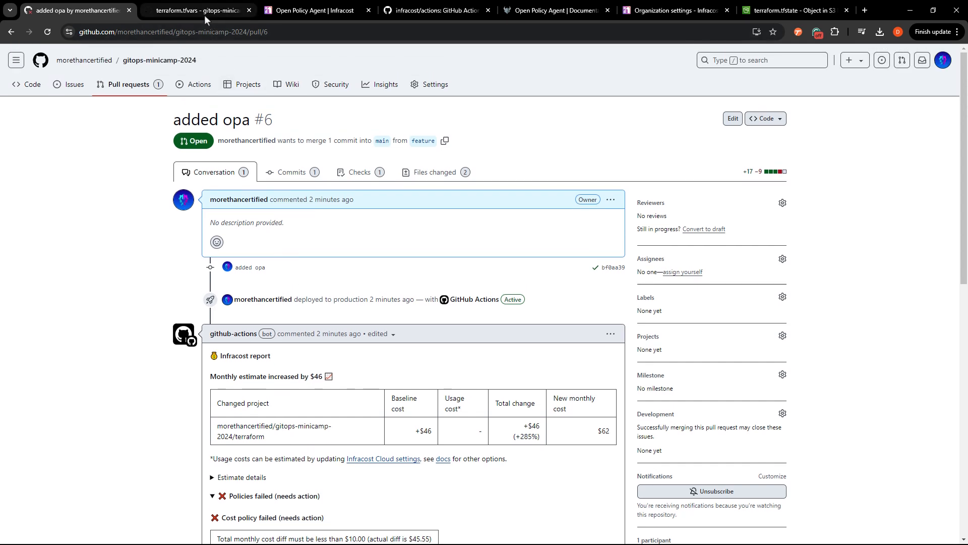
- Revert instance_type to t3.micro, commit 'changed to t3micro', push to feature and check PR #6 results
{"action": "left_click", "coordinate": [197, 10]}
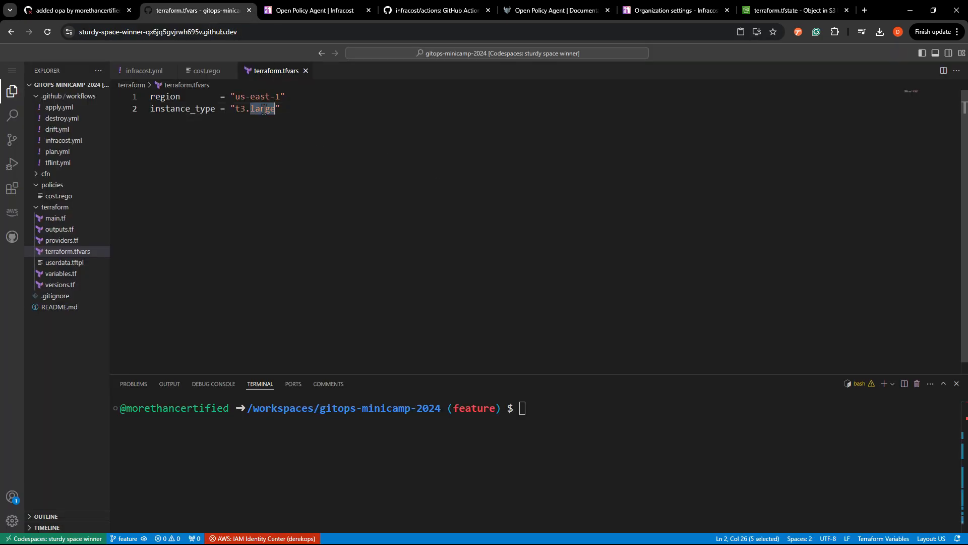
{"action": "type", "text": "micro"}
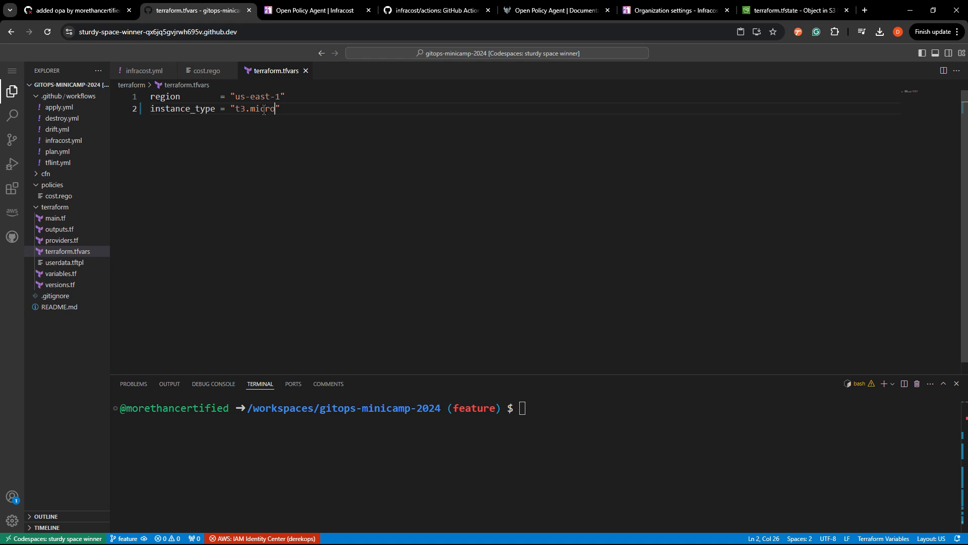
{"action": "type", "text": "git commit -m \"changed to"}
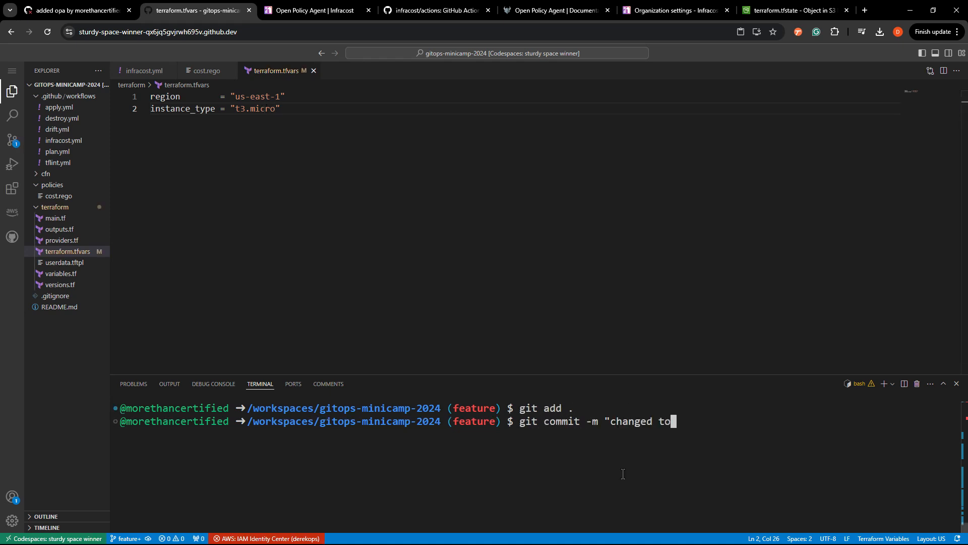
{"action": "type", "text": "t3micro\""}
{"action": "type", "text": "git push origin feature"}
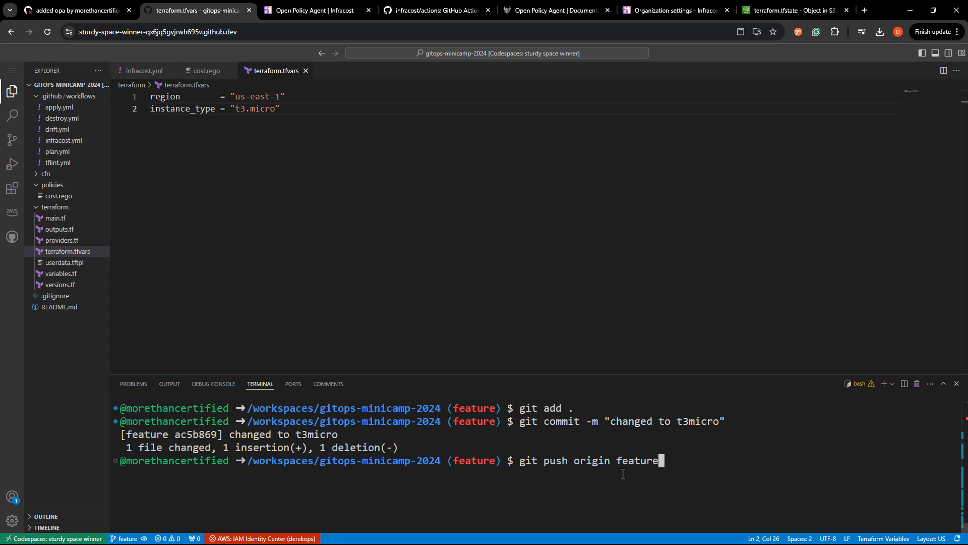
{"action": "left_click", "coordinate": [74, 10]}
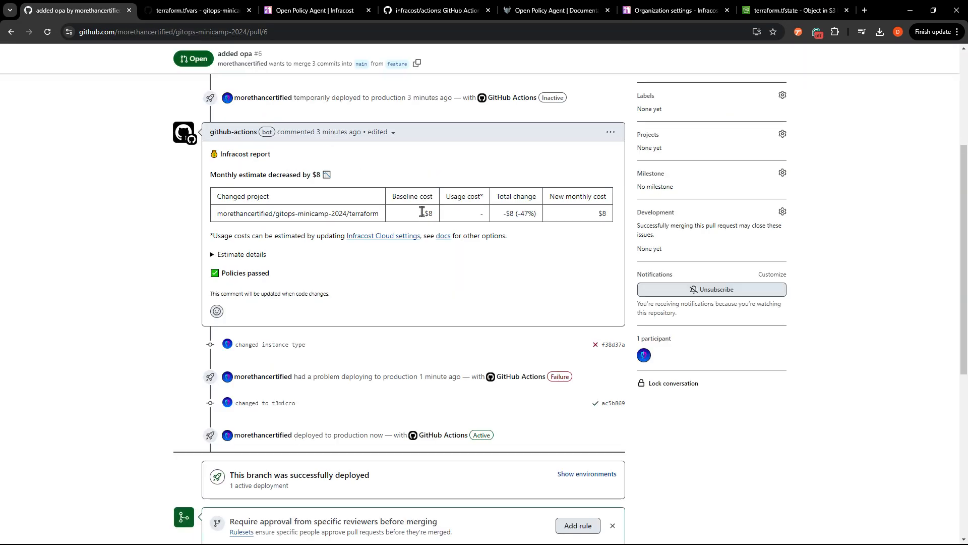
- Merge pull request #6 into main and delete the feature branch on GitHub
{"action": "scroll", "scroll_direction": "down", "scroll_amount": 3}
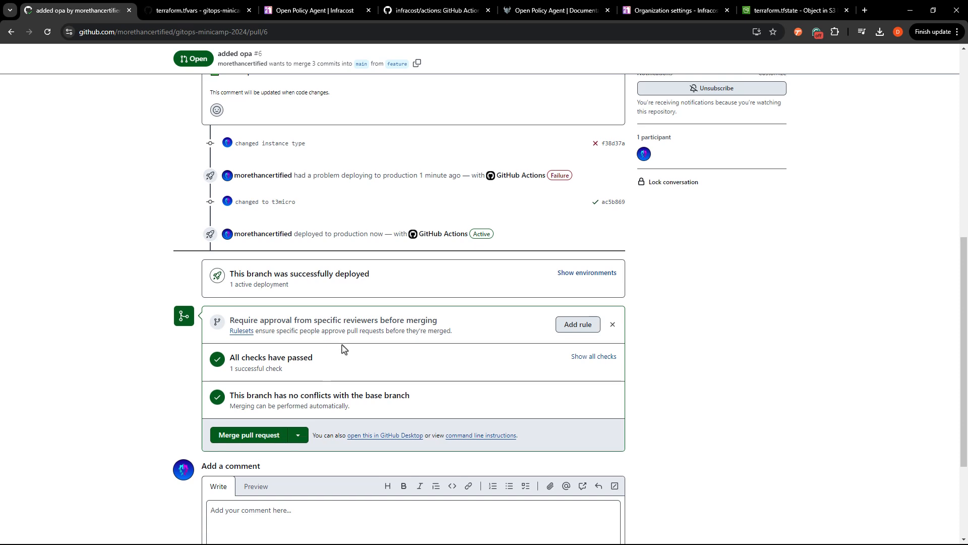
{"action": "scroll", "scroll_direction": "up", "scroll_amount": 3}
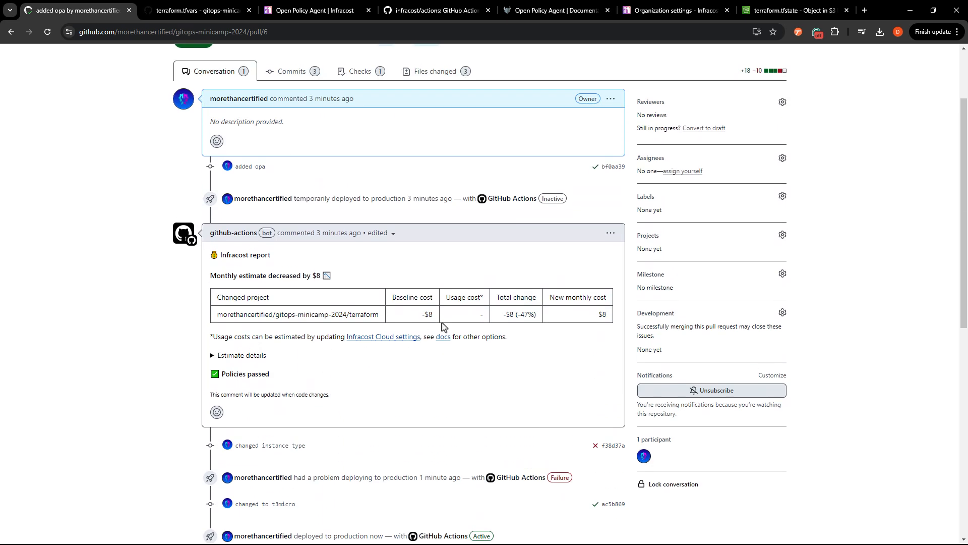
{"action": "mouse_move", "coordinate": [516, 324]}
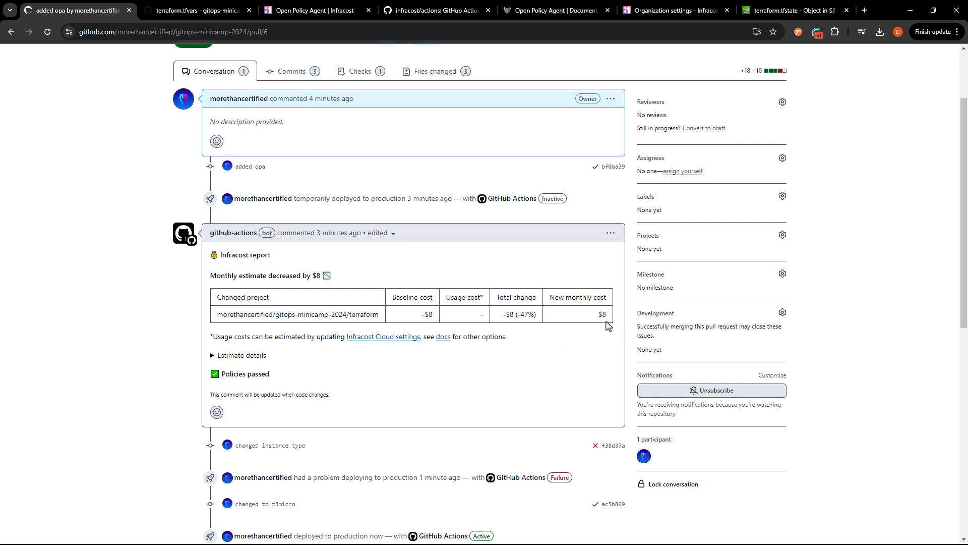
{"action": "scroll", "scroll_direction": "down", "scroll_amount": 3}
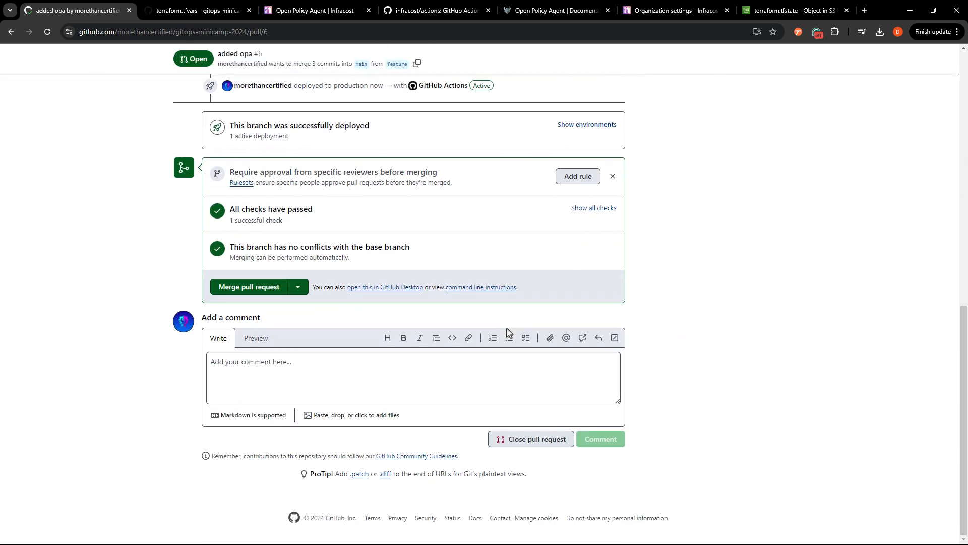
{"action": "mouse_move", "coordinate": [249, 287]}
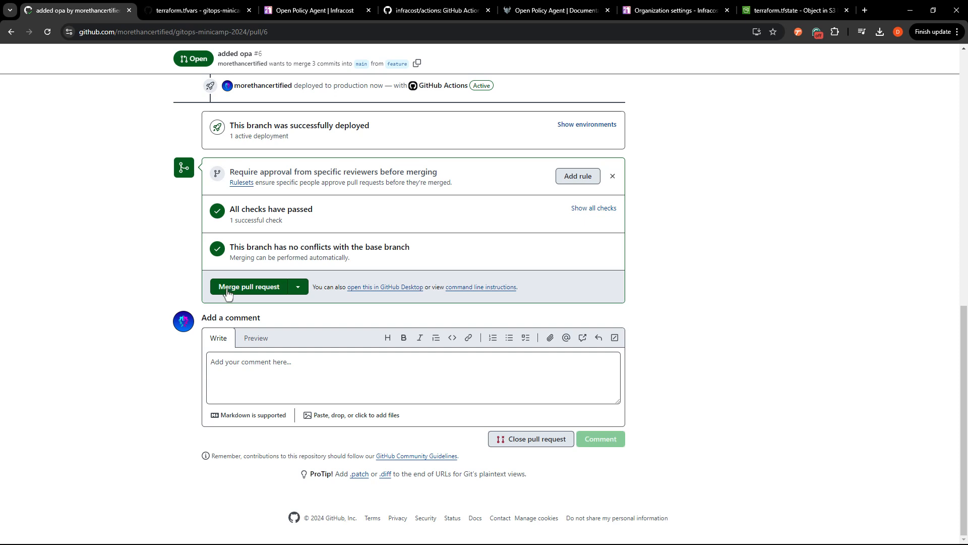
{"action": "left_click", "coordinate": [249, 287]}
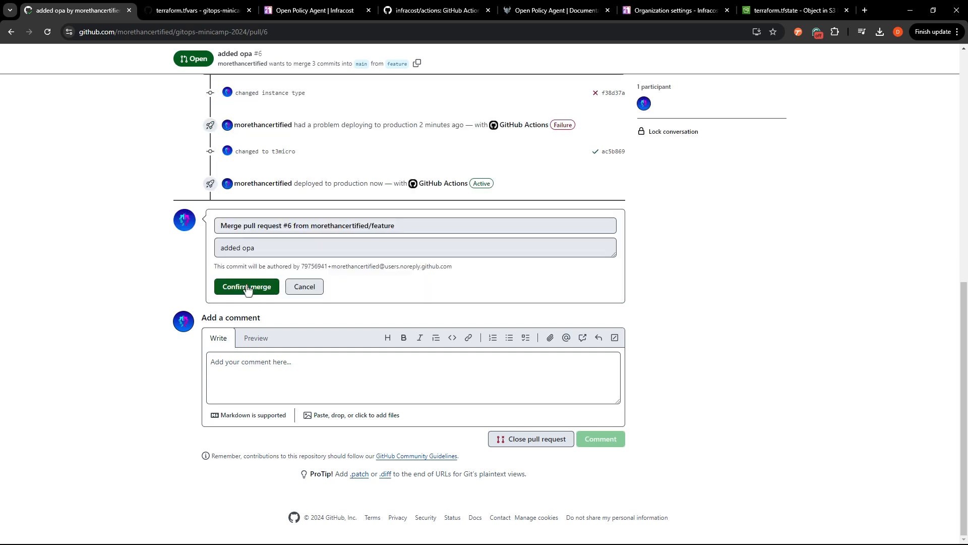
{"action": "left_click", "coordinate": [246, 286]}
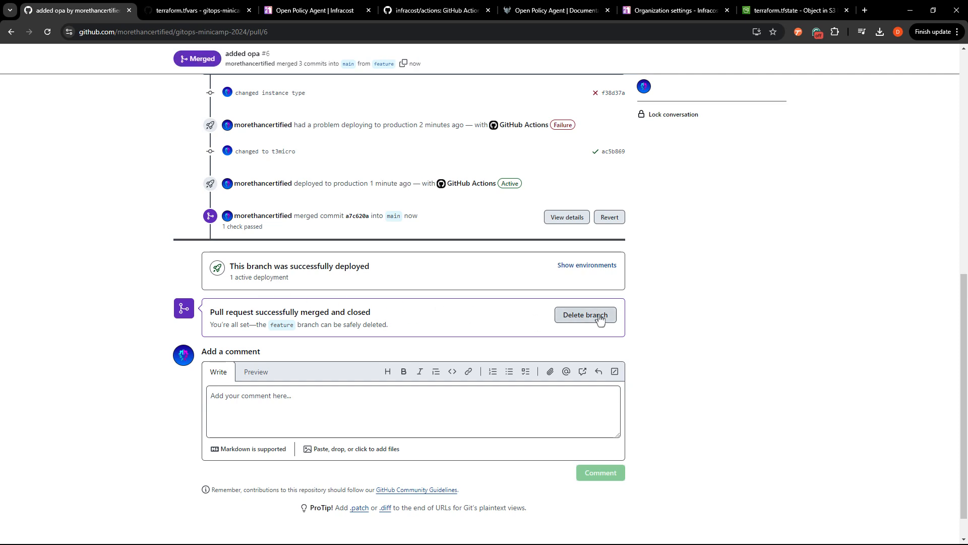
{"action": "left_click", "coordinate": [585, 314]}
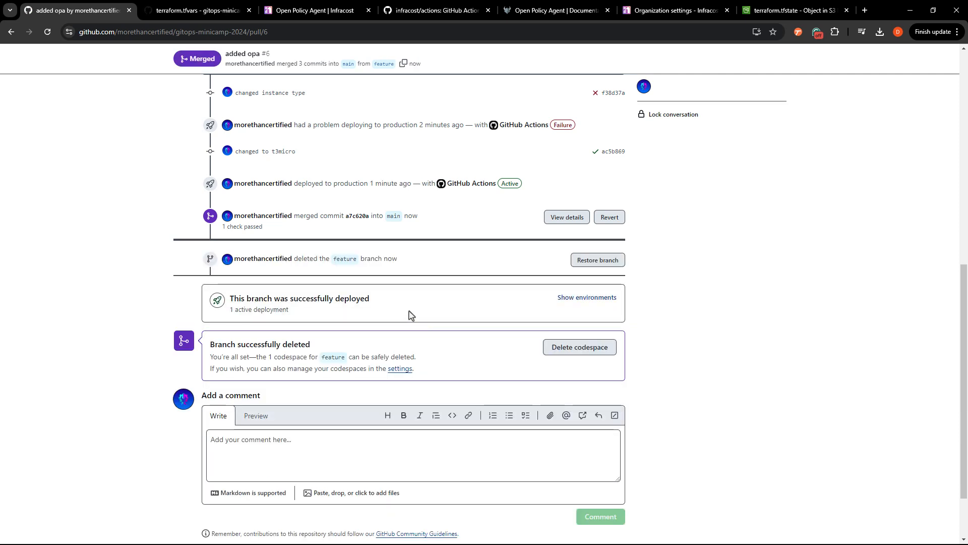
- Check out main, pull origin main, and run git branch -d feature in the terminal
{"action": "left_click", "coordinate": [196, 10]}
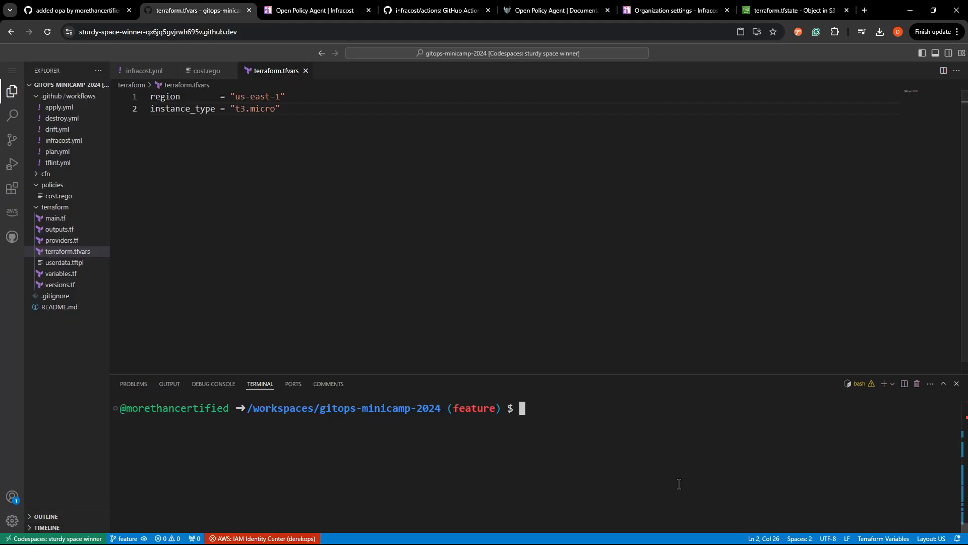
{"action": "type", "text": "git check"}
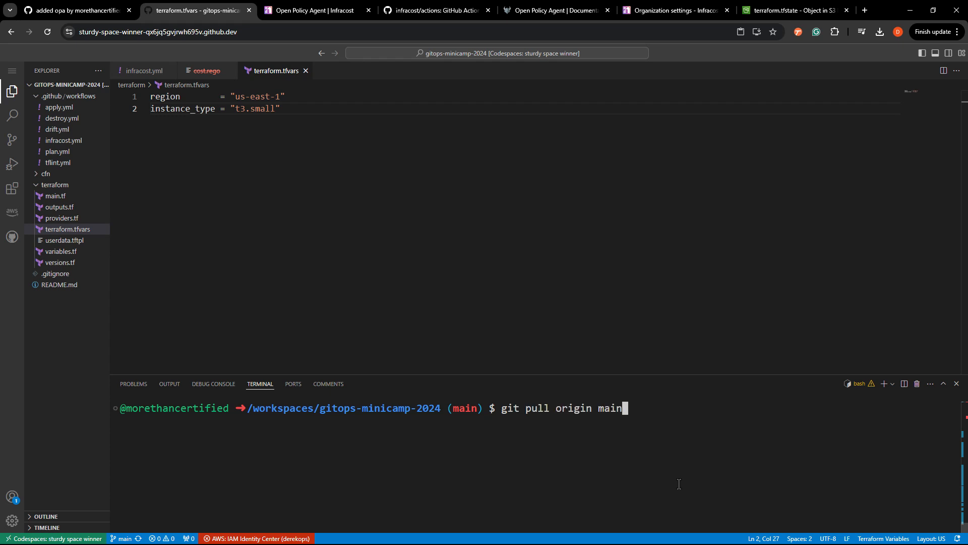
{"action": "key", "text": "Return"}
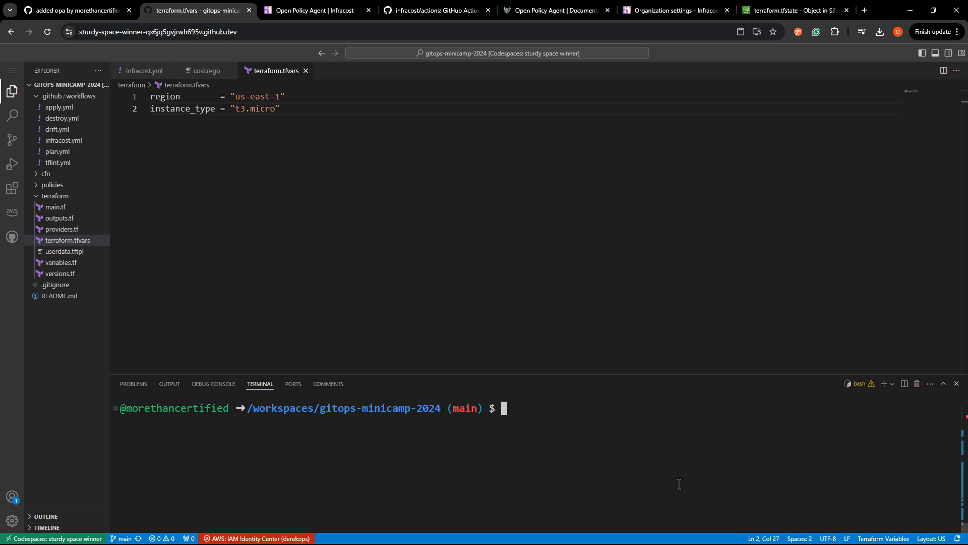
{"action": "type", "text": "git"}
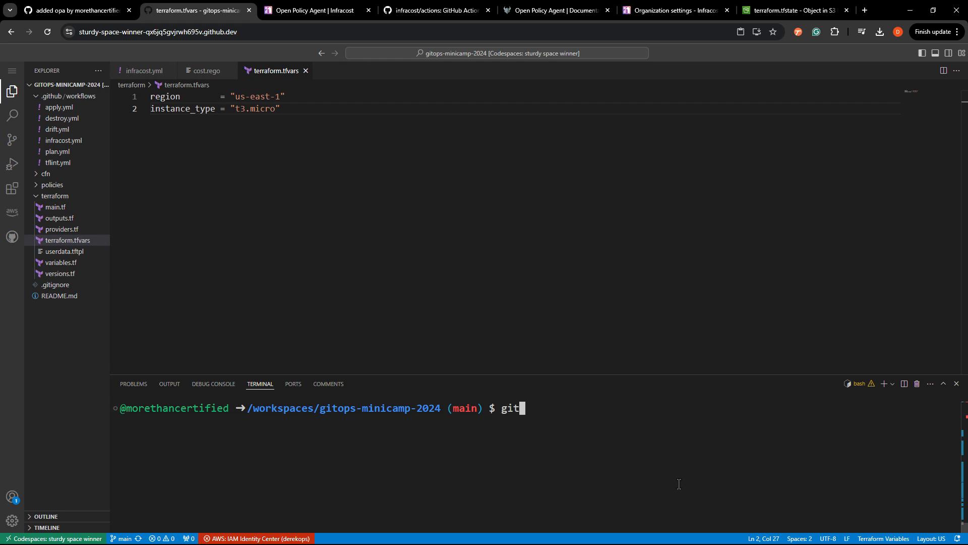
{"action": "type", "text": "branch -"}
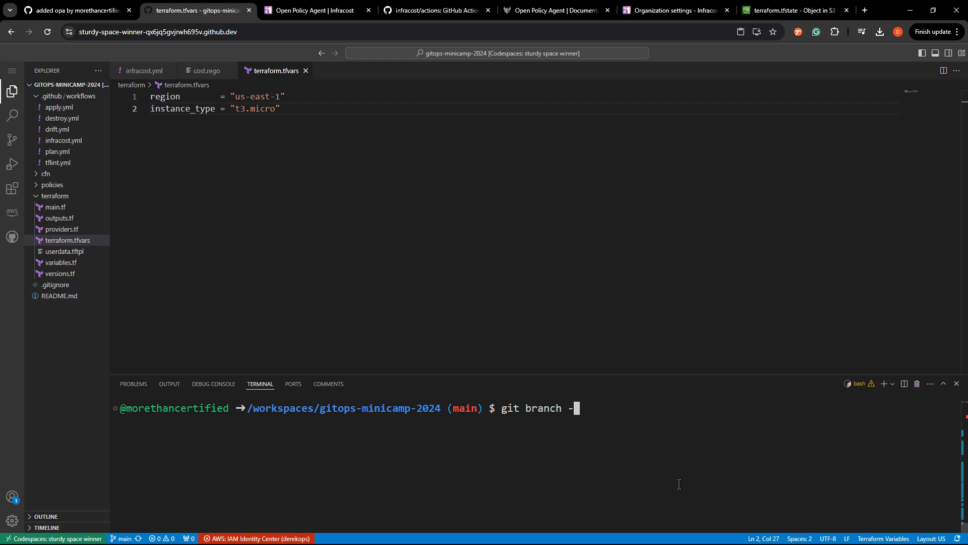
{"action": "type", "text": "d featur"}
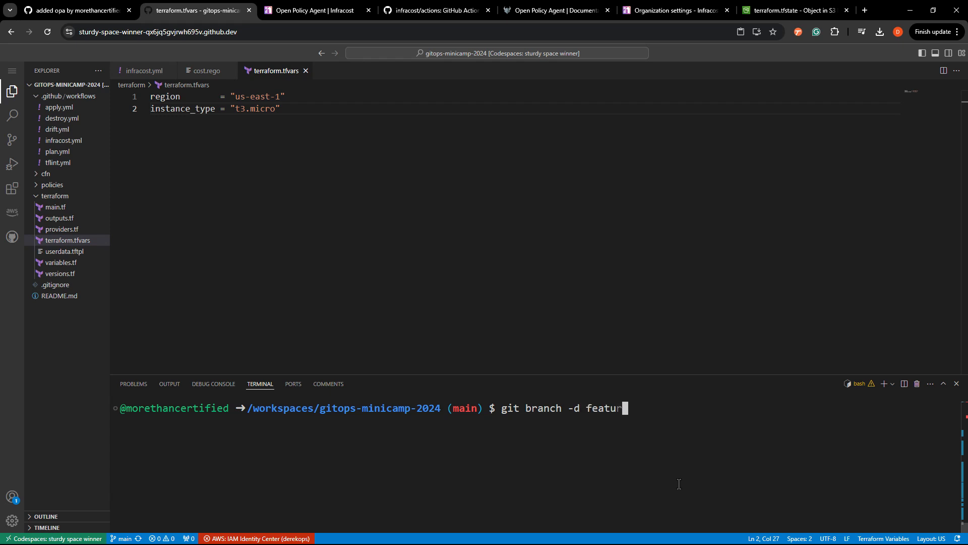
{"action": "key", "text": "Ctrl+c"}
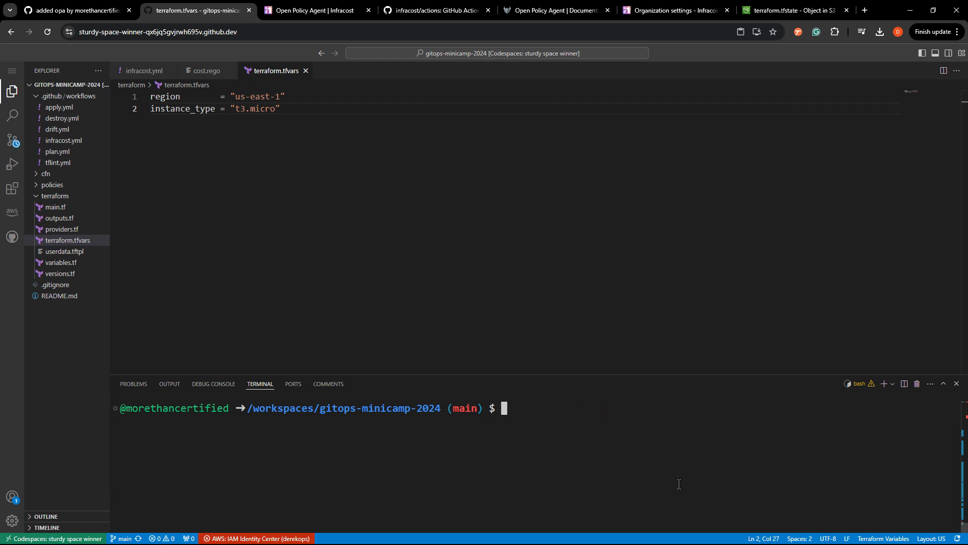